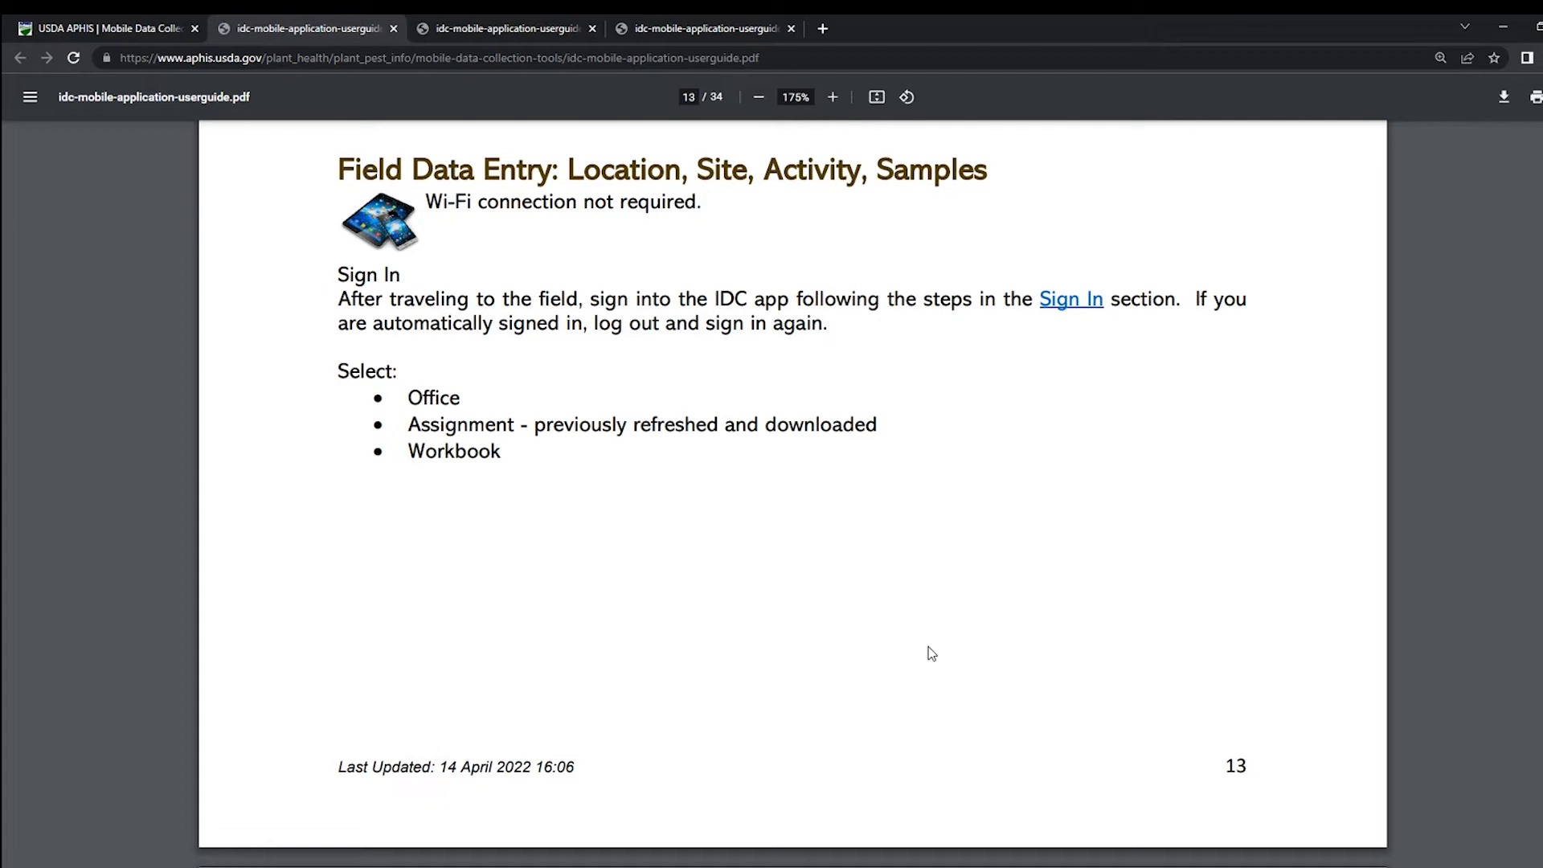
{"action": "mouse_move", "coordinate": [915, 661]}
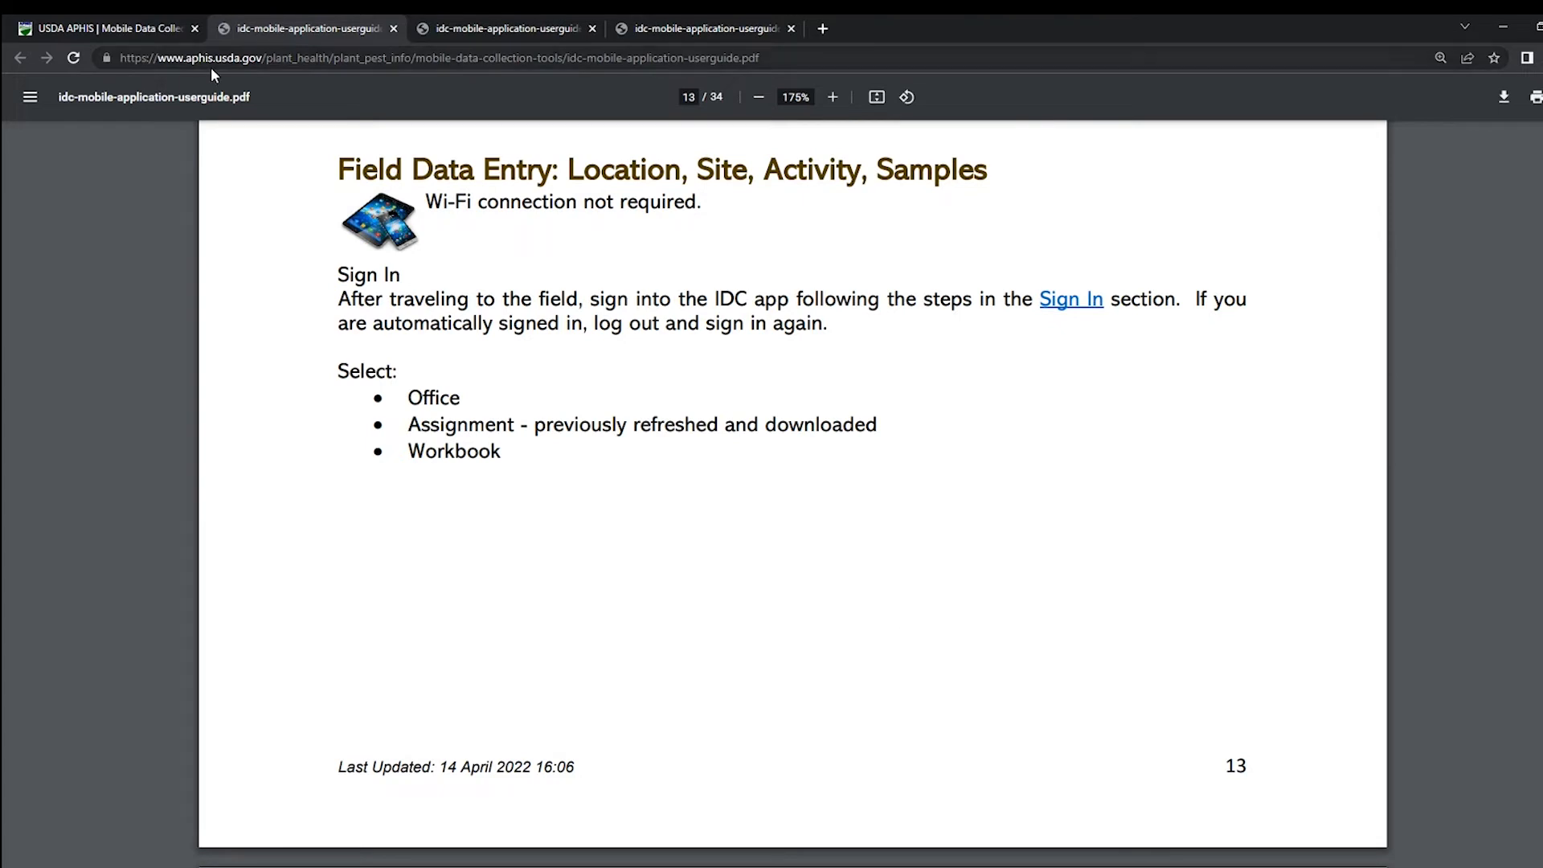
Step: Open the IDC Mobile Application User Guide from the APHIS General Training Documents page
{"action": "left_click", "coordinate": [109, 27]}
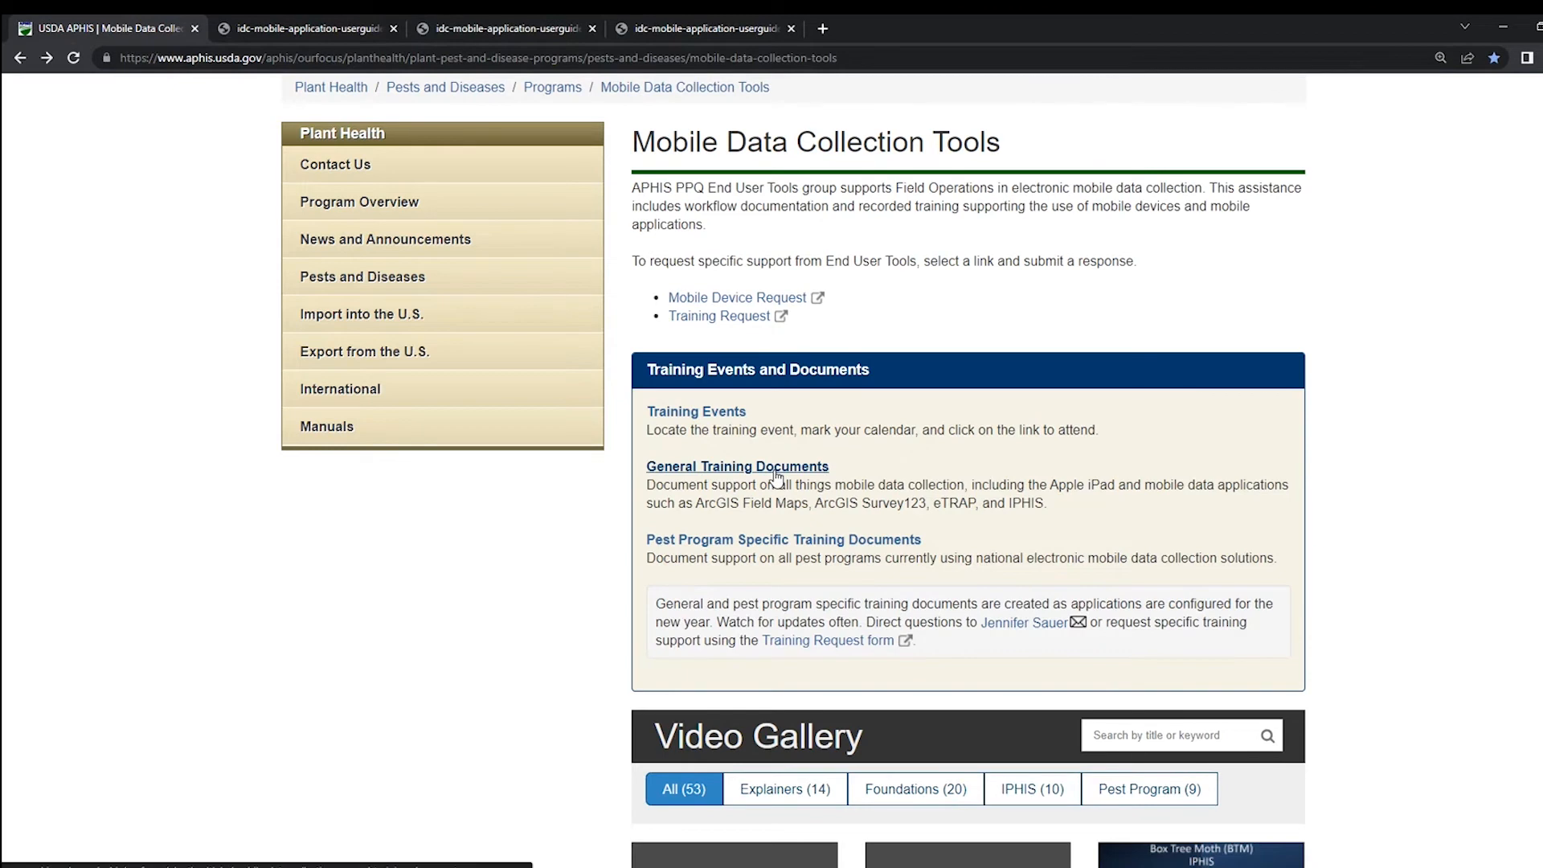
{"action": "left_click", "coordinate": [738, 465]}
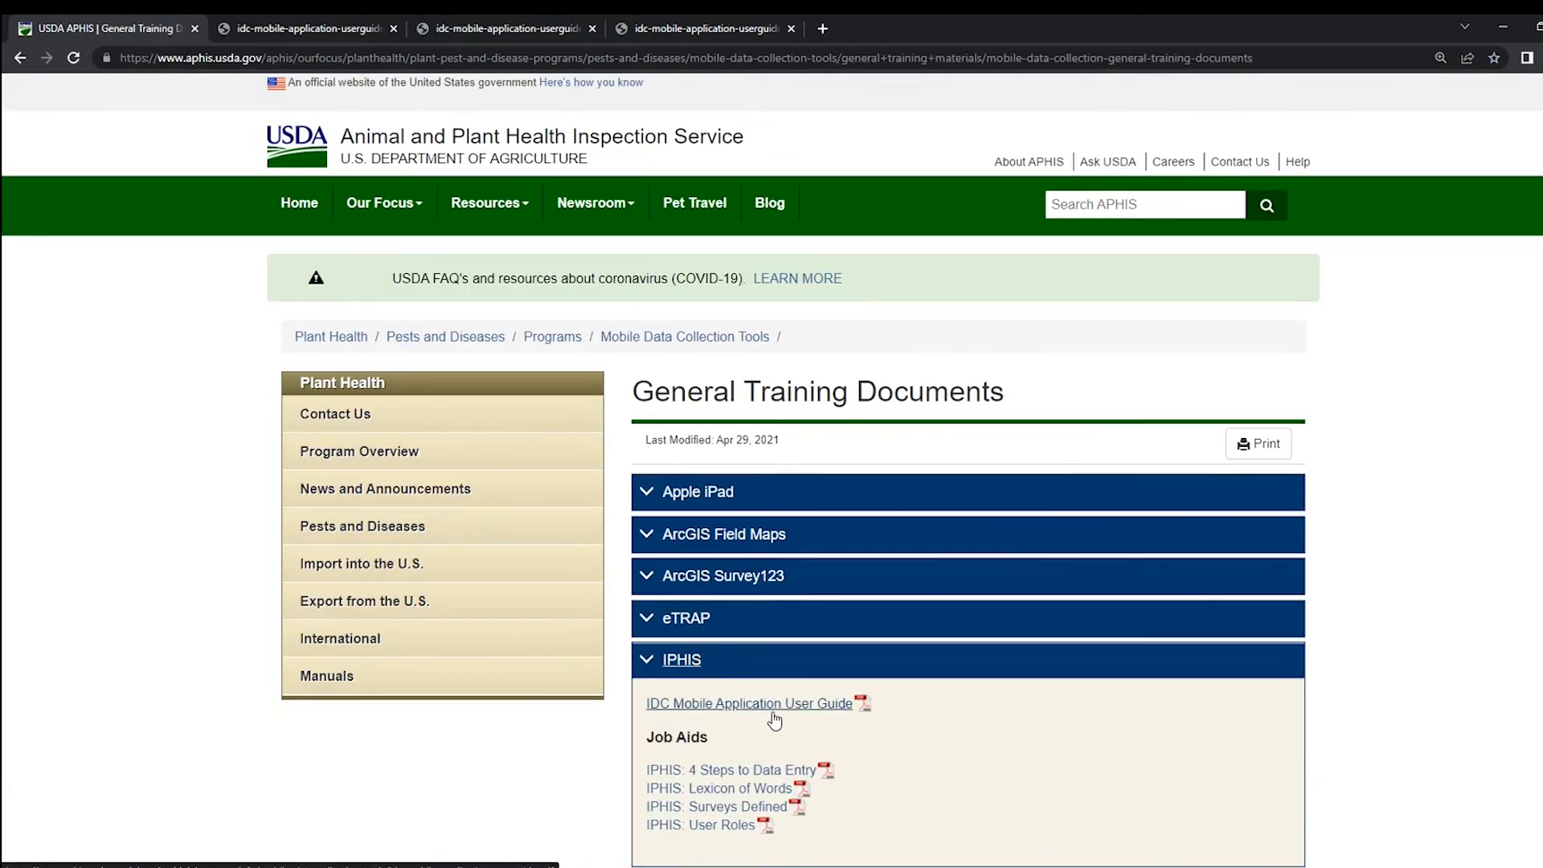
{"action": "left_click", "coordinate": [749, 702]}
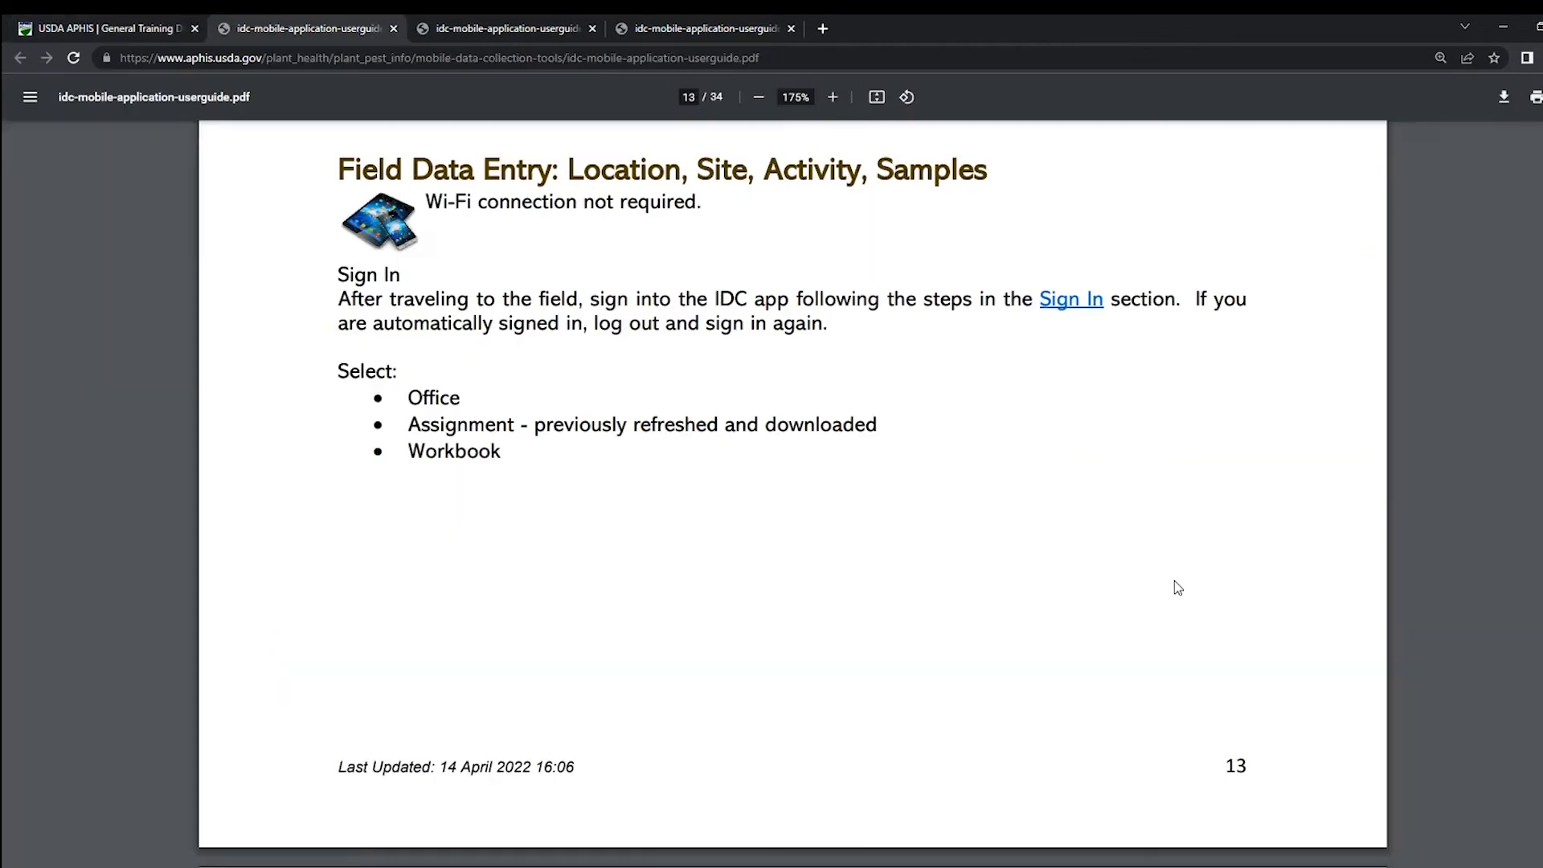
{"action": "mouse_move", "coordinate": [1076, 591]}
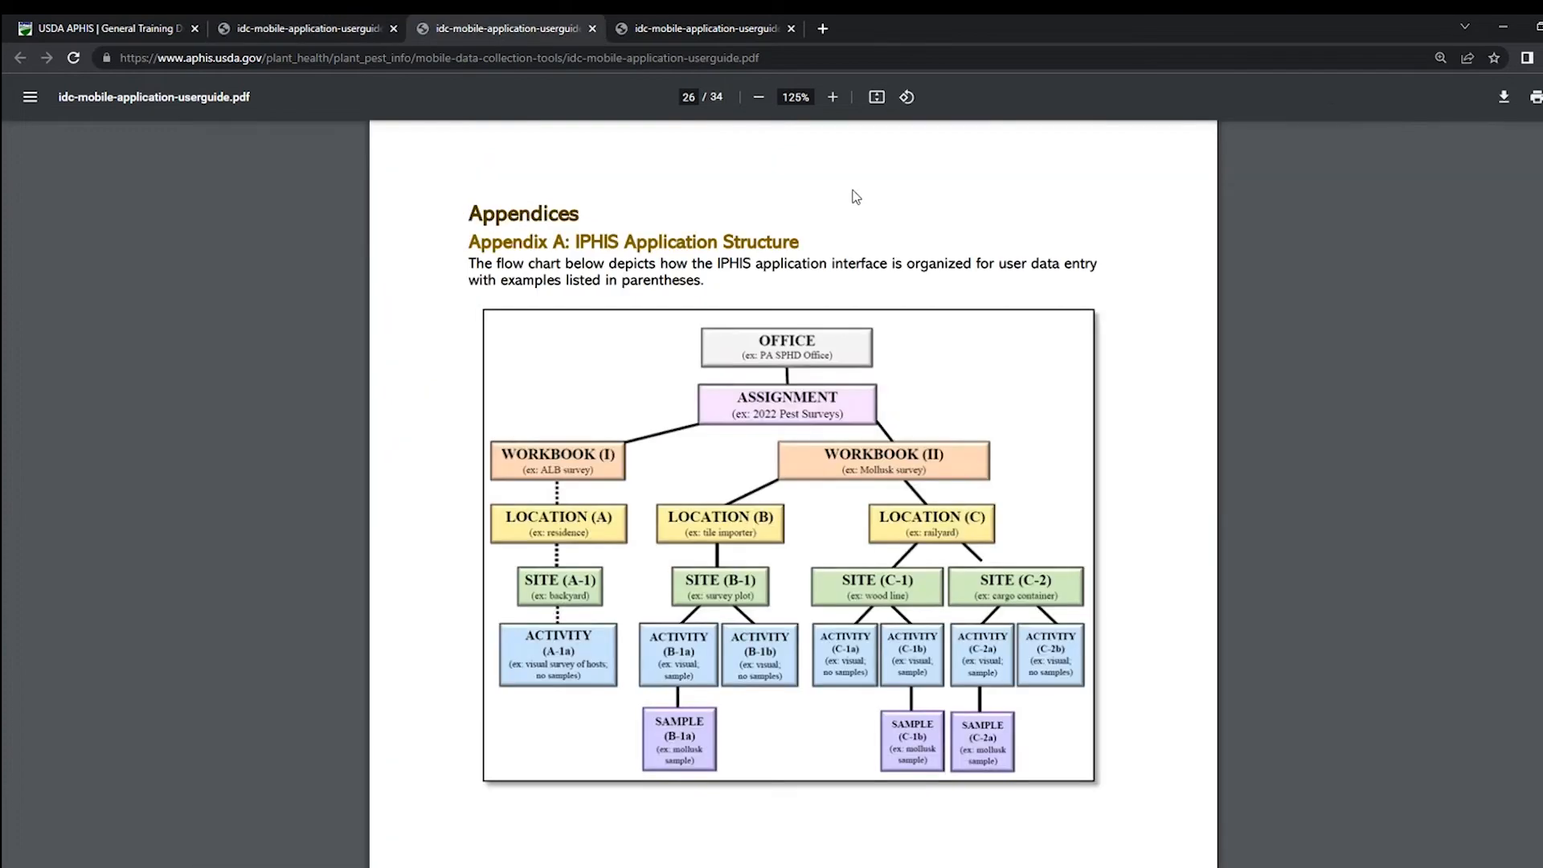
{"action": "mouse_move", "coordinate": [847, 496]}
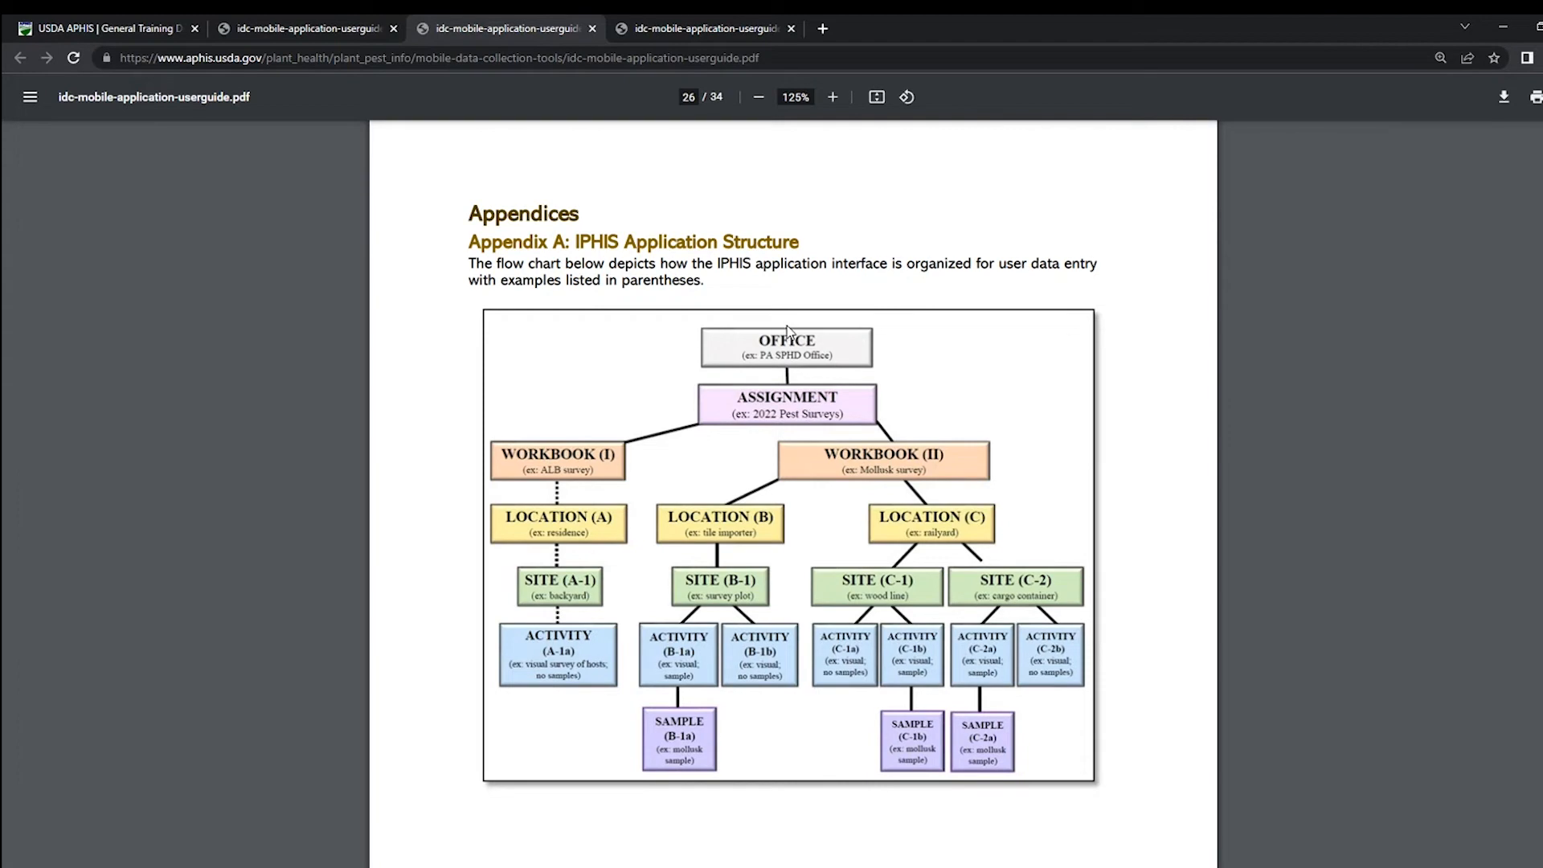
{"action": "mouse_move", "coordinate": [806, 325]}
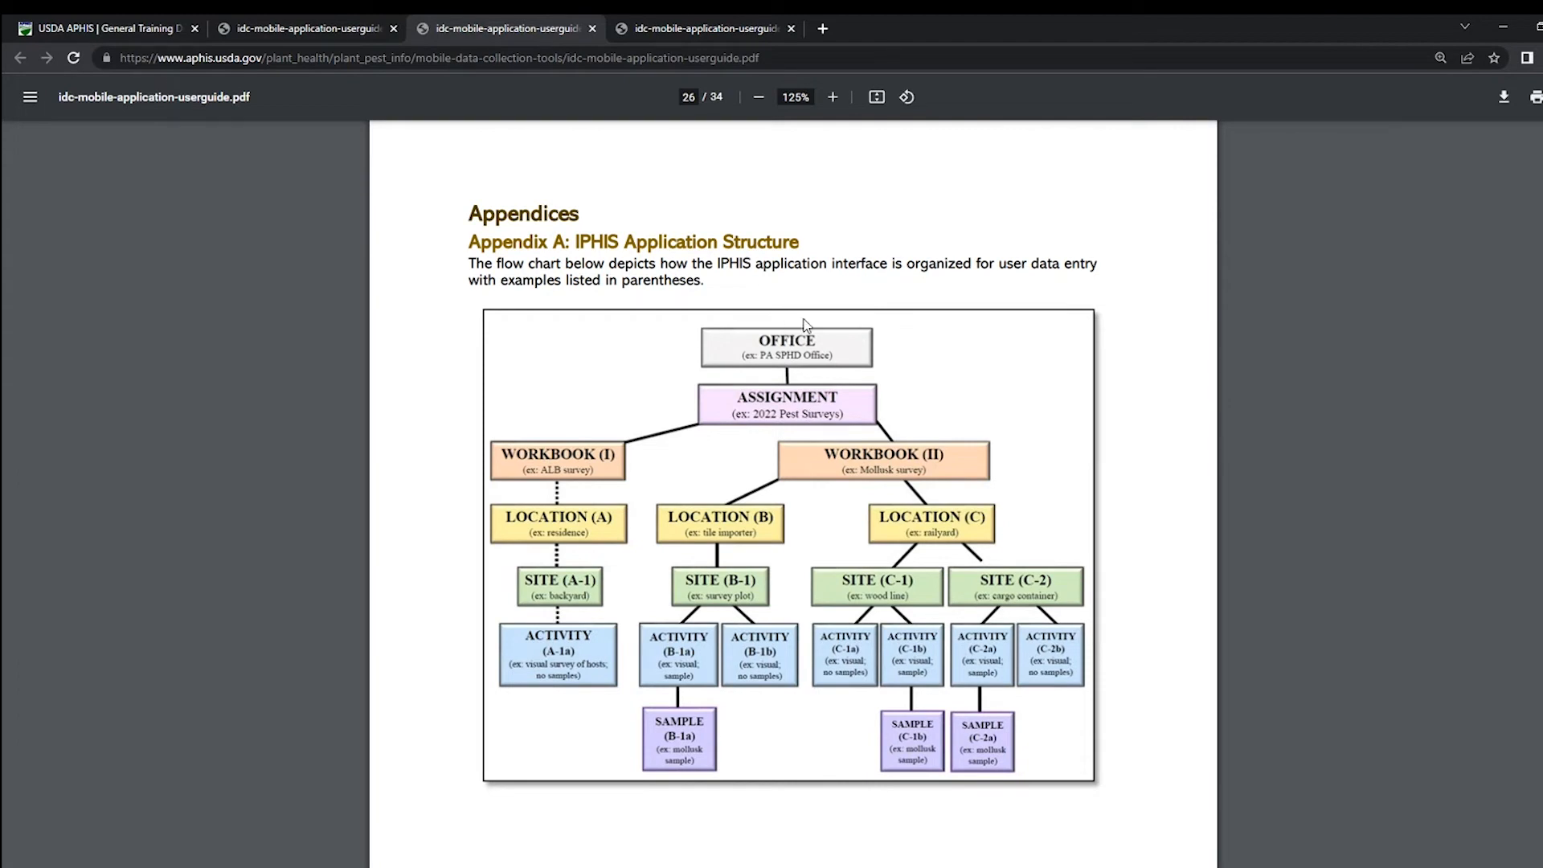
{"action": "mouse_move", "coordinate": [861, 355]}
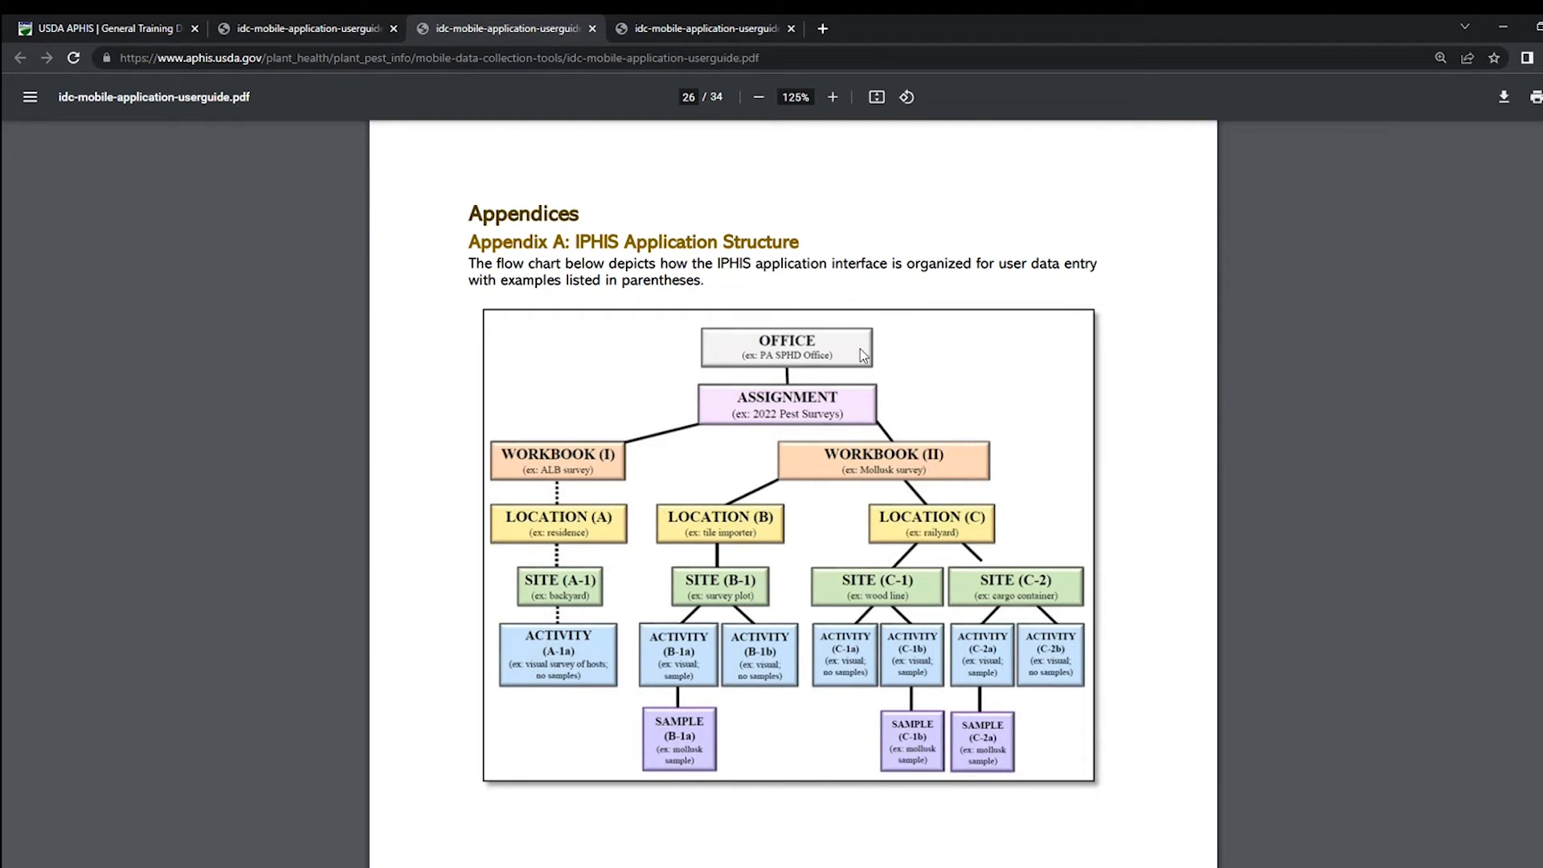
{"action": "mouse_move", "coordinate": [841, 381]}
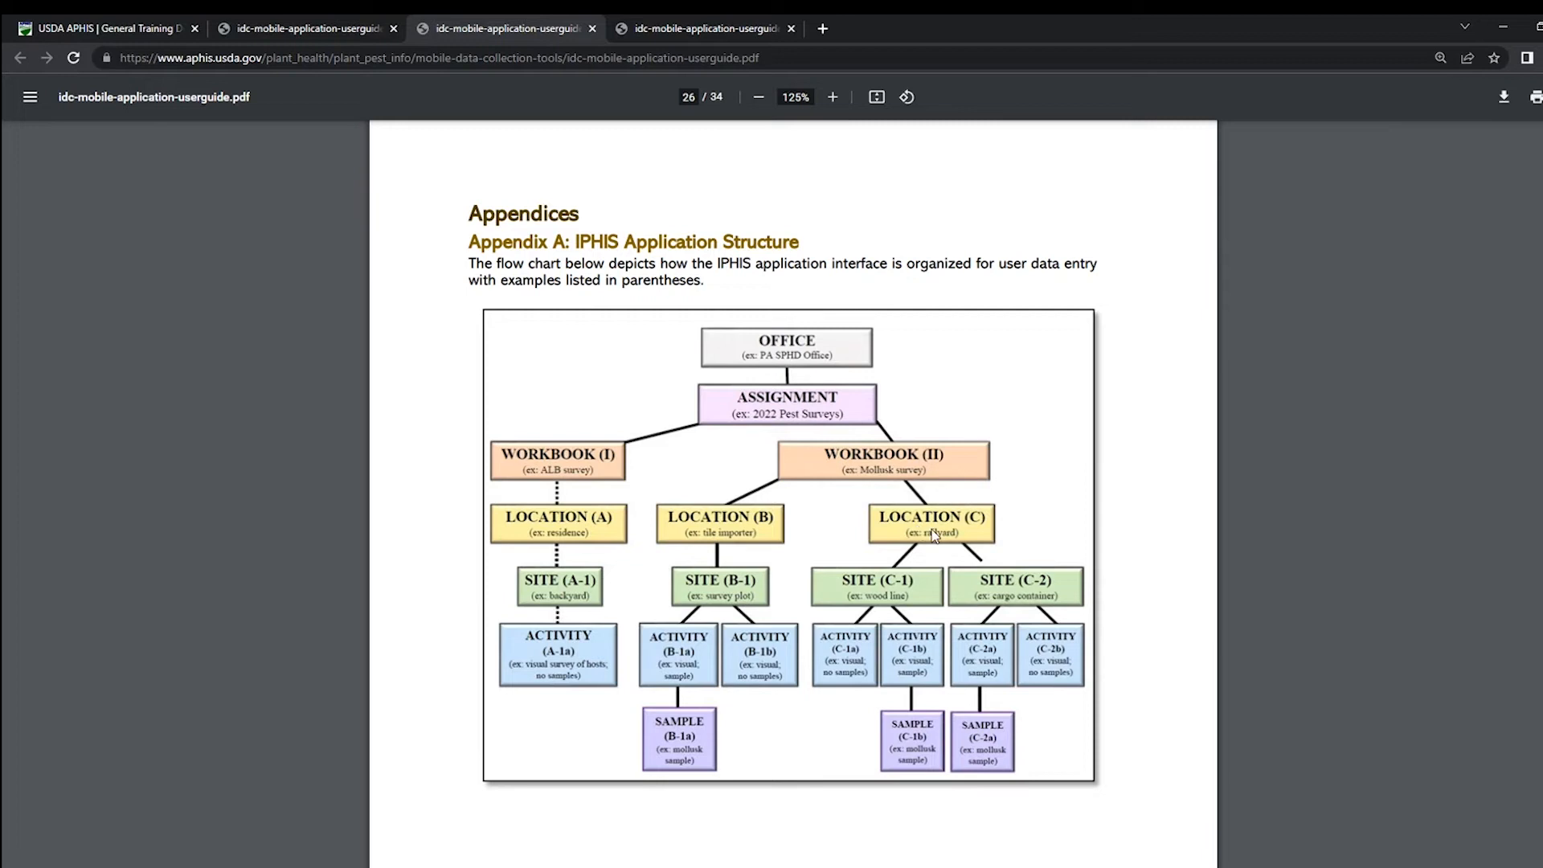
{"action": "mouse_move", "coordinate": [898, 541]}
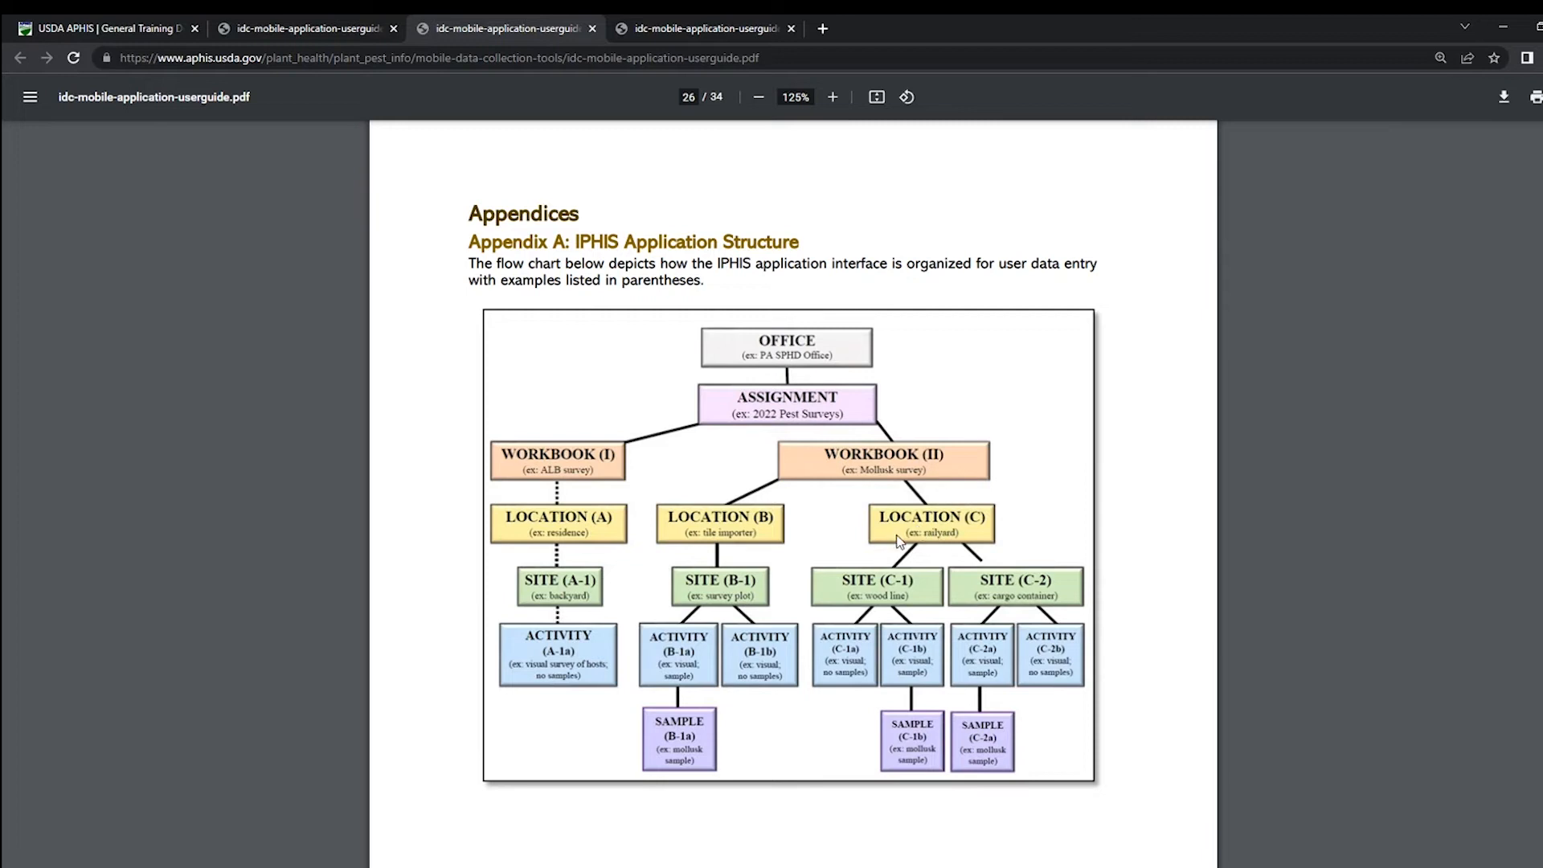
{"action": "mouse_move", "coordinate": [911, 690]}
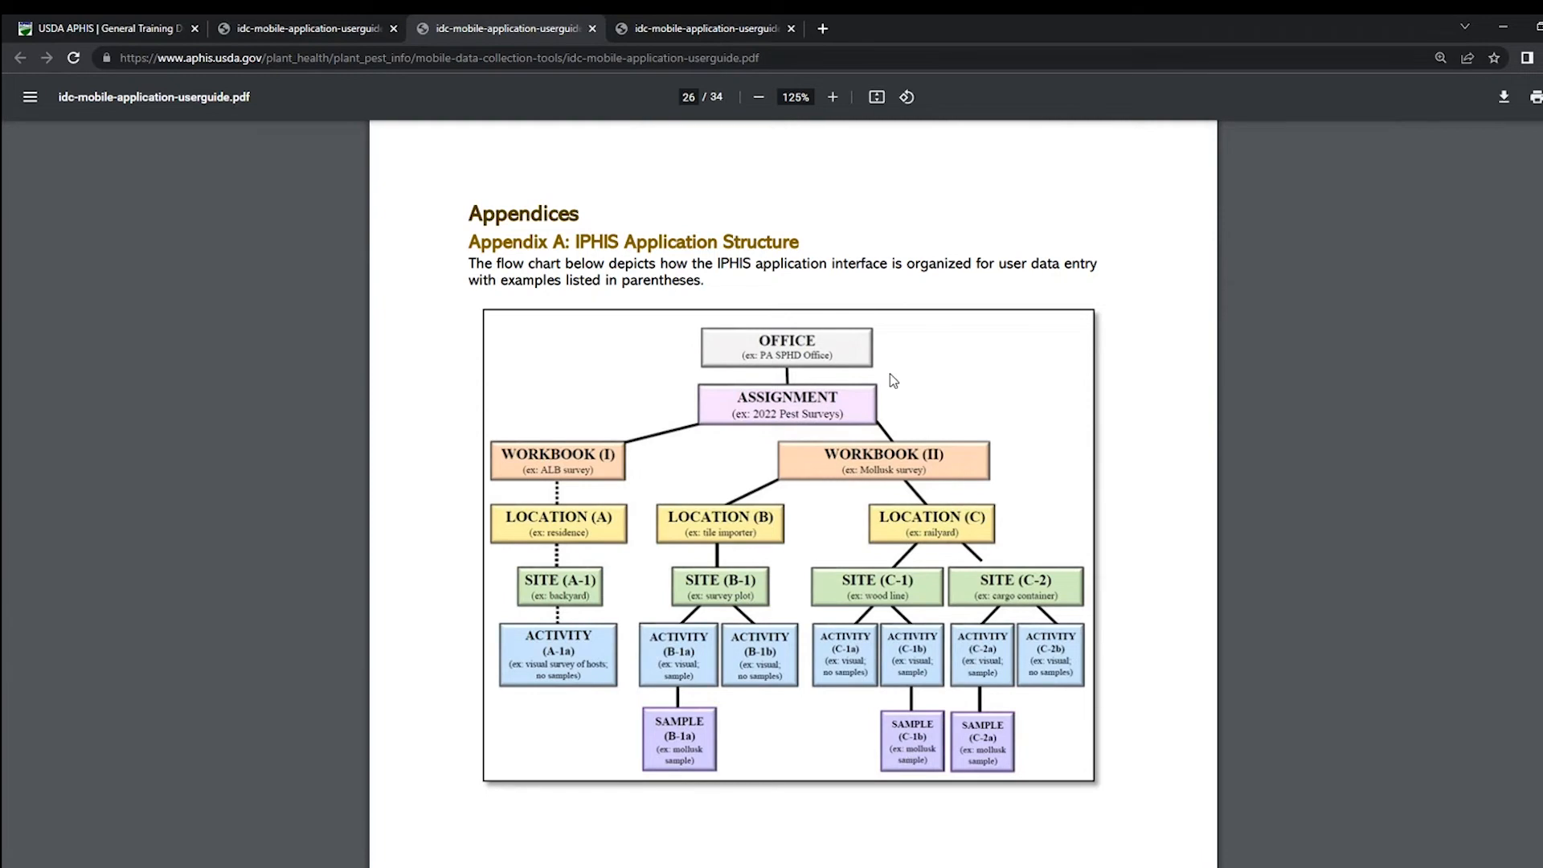
{"action": "mouse_move", "coordinate": [911, 262]}
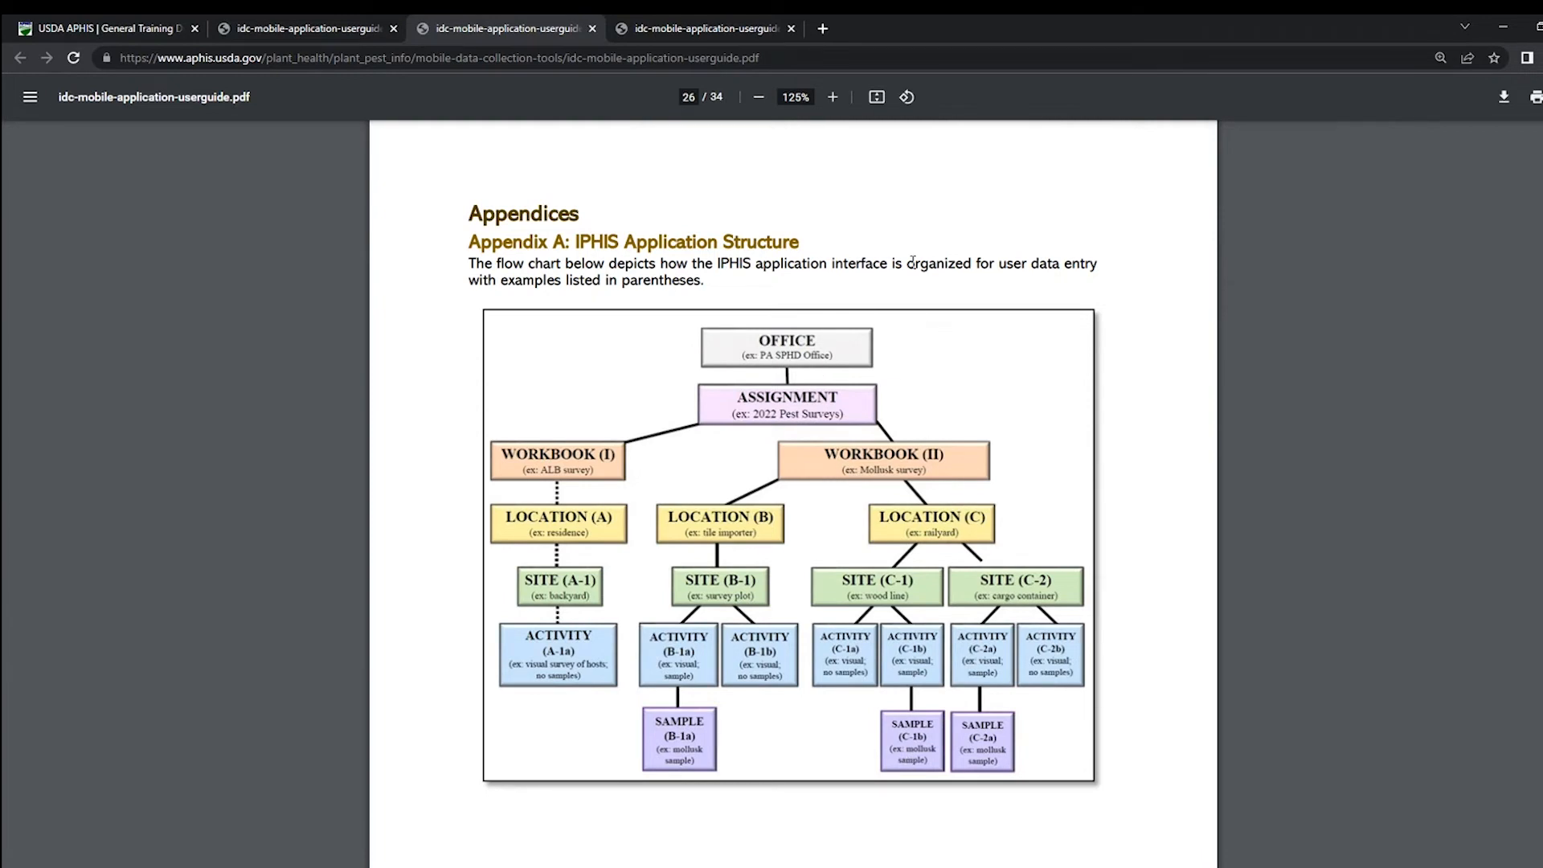
{"action": "mouse_move", "coordinate": [906, 521]}
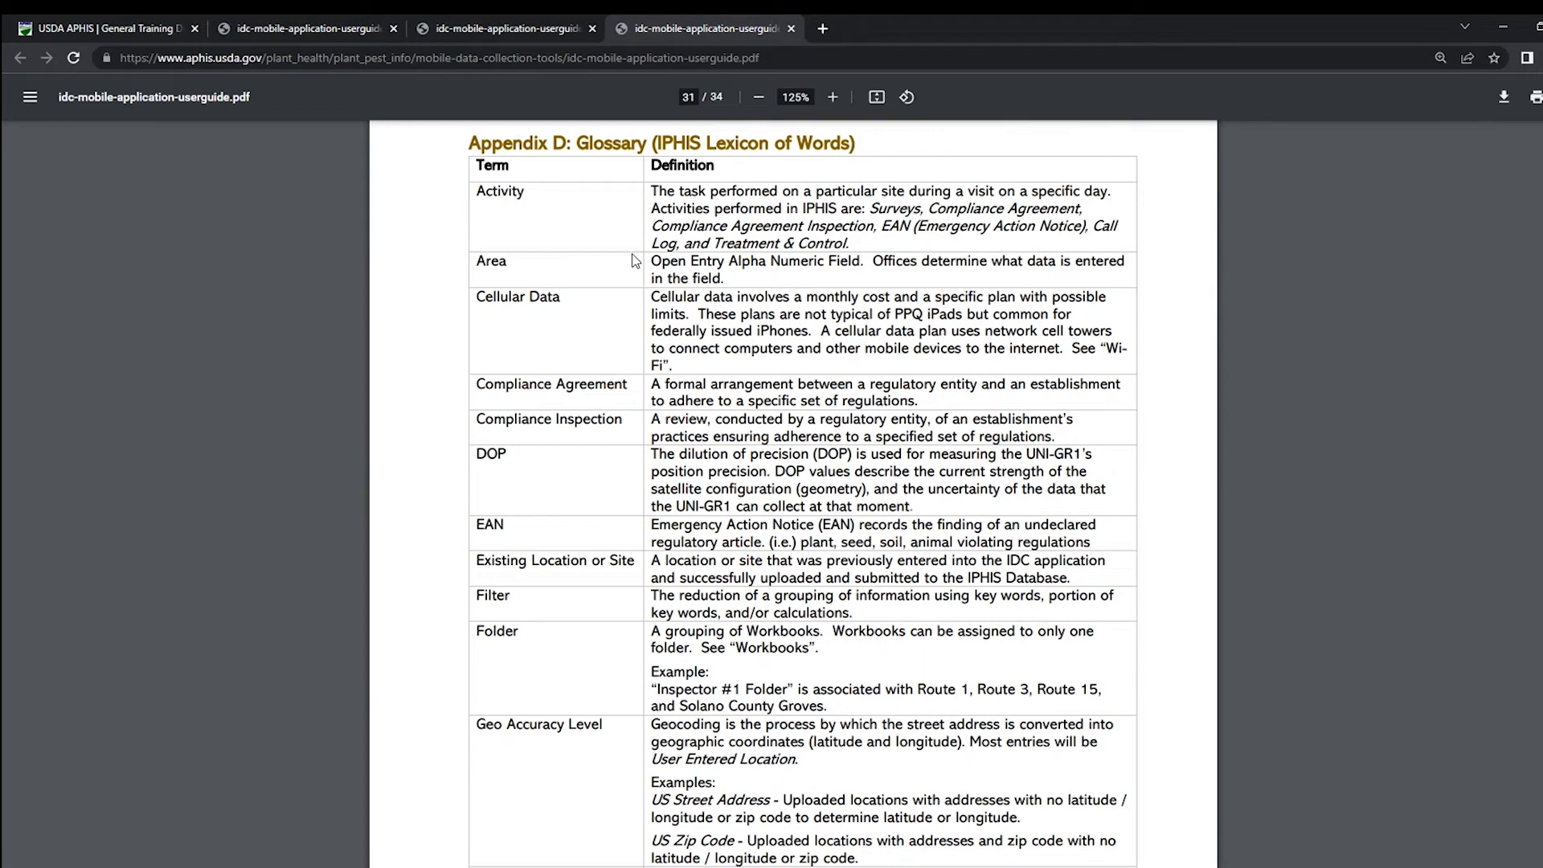
{"action": "mouse_move", "coordinate": [574, 215]}
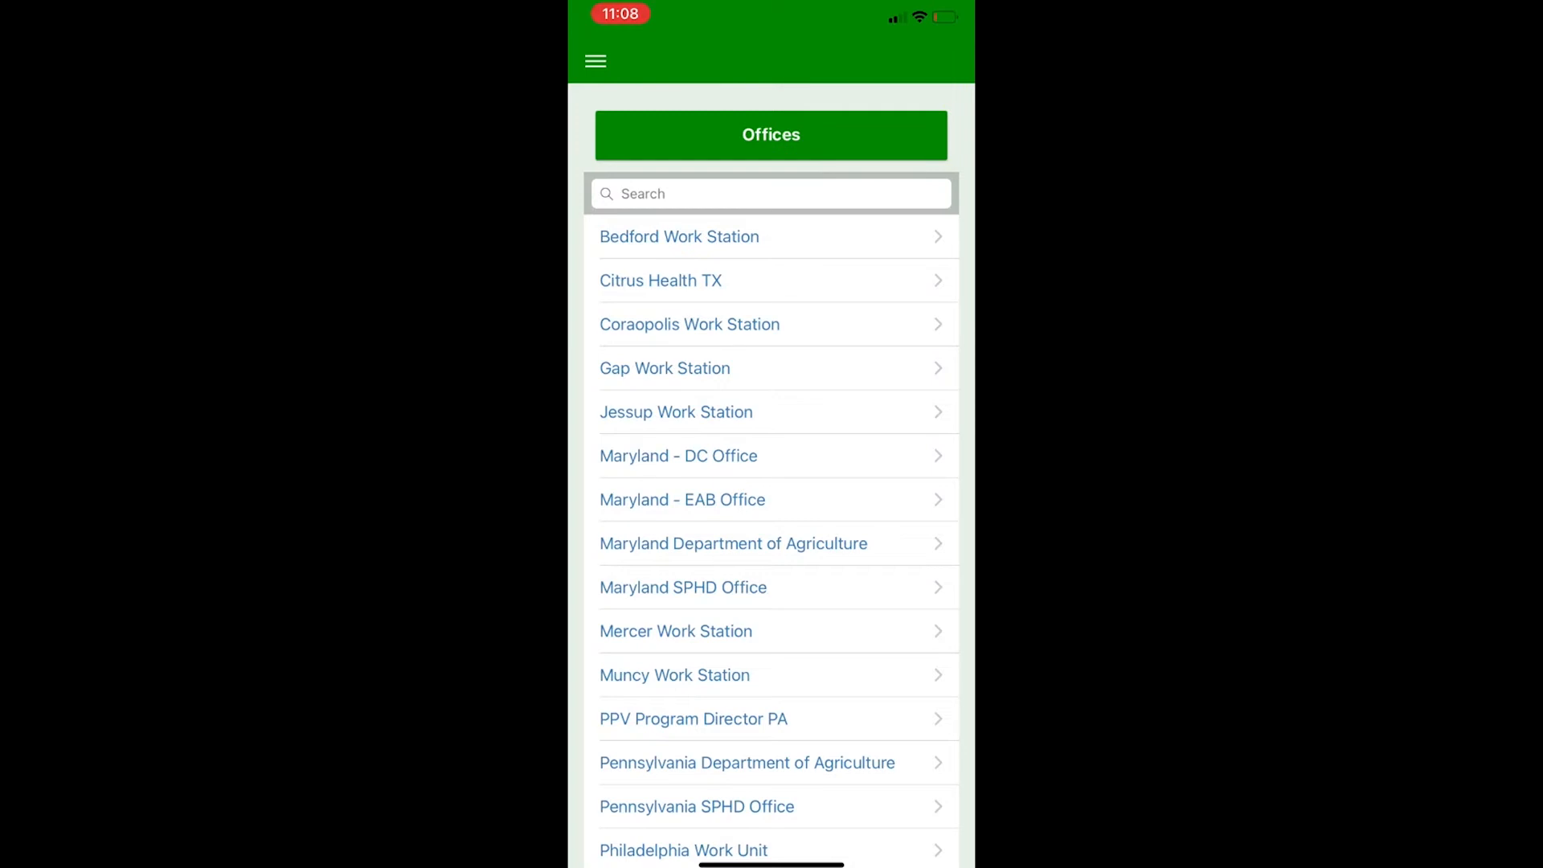
Step: Open the office's Current Assignments and download the Training Assignment, confirming with Yes
{"action": "left_click", "coordinate": [595, 62]}
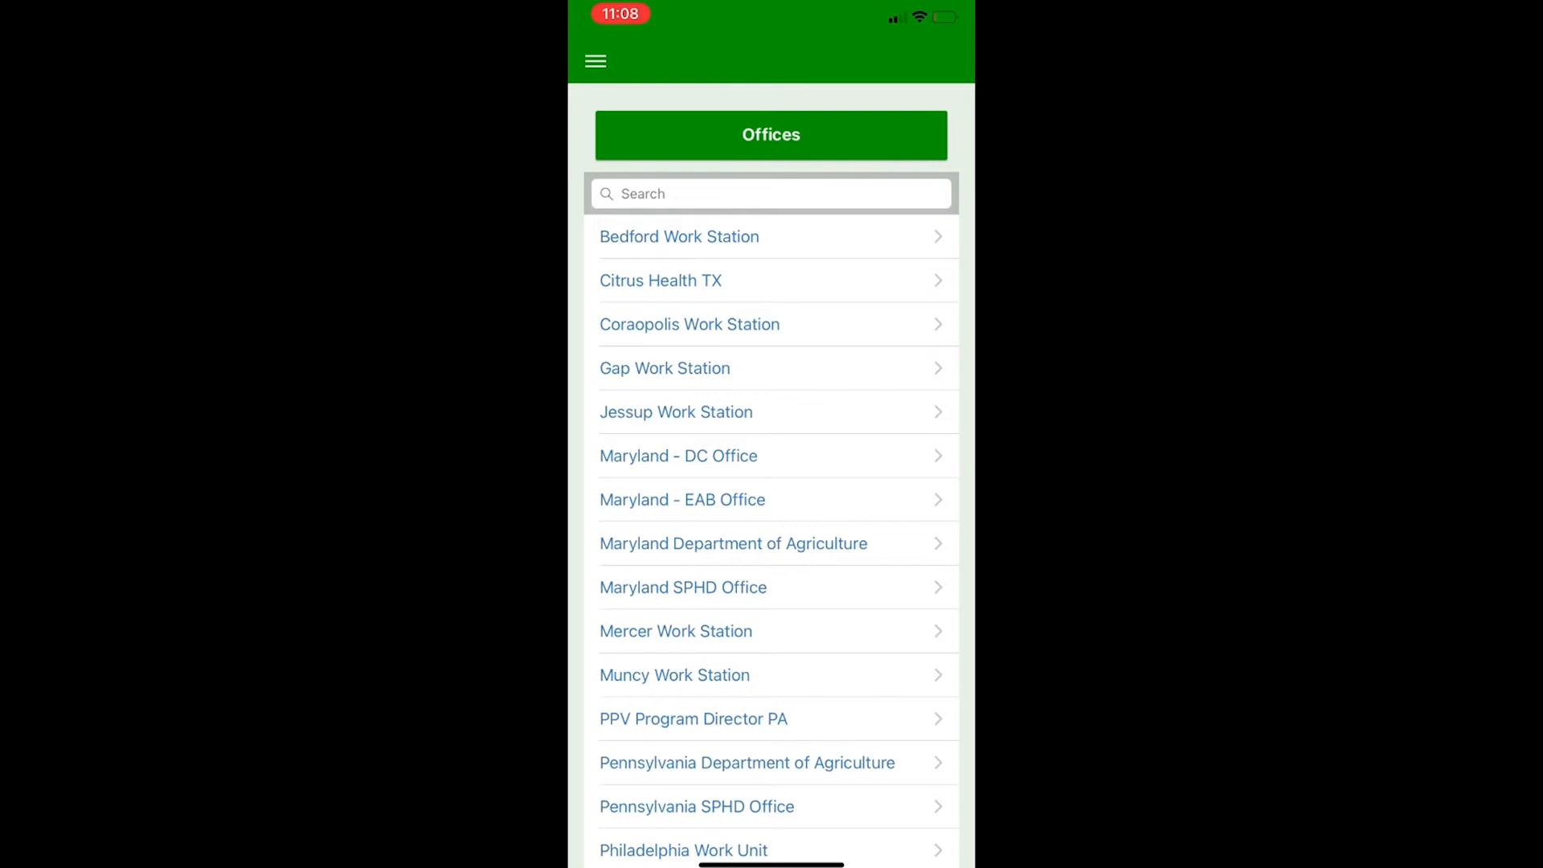
{"action": "left_click", "coordinate": [595, 61]}
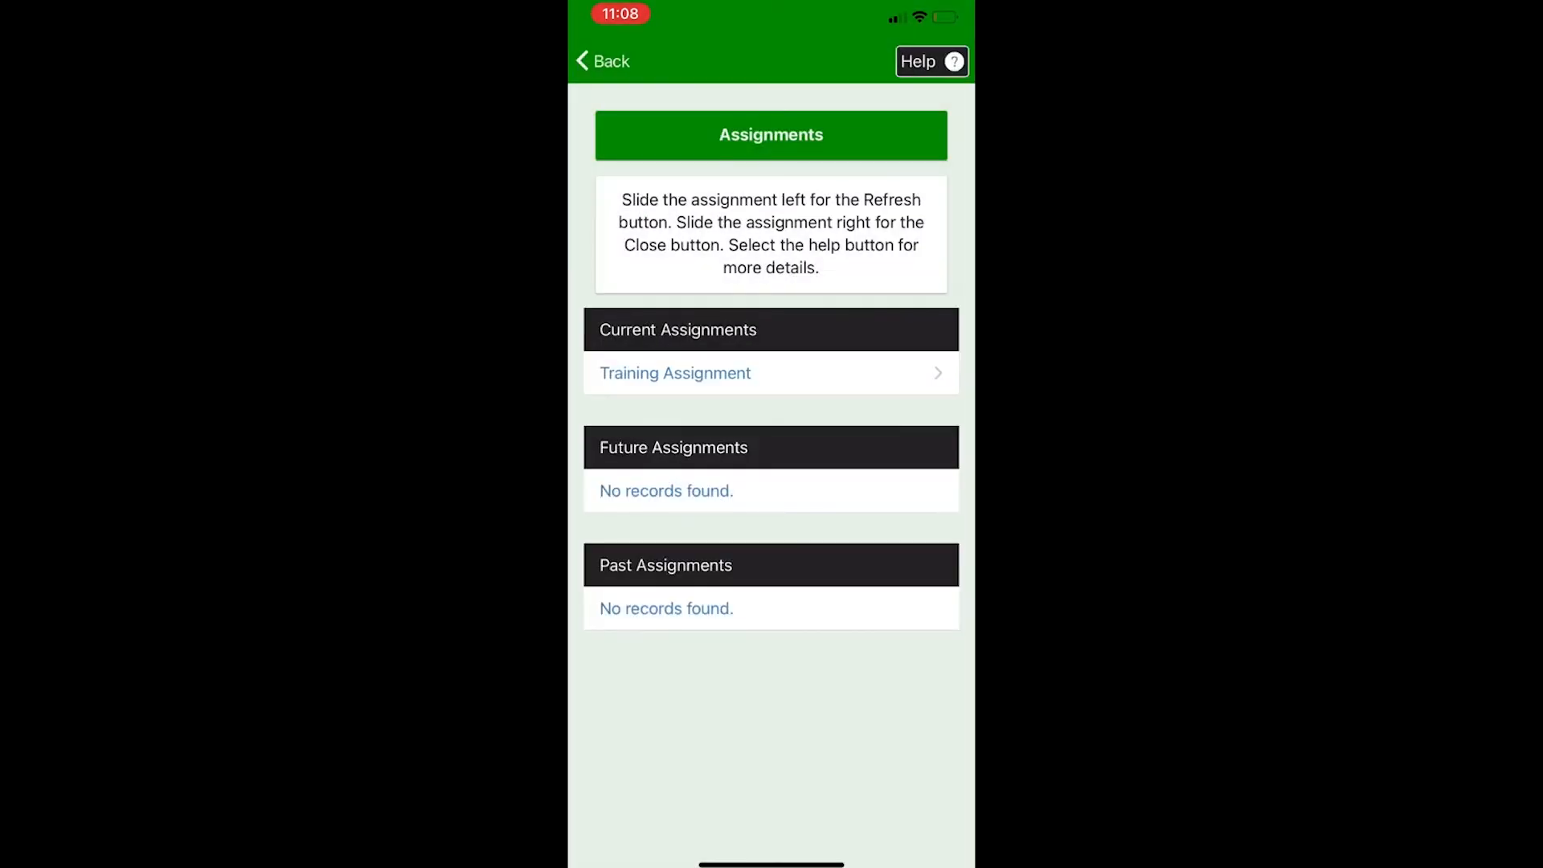
{"action": "left_click", "coordinate": [674, 373]}
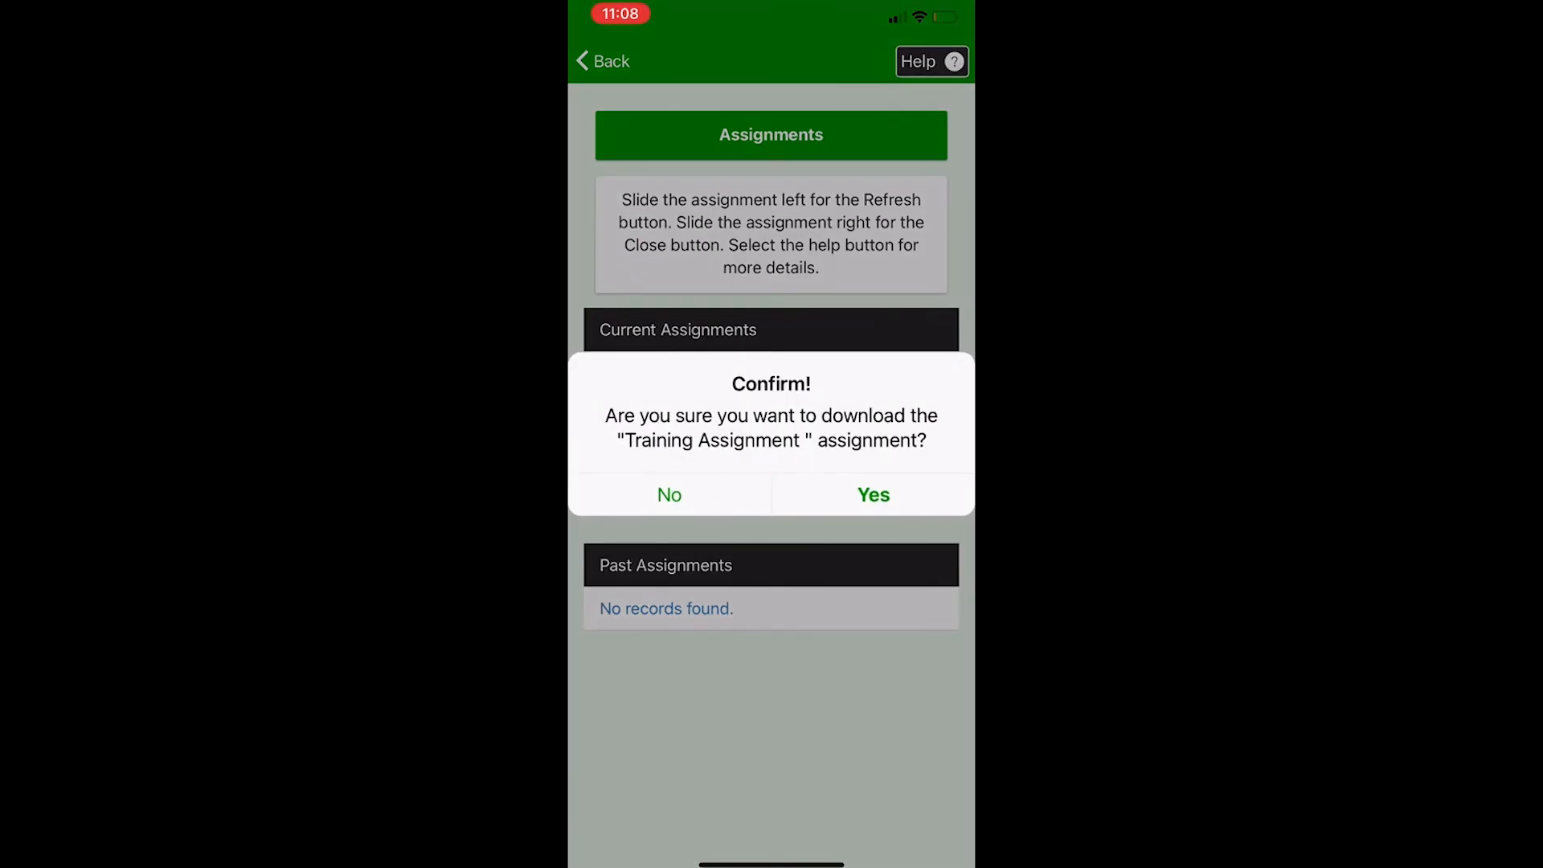
{"action": "left_click", "coordinate": [872, 494]}
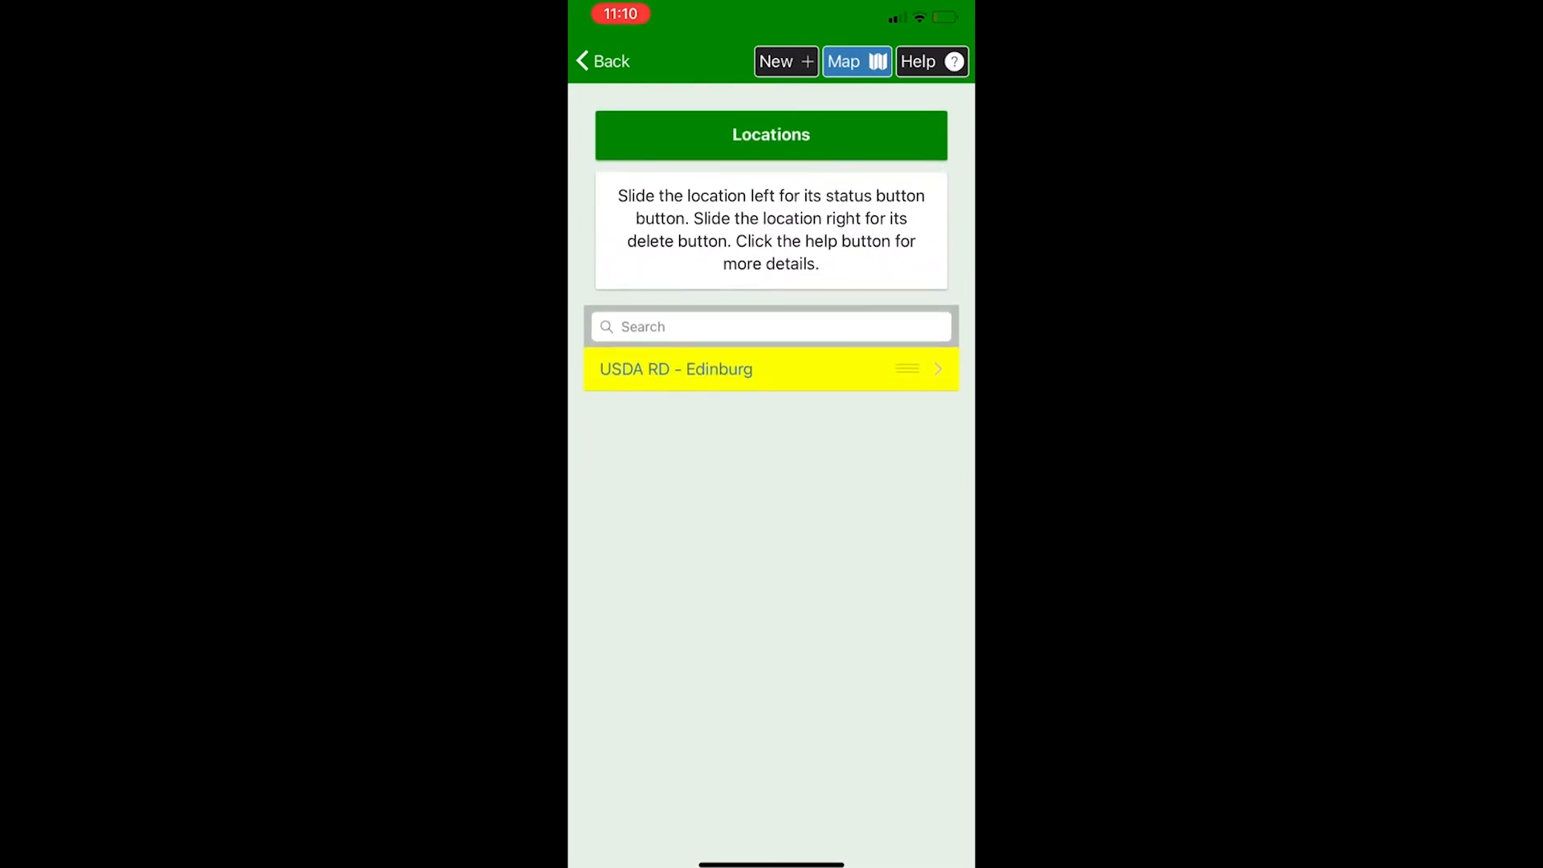
Step: Search the Locations list and open the USDA RD - Edinburg record
{"action": "left_click", "coordinate": [771, 326]}
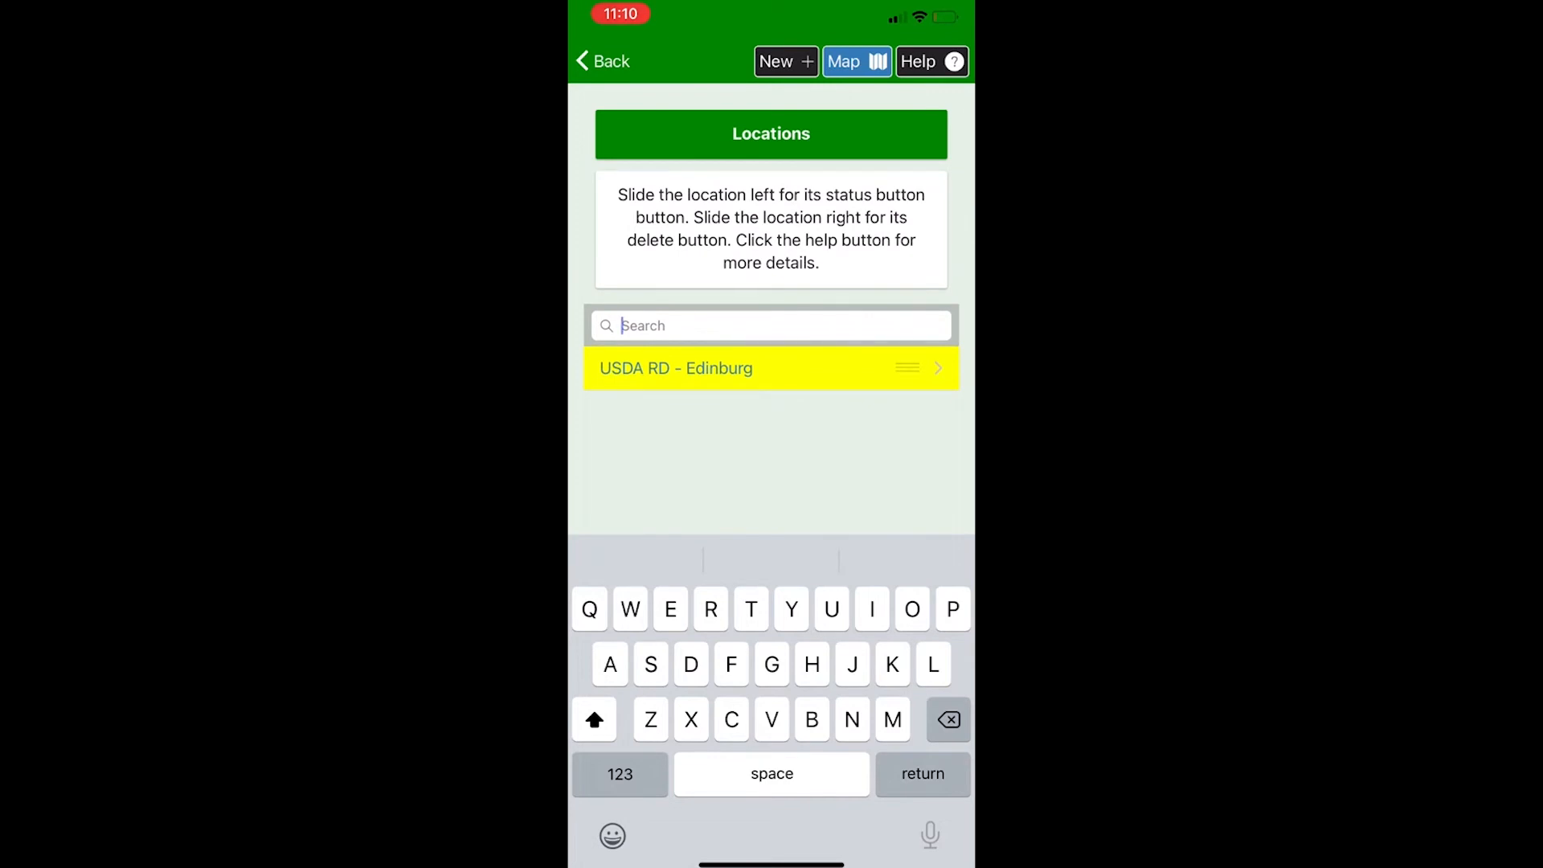
{"action": "left_click", "coordinate": [675, 369]}
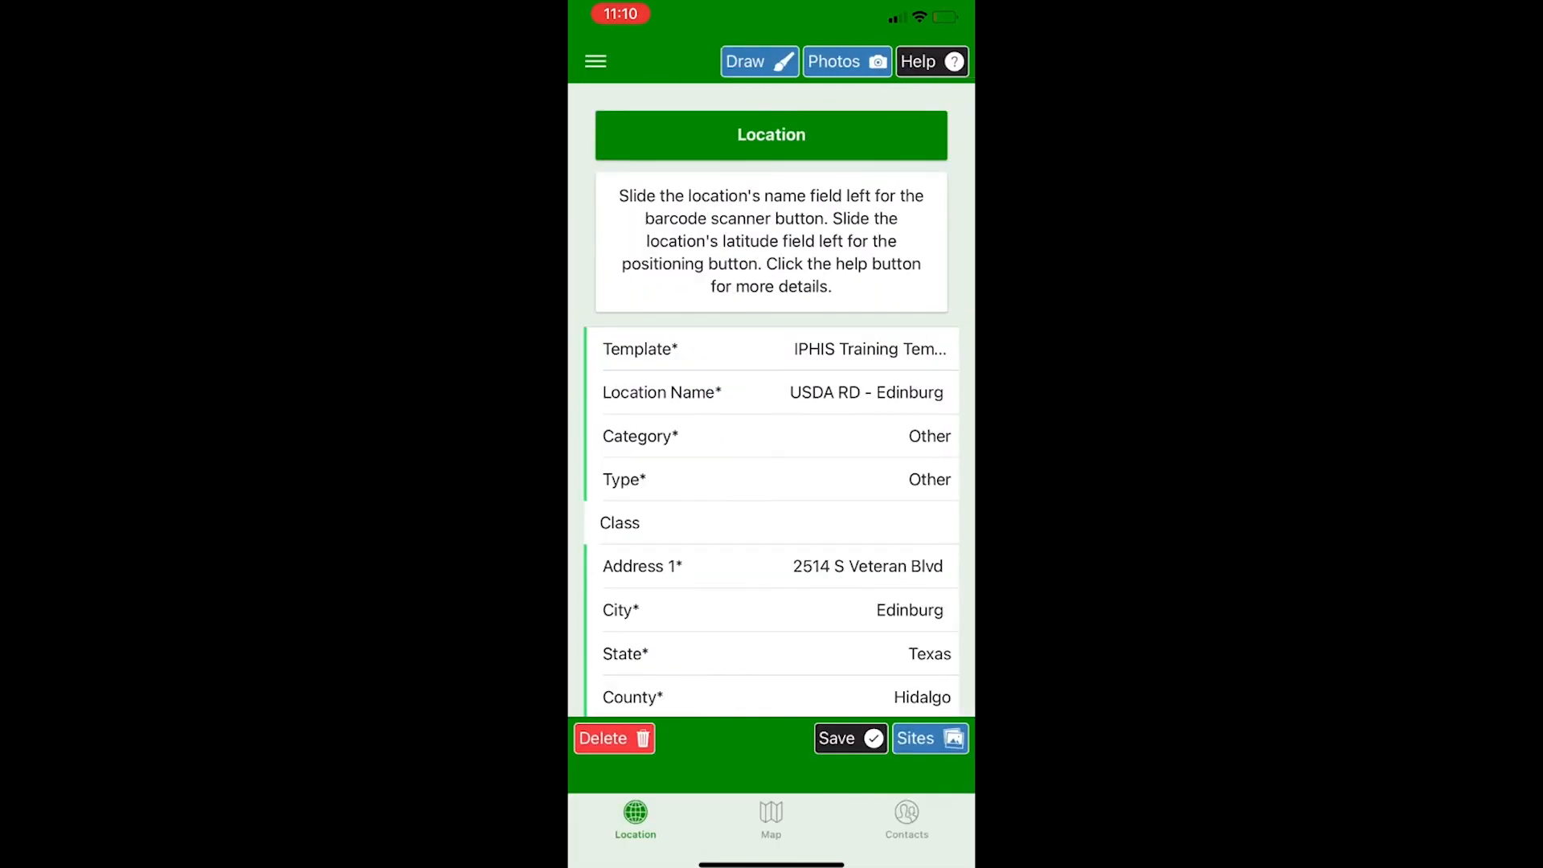
Step: Create a new location and scroll to review its red required fields
{"action": "left_click", "coordinate": [929, 738]}
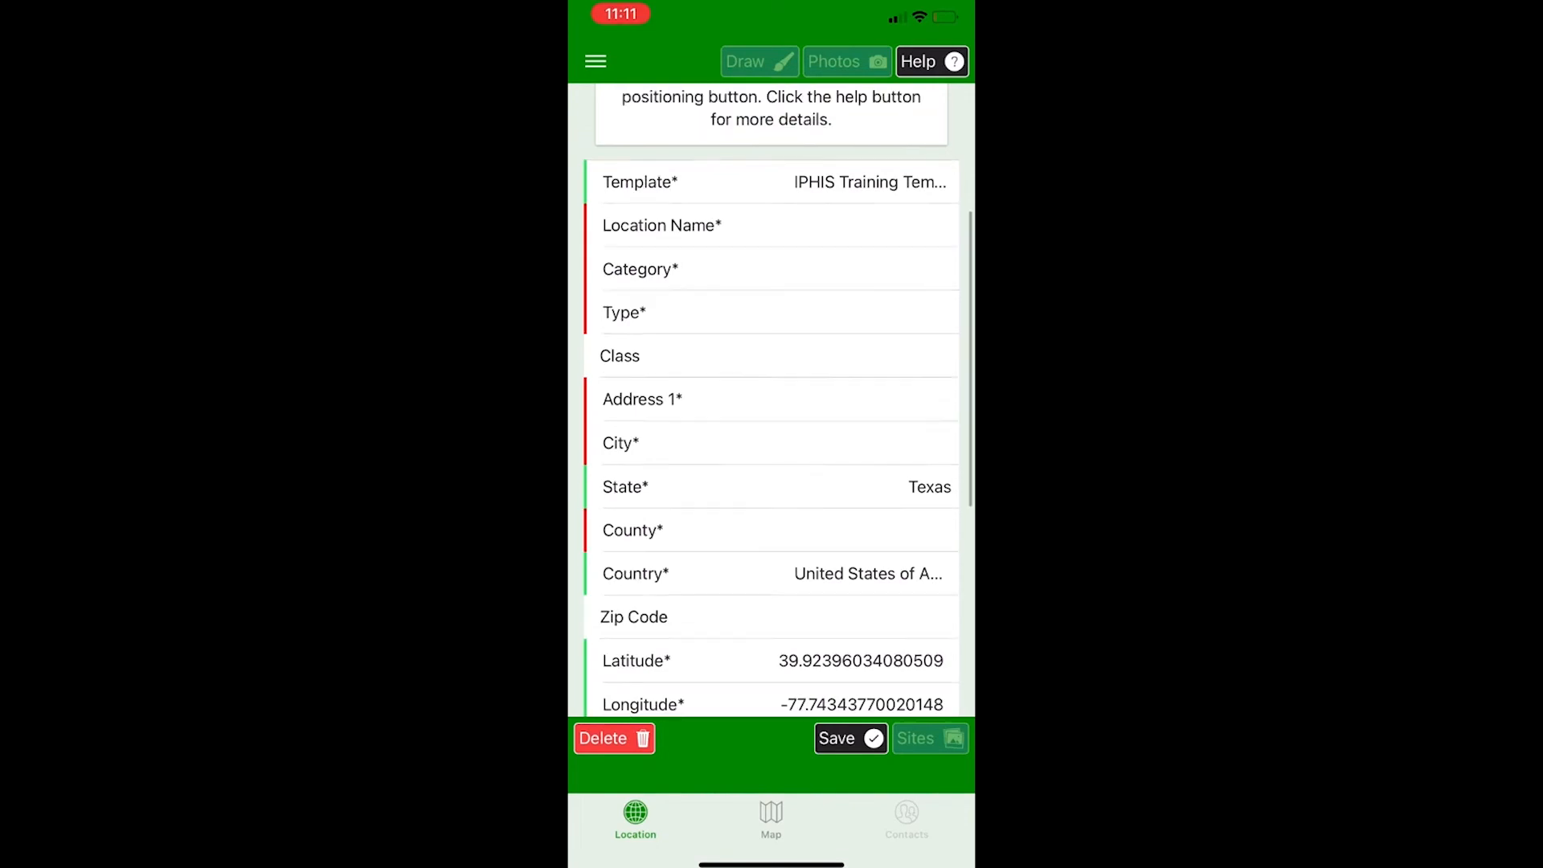
{"action": "scroll", "scroll_direction": "down", "scroll_amount": 3}
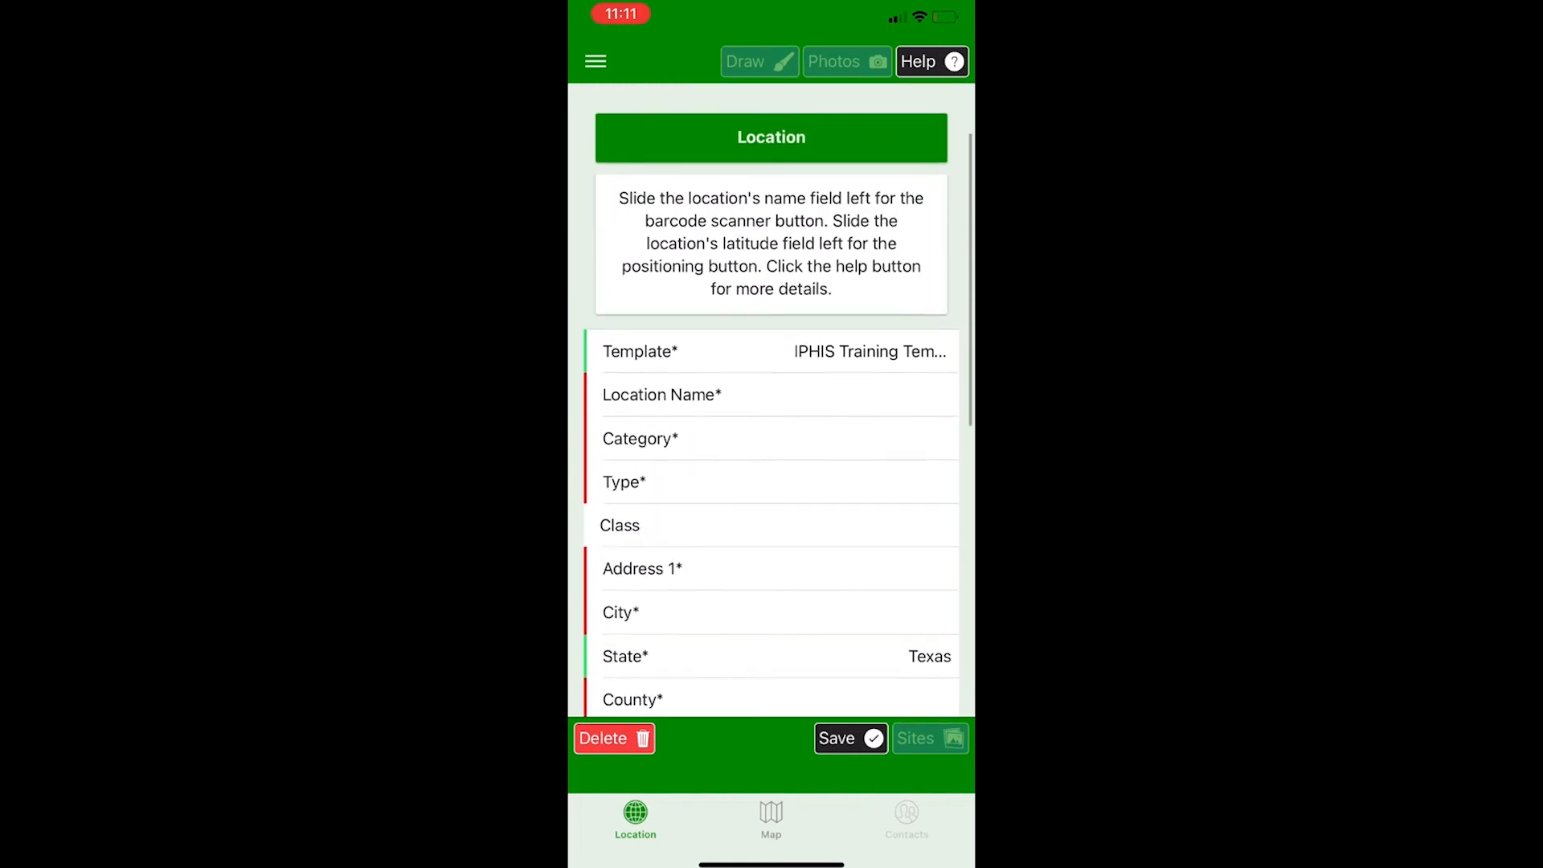
Step: Name the new location 'USDA FSA - Bailey'
{"action": "left_click", "coordinate": [777, 395]}
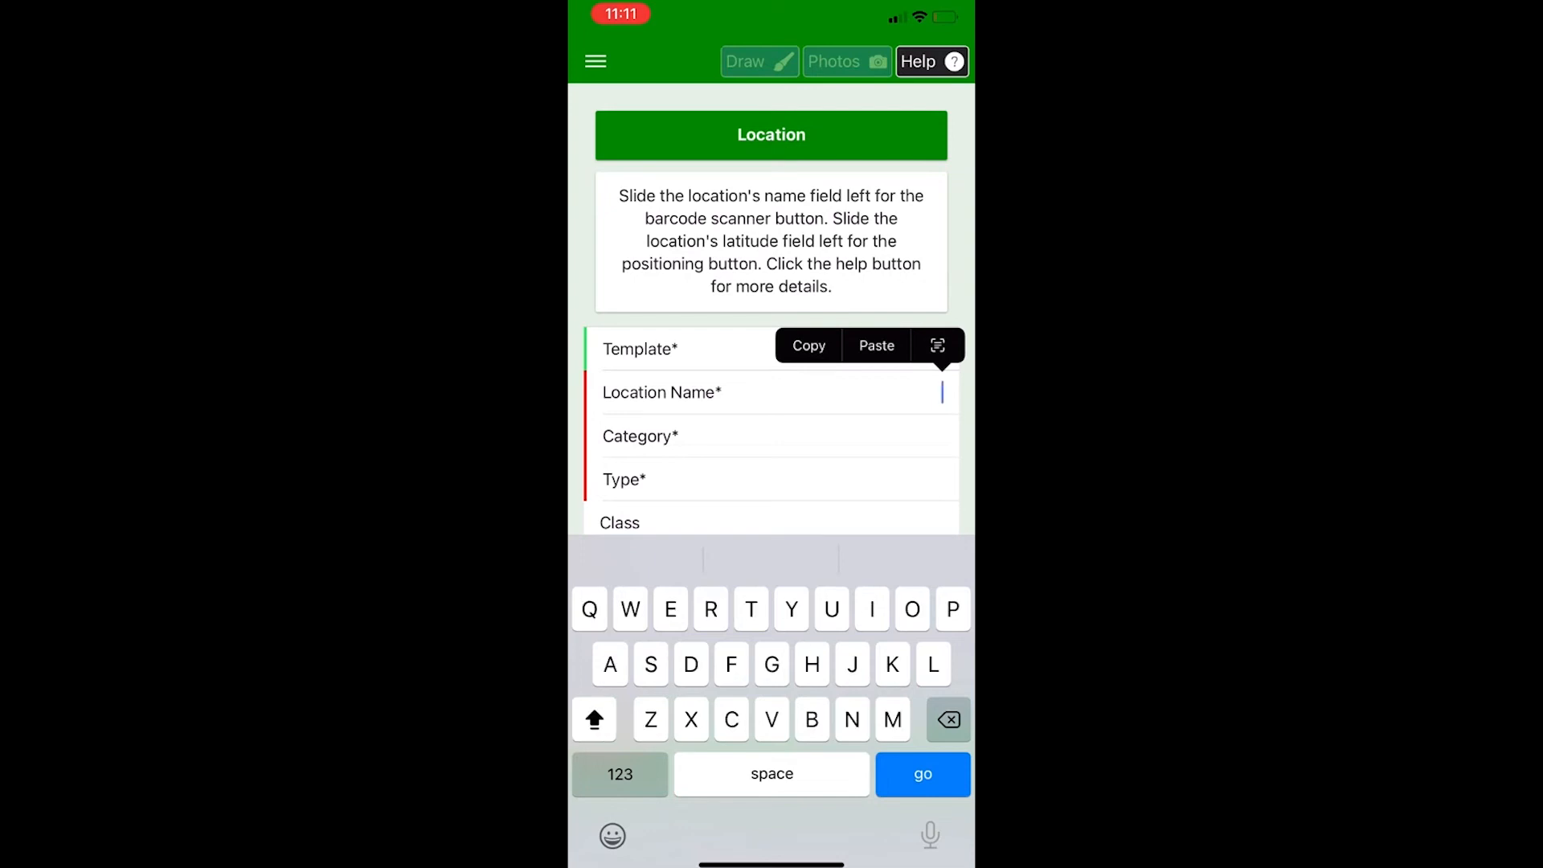
{"action": "type", "text": "USDA FS"}
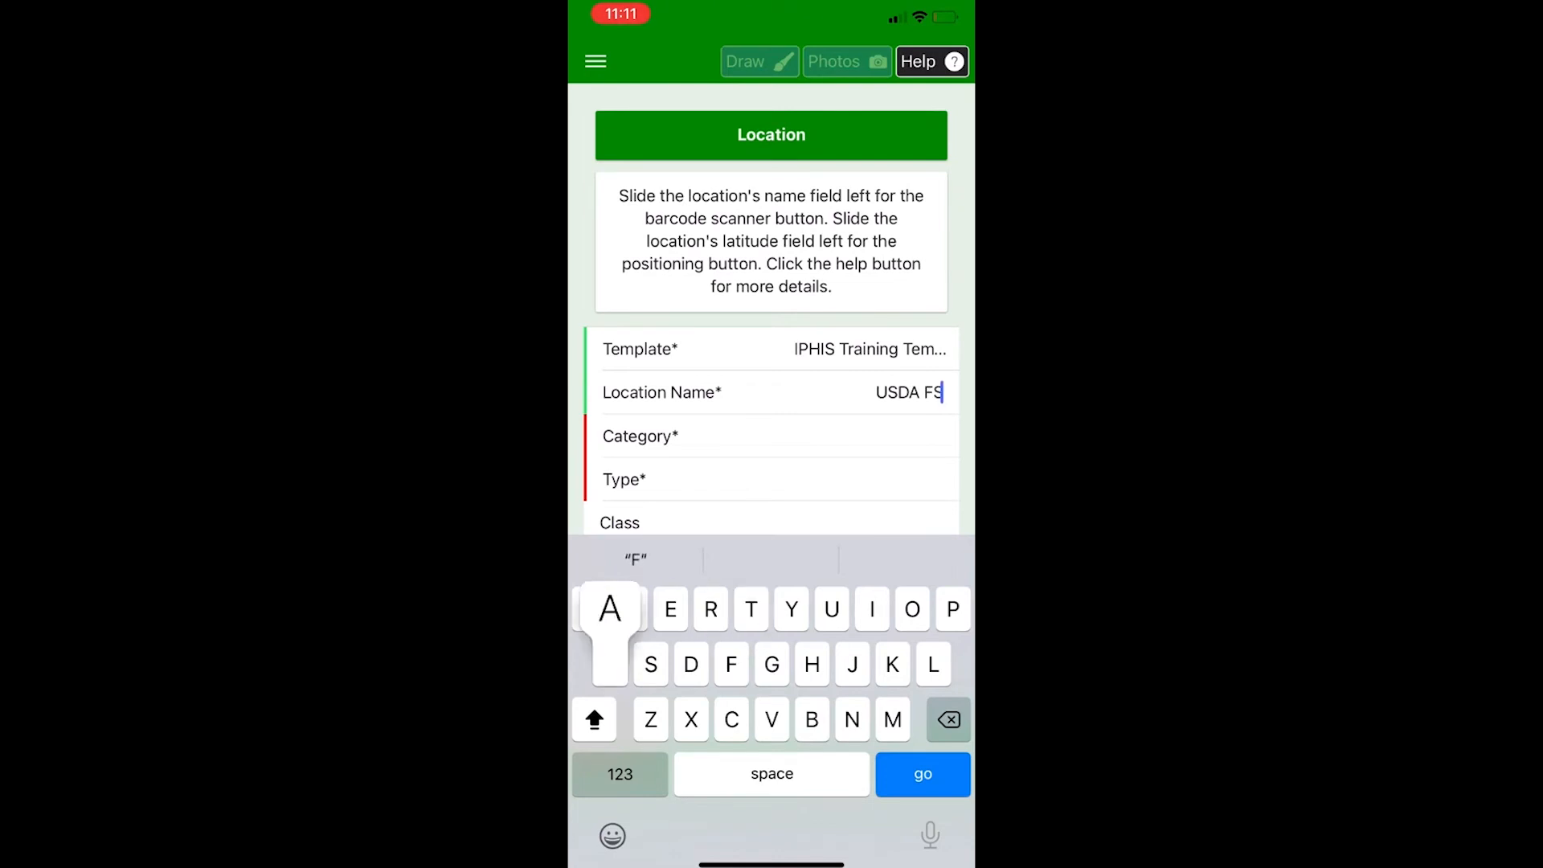
{"action": "type", "text": "A -"}
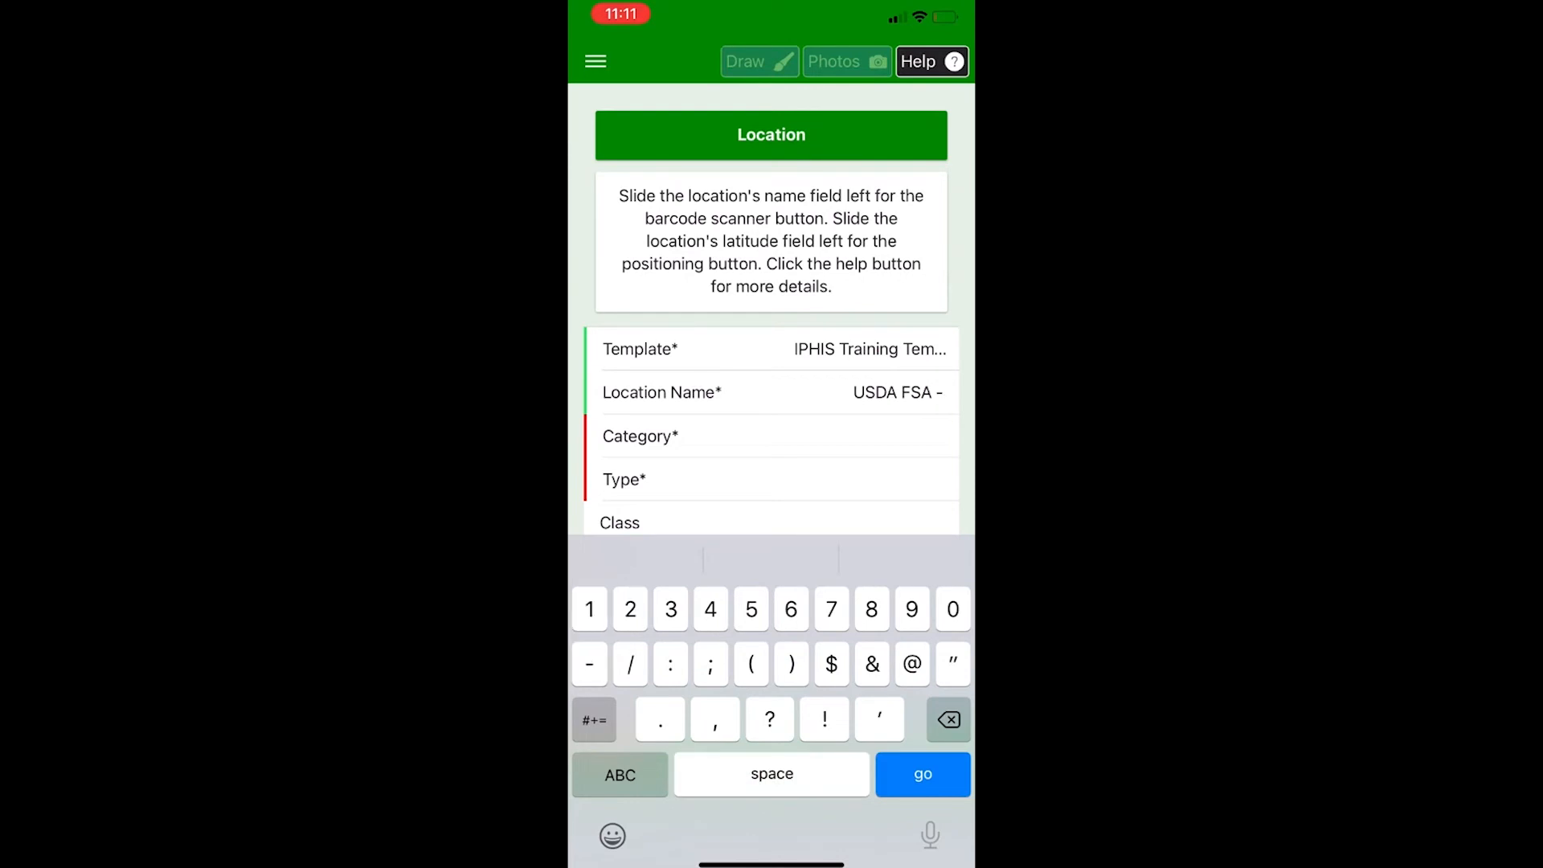
{"action": "left_click", "coordinate": [619, 773]}
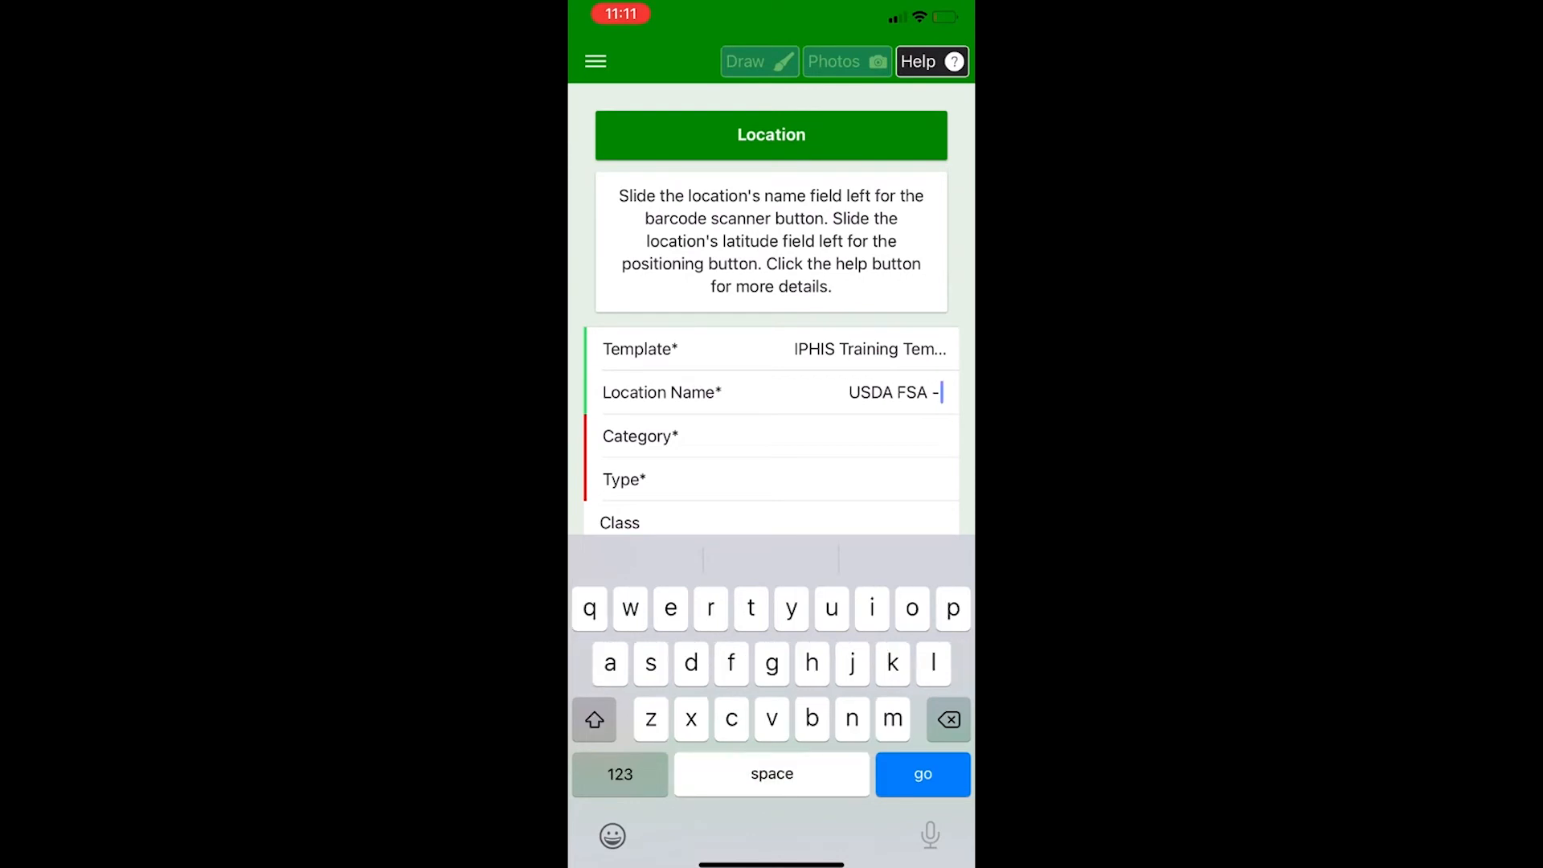
{"action": "type", "text": "B"}
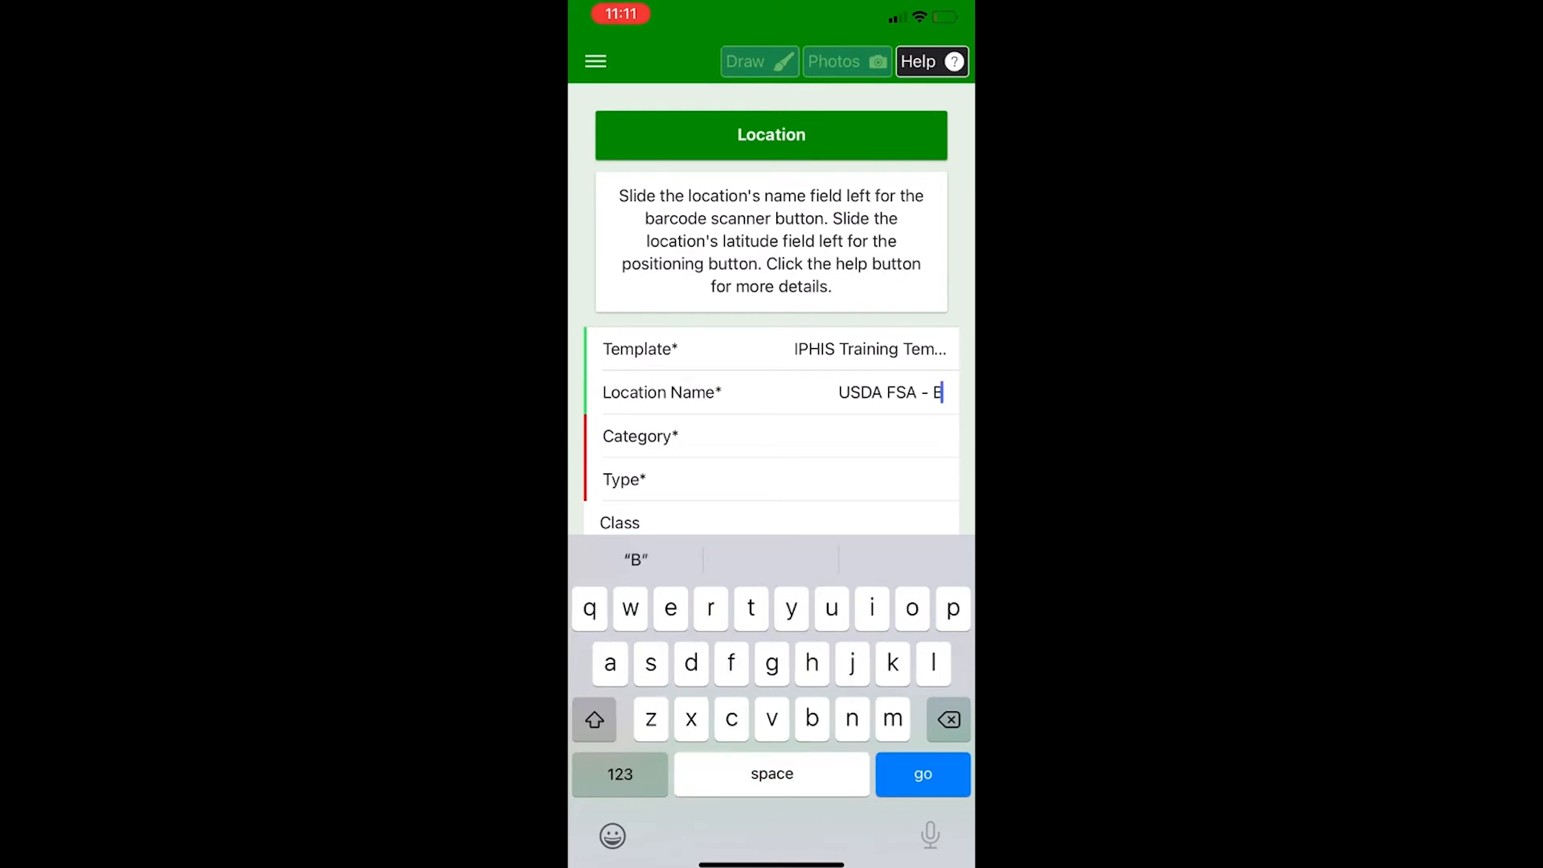
{"action": "type", "text": "ailey"}
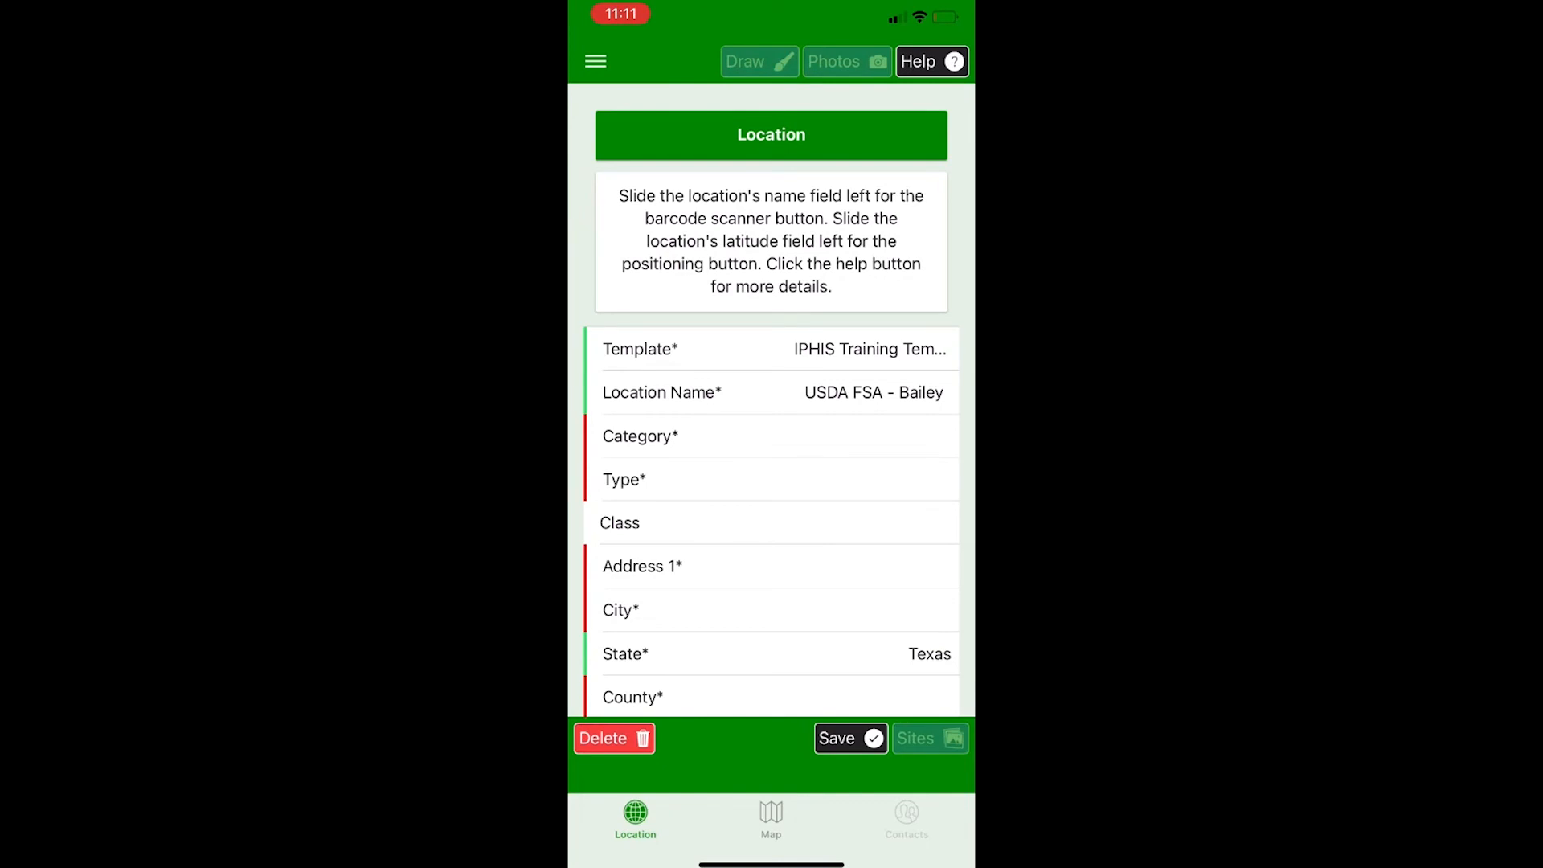
Step: Set the location category to Other and the type to Orchard
{"action": "left_click", "coordinate": [640, 435]}
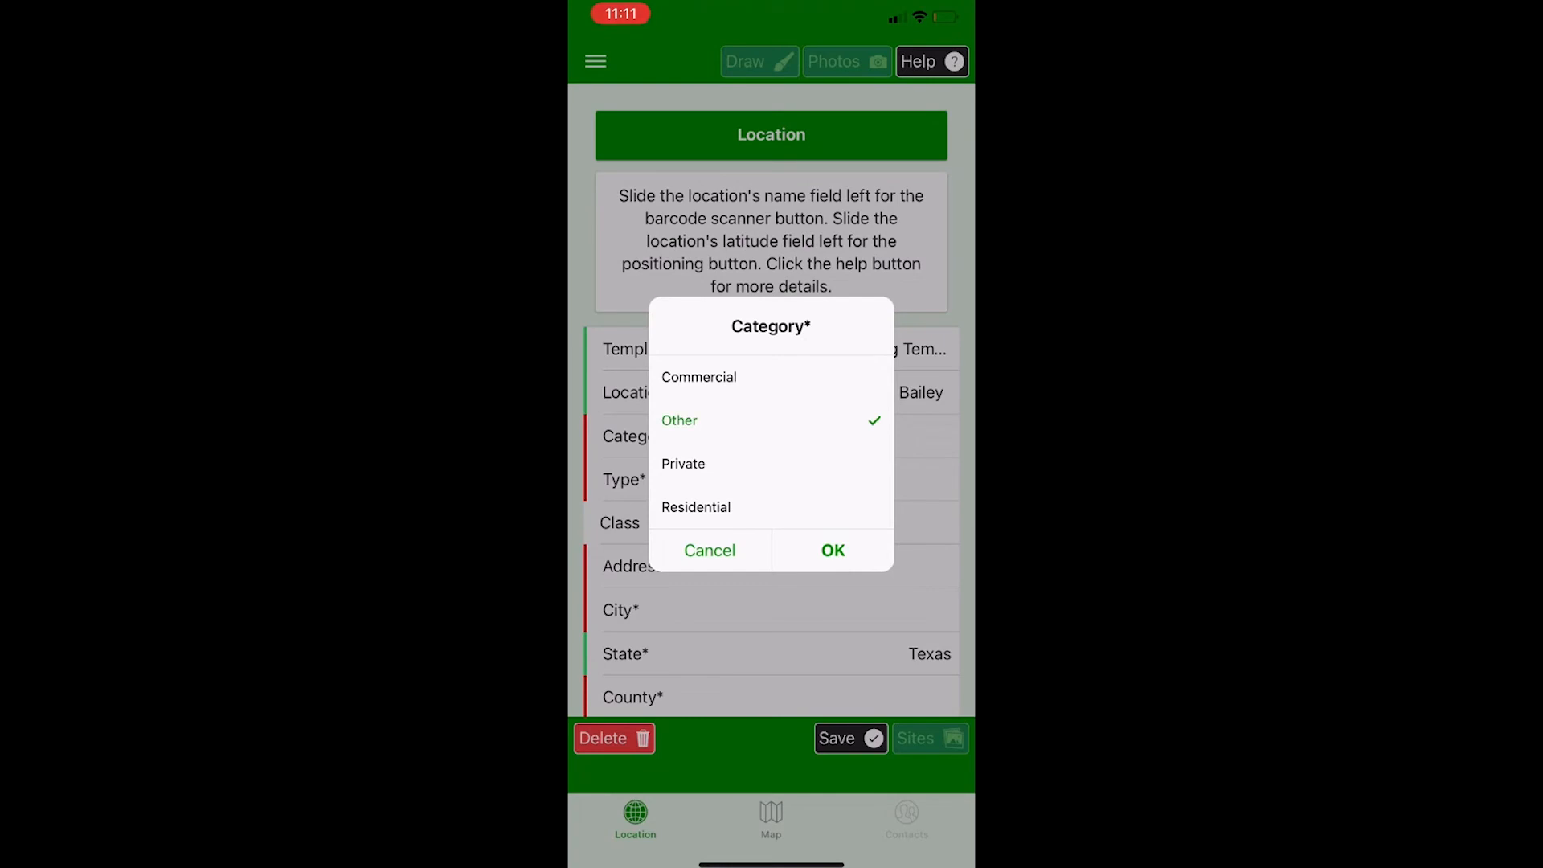
{"action": "left_click", "coordinate": [832, 549]}
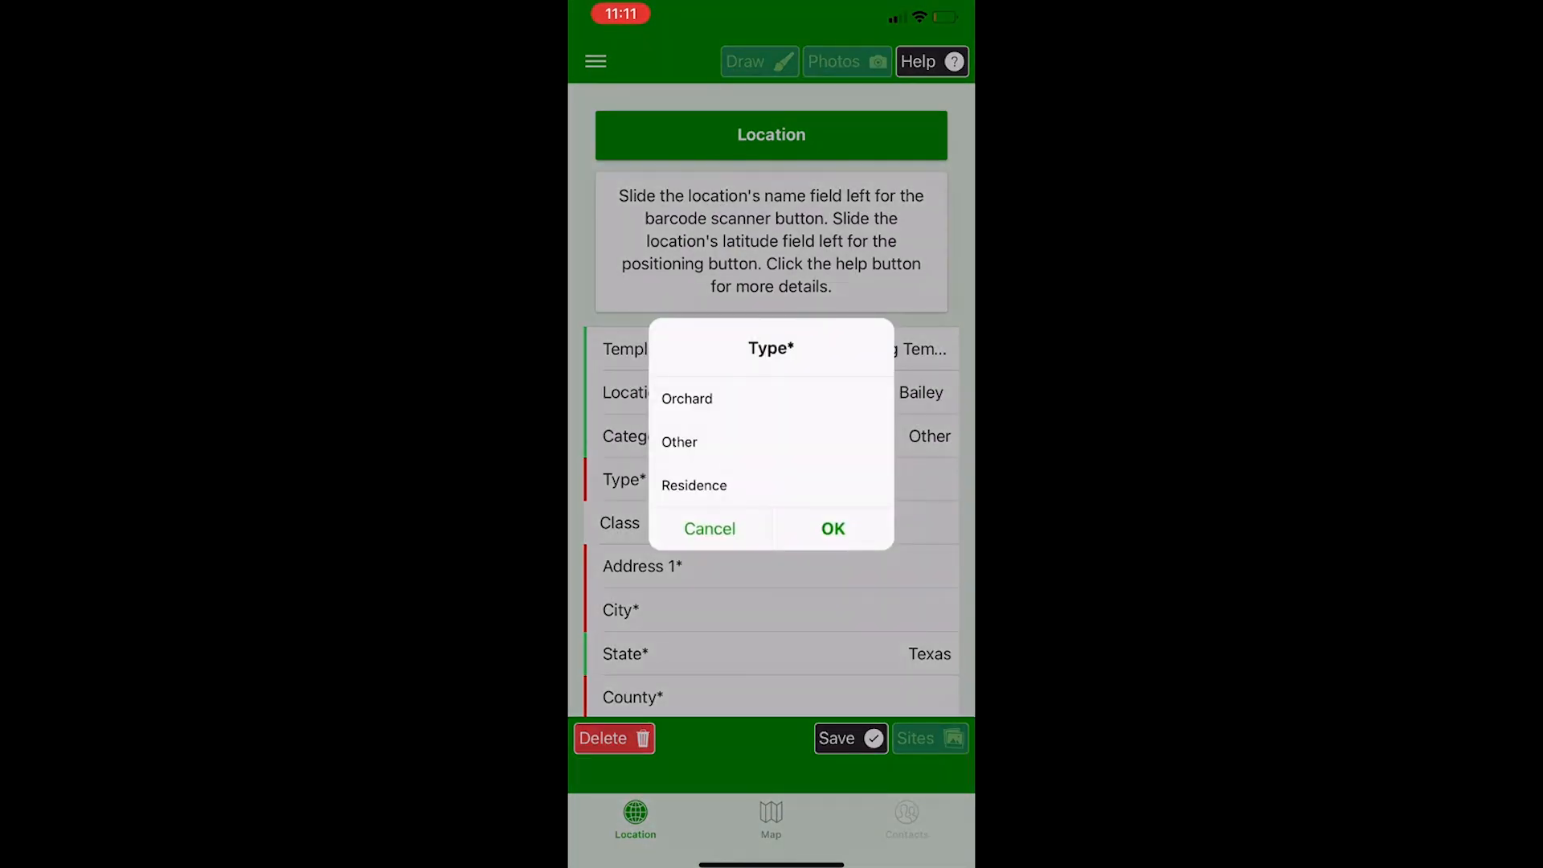
{"action": "left_click", "coordinate": [685, 399]}
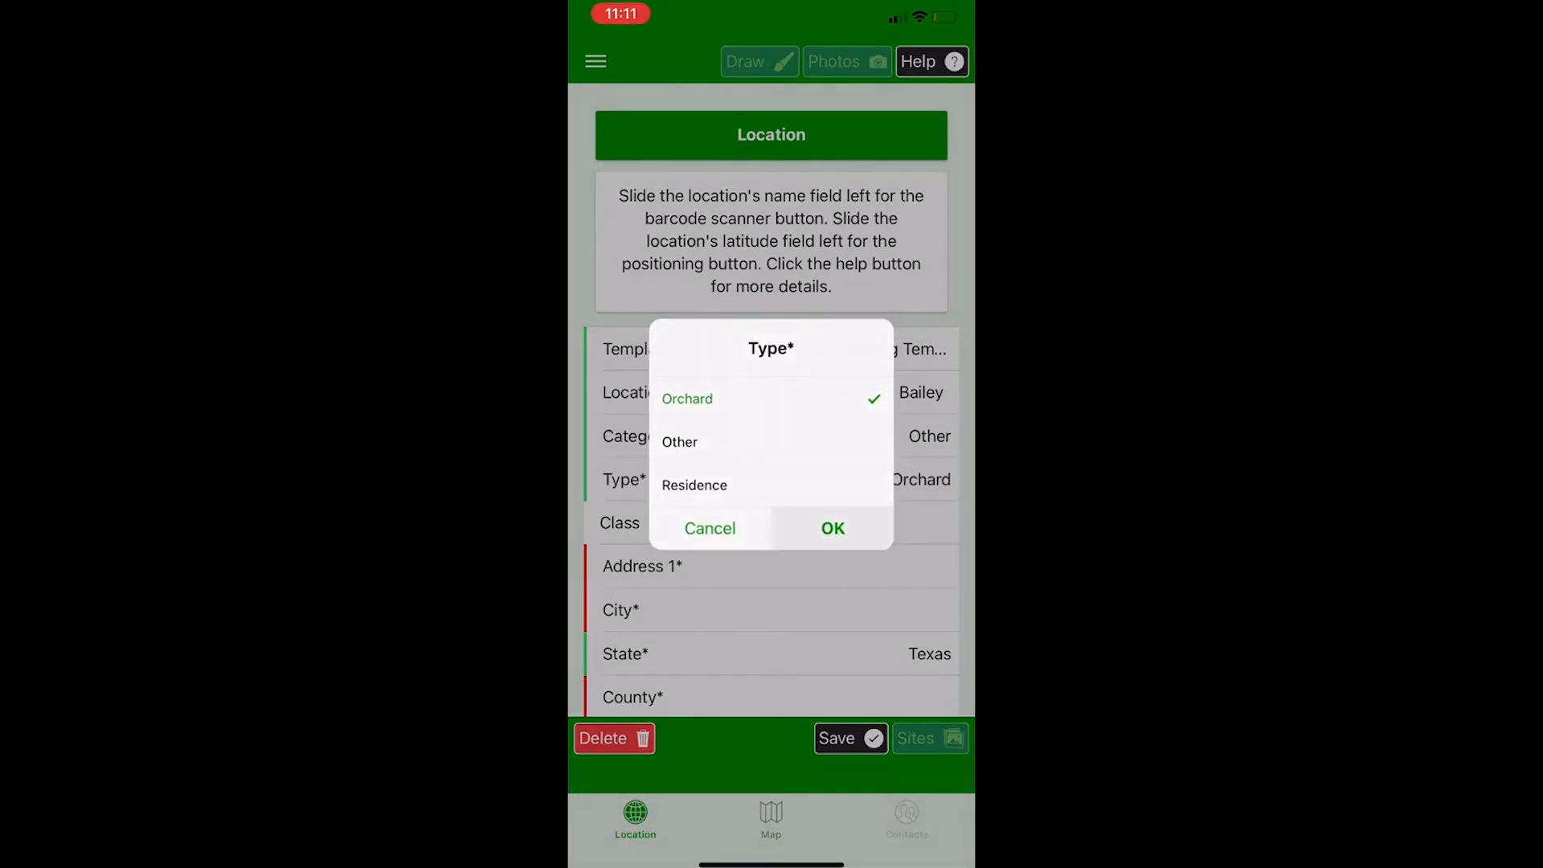
{"action": "left_click", "coordinate": [832, 529]}
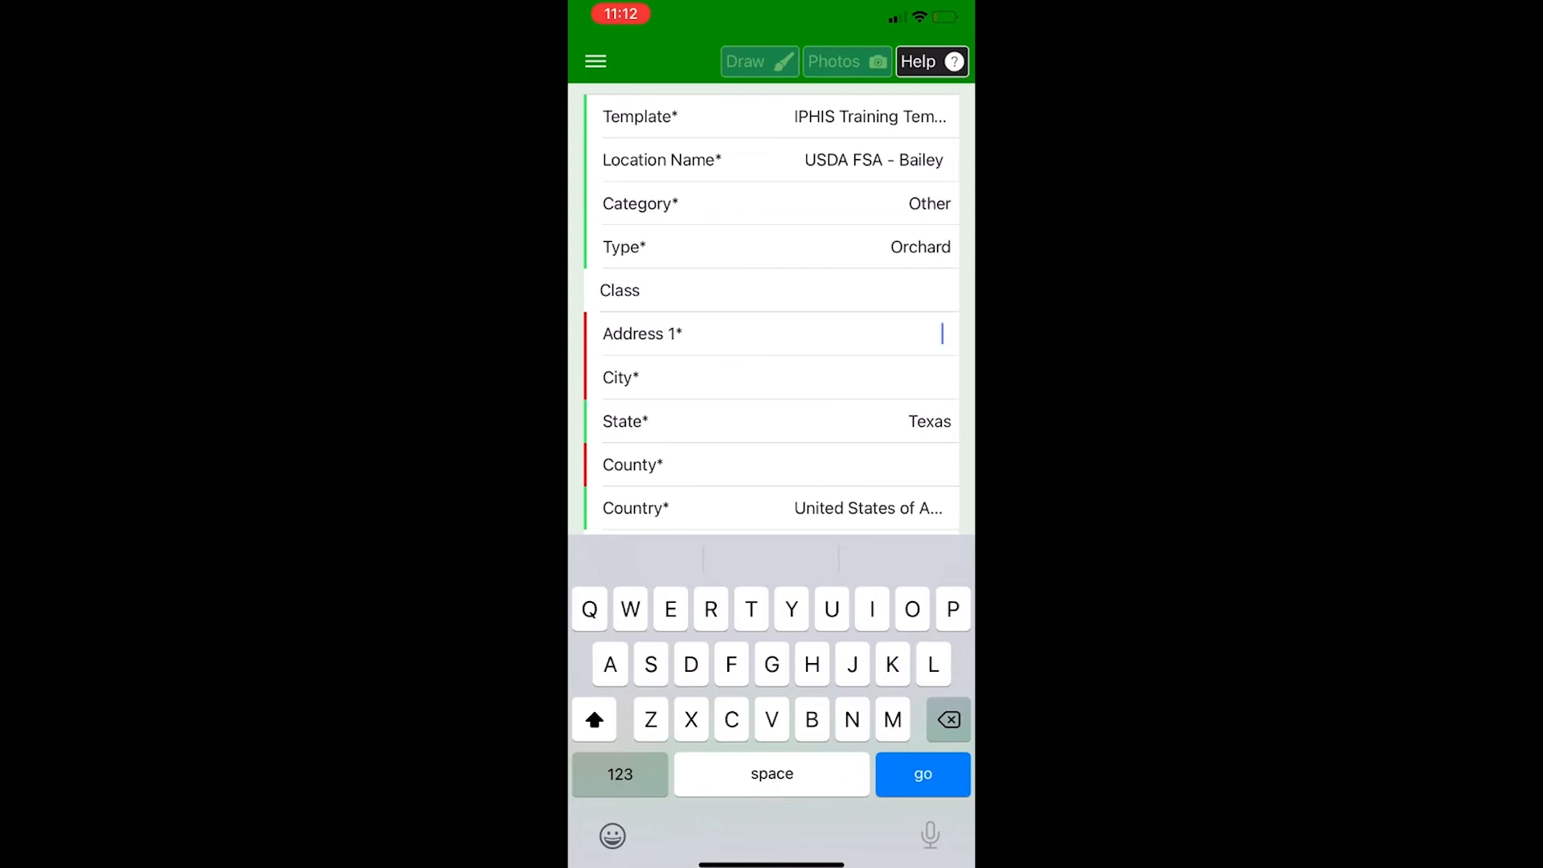
{"action": "type", "text": "111 E"}
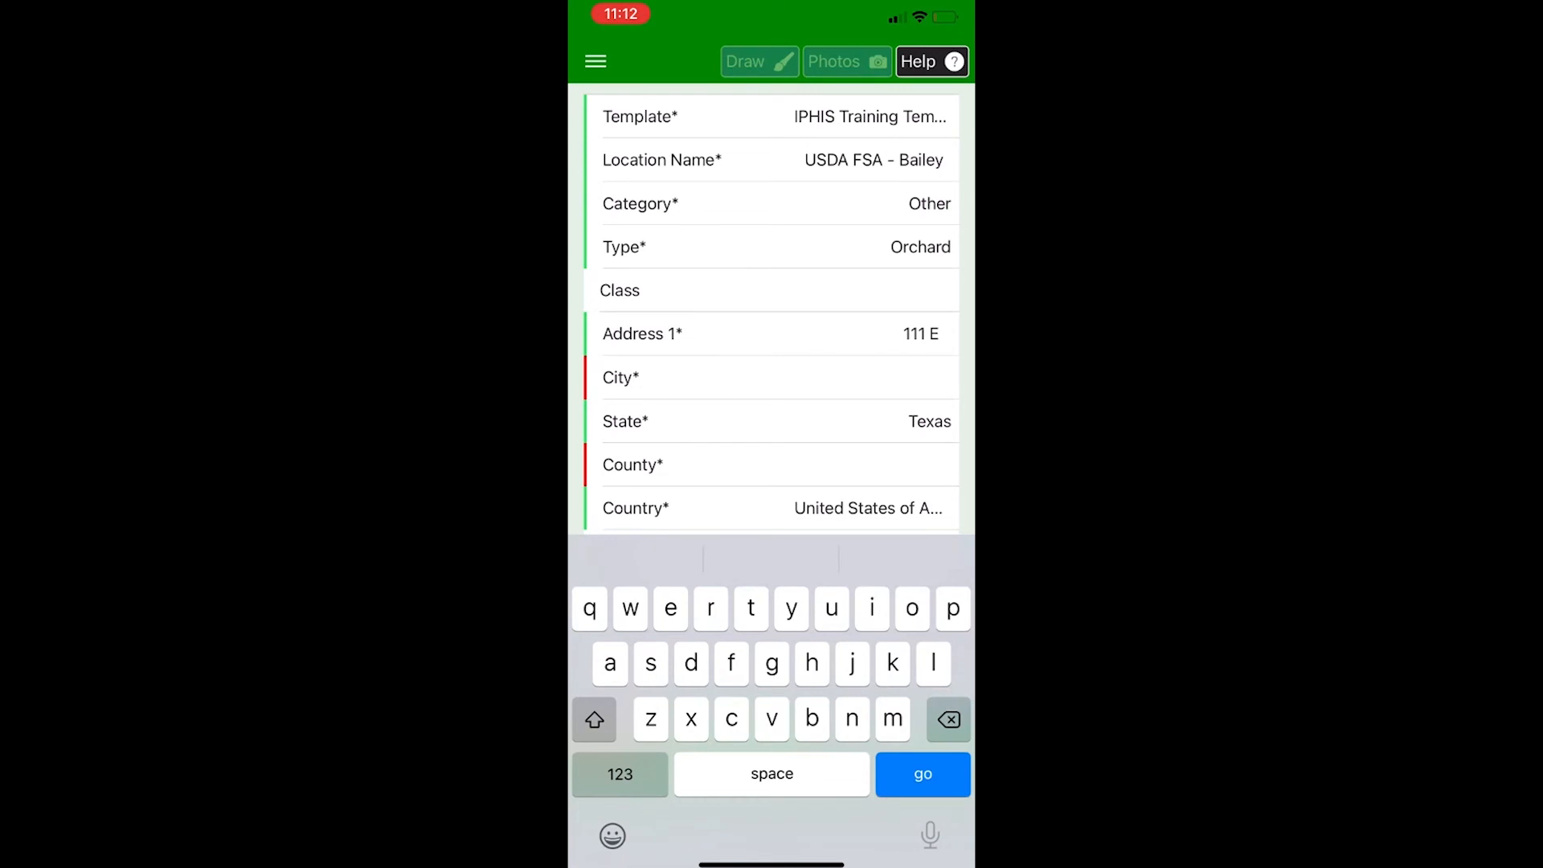
{"action": "left_click", "coordinate": [670, 608]}
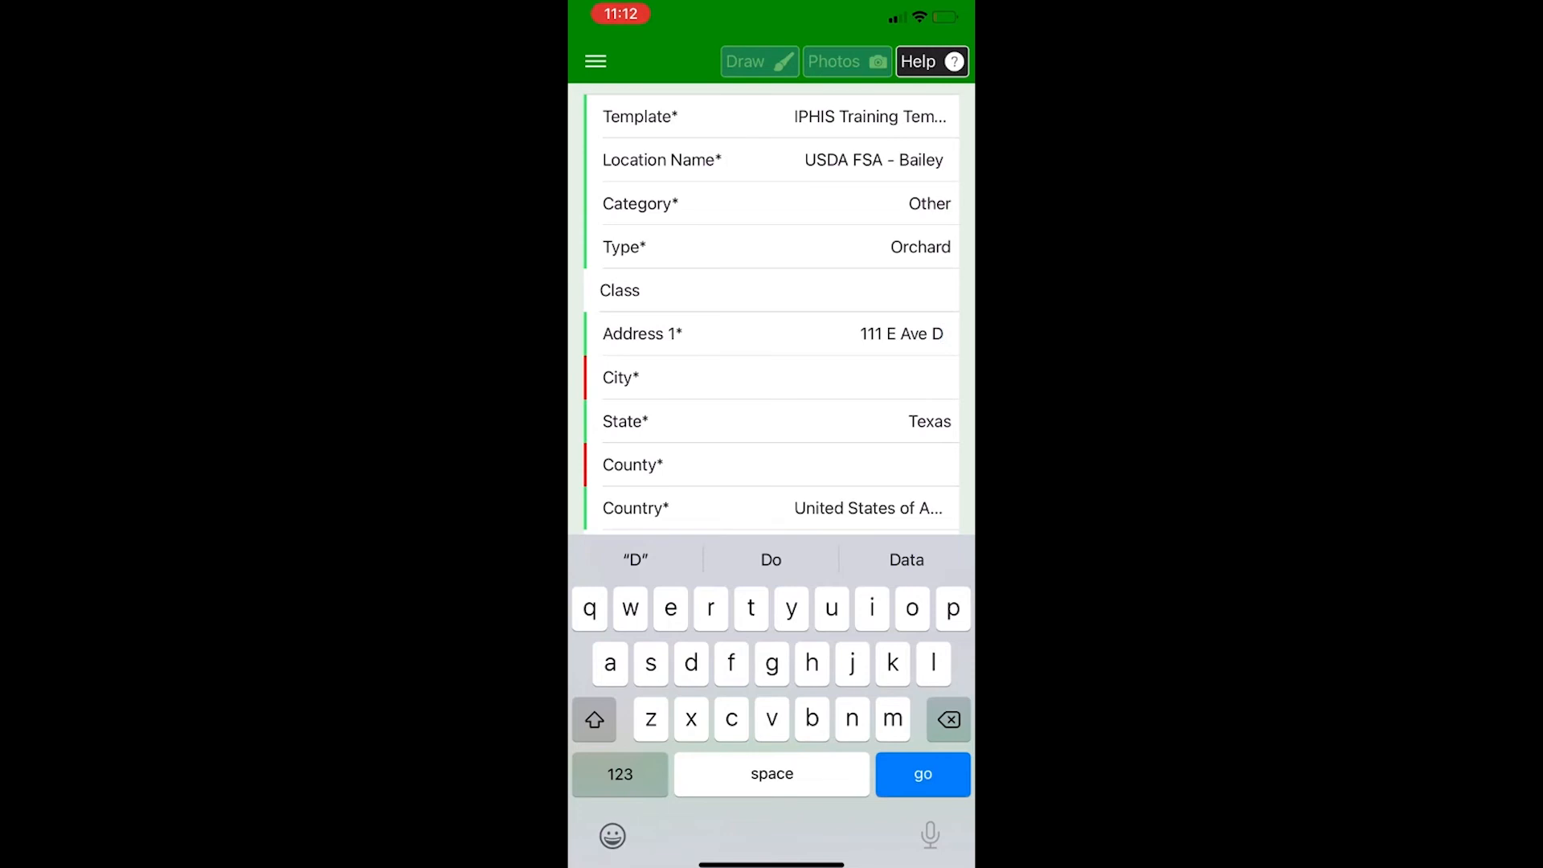
{"action": "left_click", "coordinate": [886, 334]}
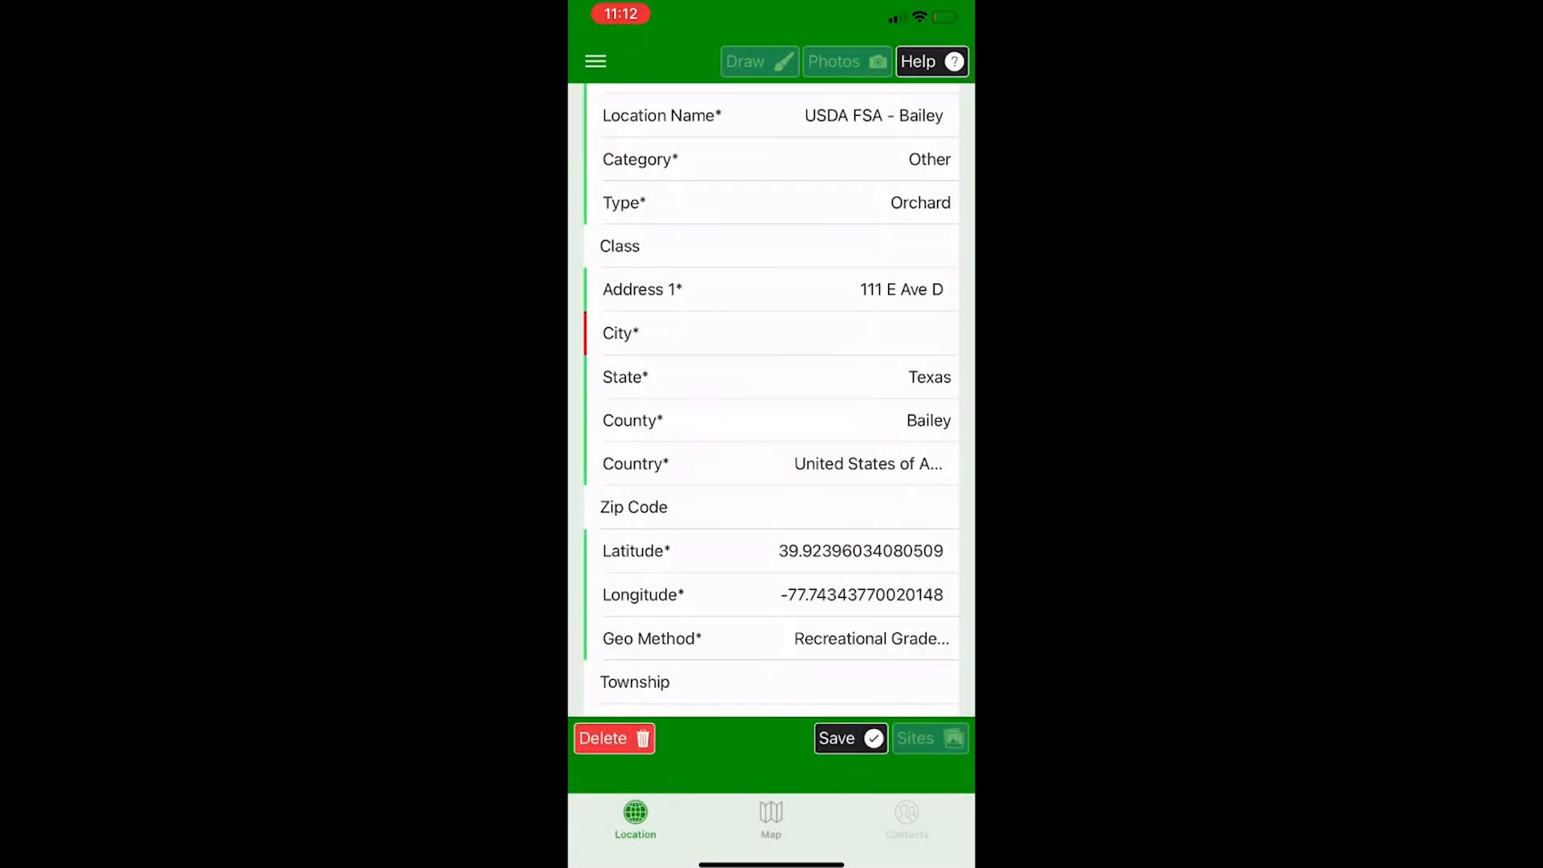
{"action": "left_click", "coordinate": [778, 333]}
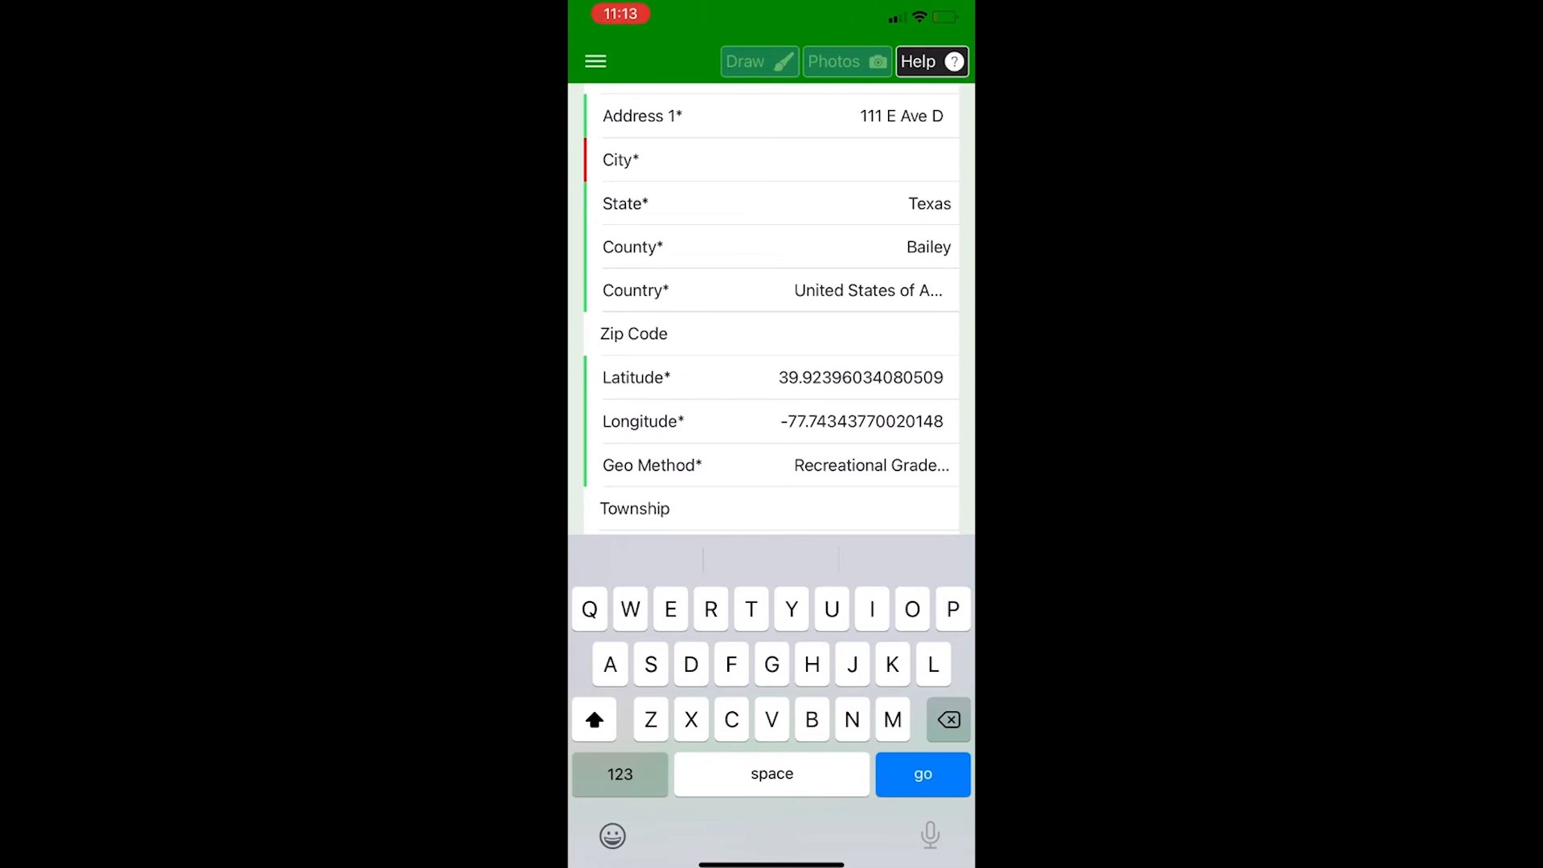
Step: Type 79347 into the Zip Code field
{"action": "type", "text": "7"}
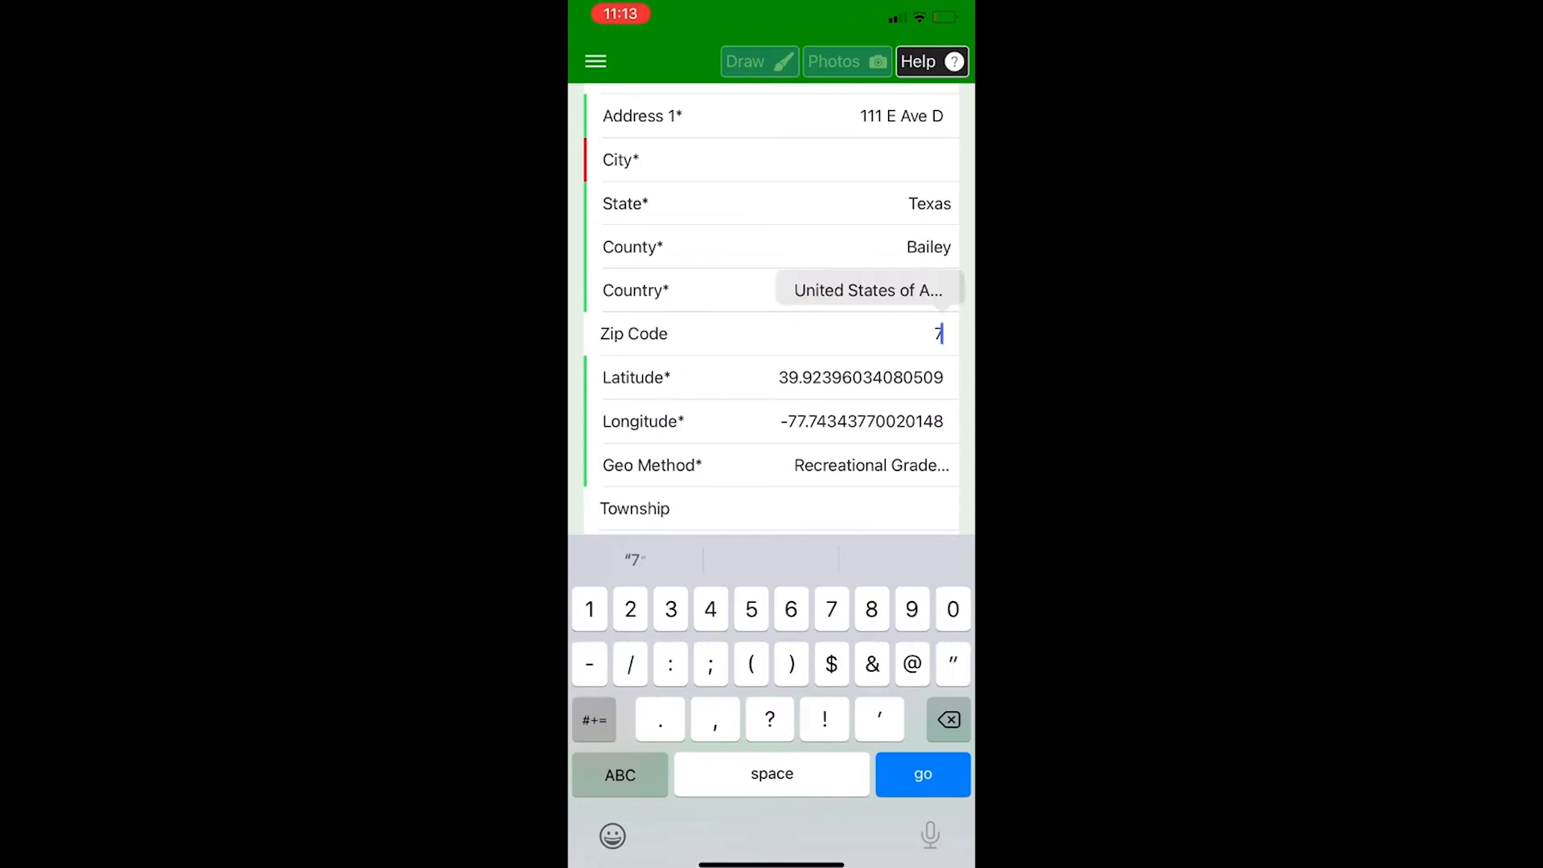
{"action": "type", "text": "9347"}
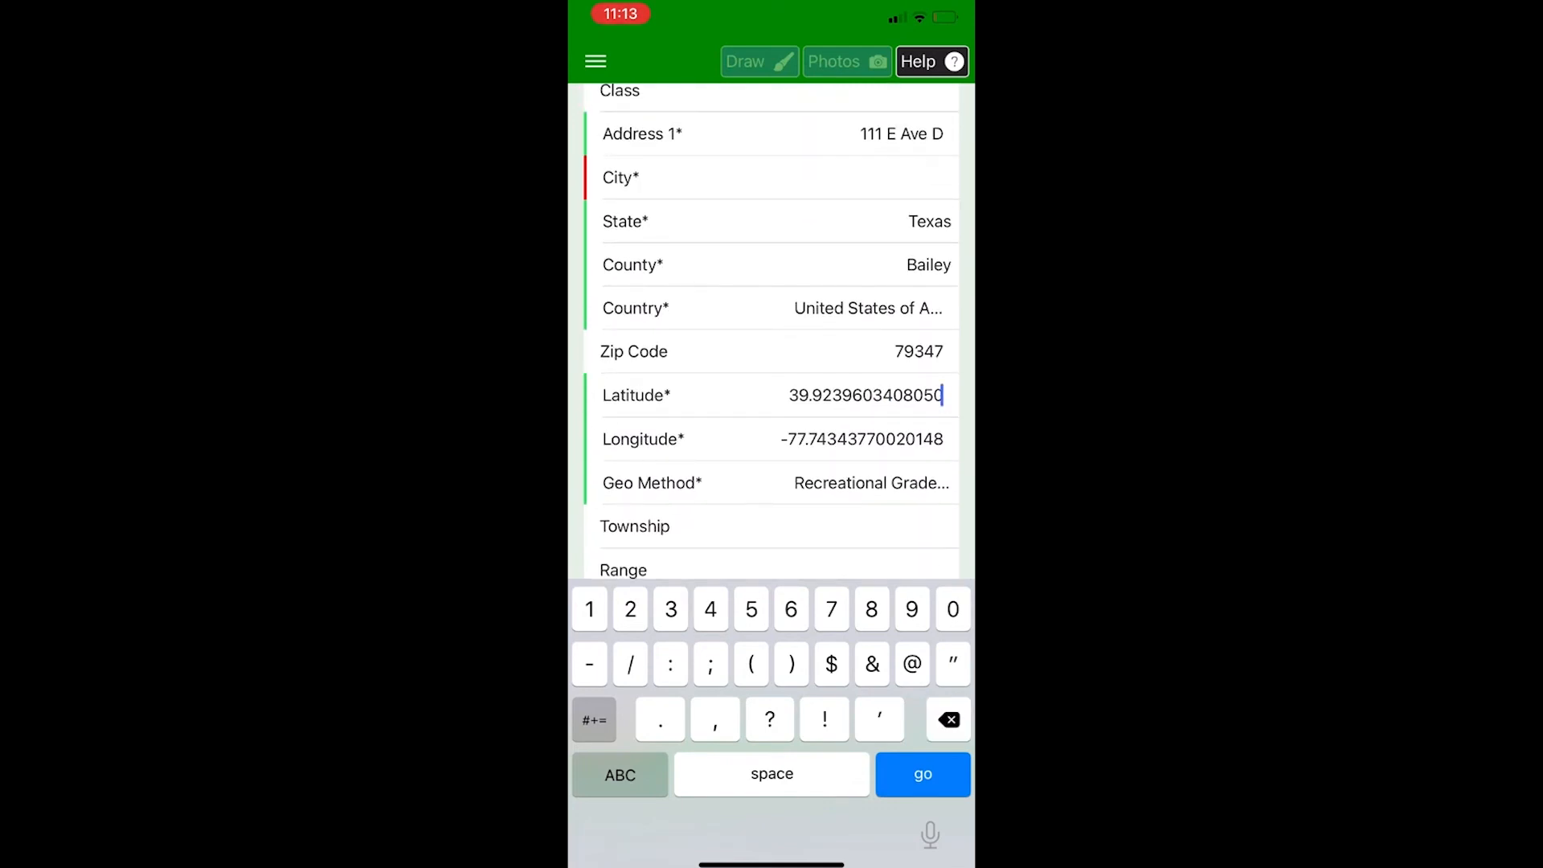
Step: Clear and retype Latitude as 34.223532 and Longitude as -102.725503
{"action": "left_click", "coordinate": [947, 719]}
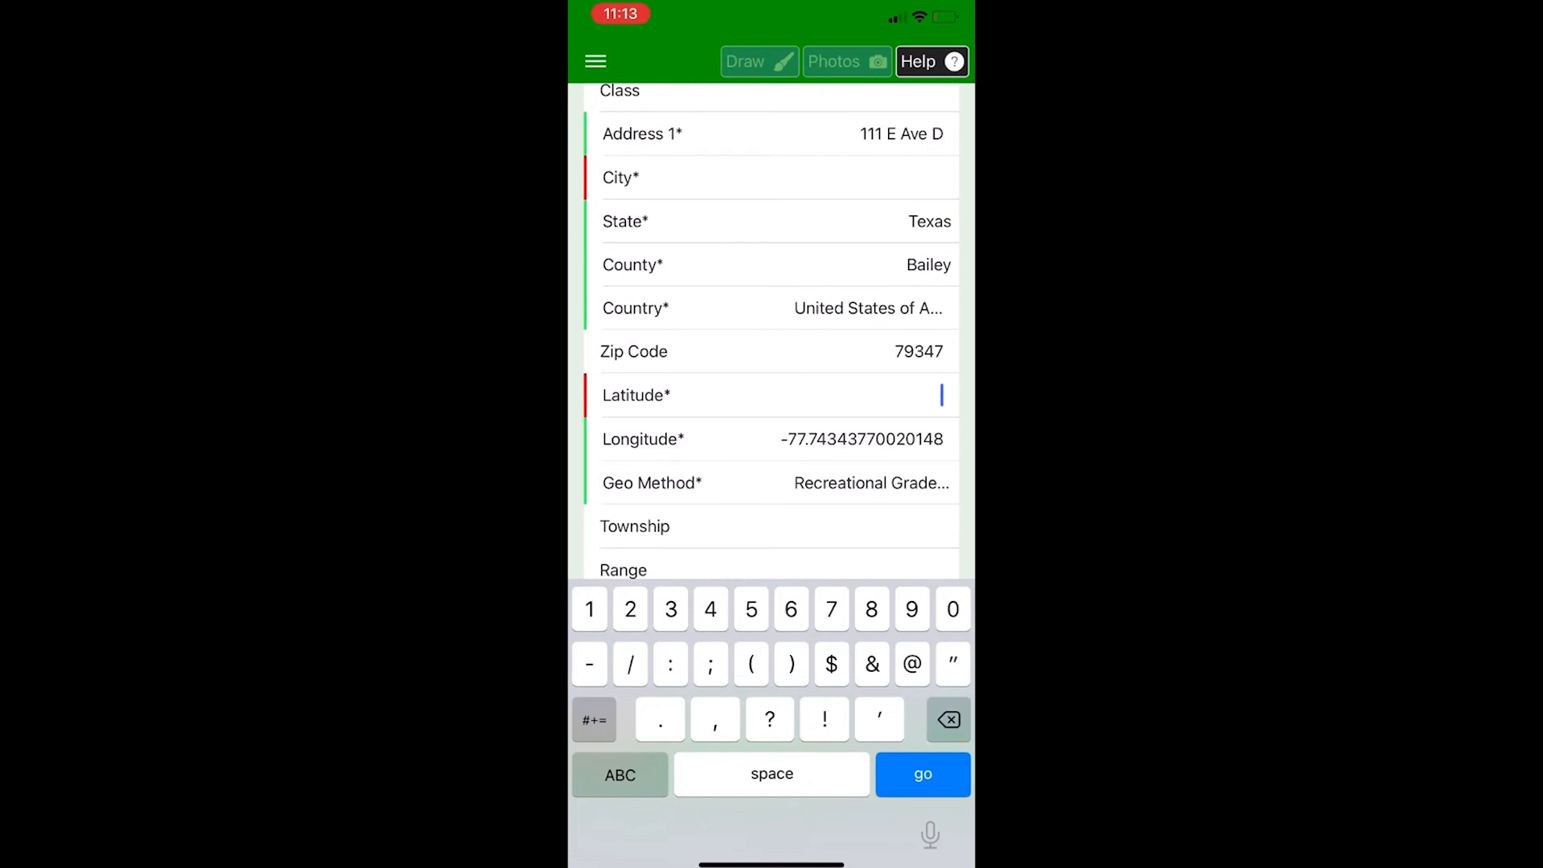
{"action": "type", "text": "34"}
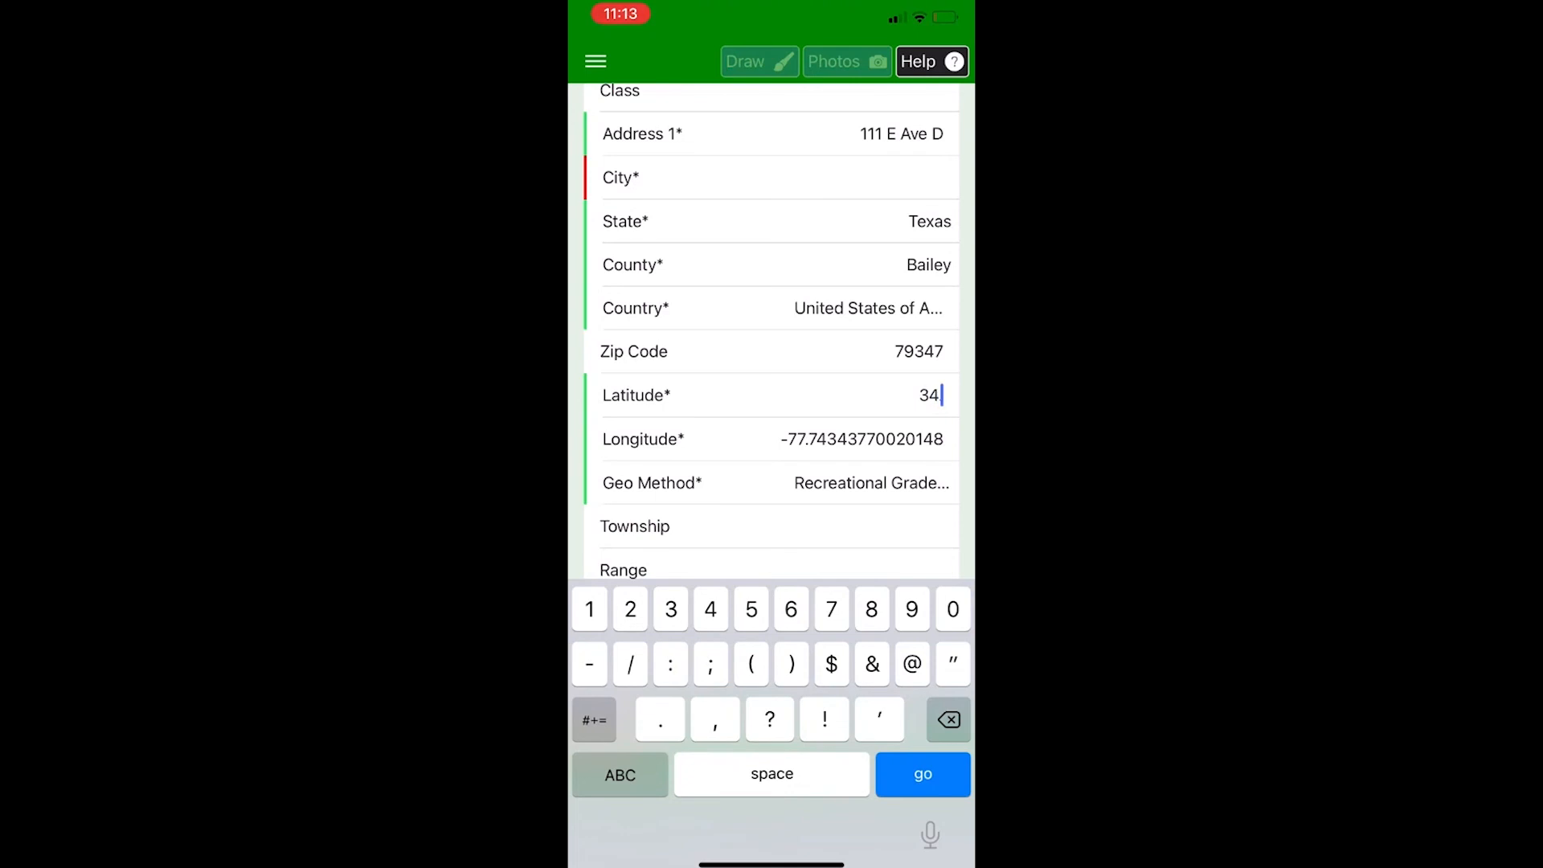
{"action": "type", "text": ".22"}
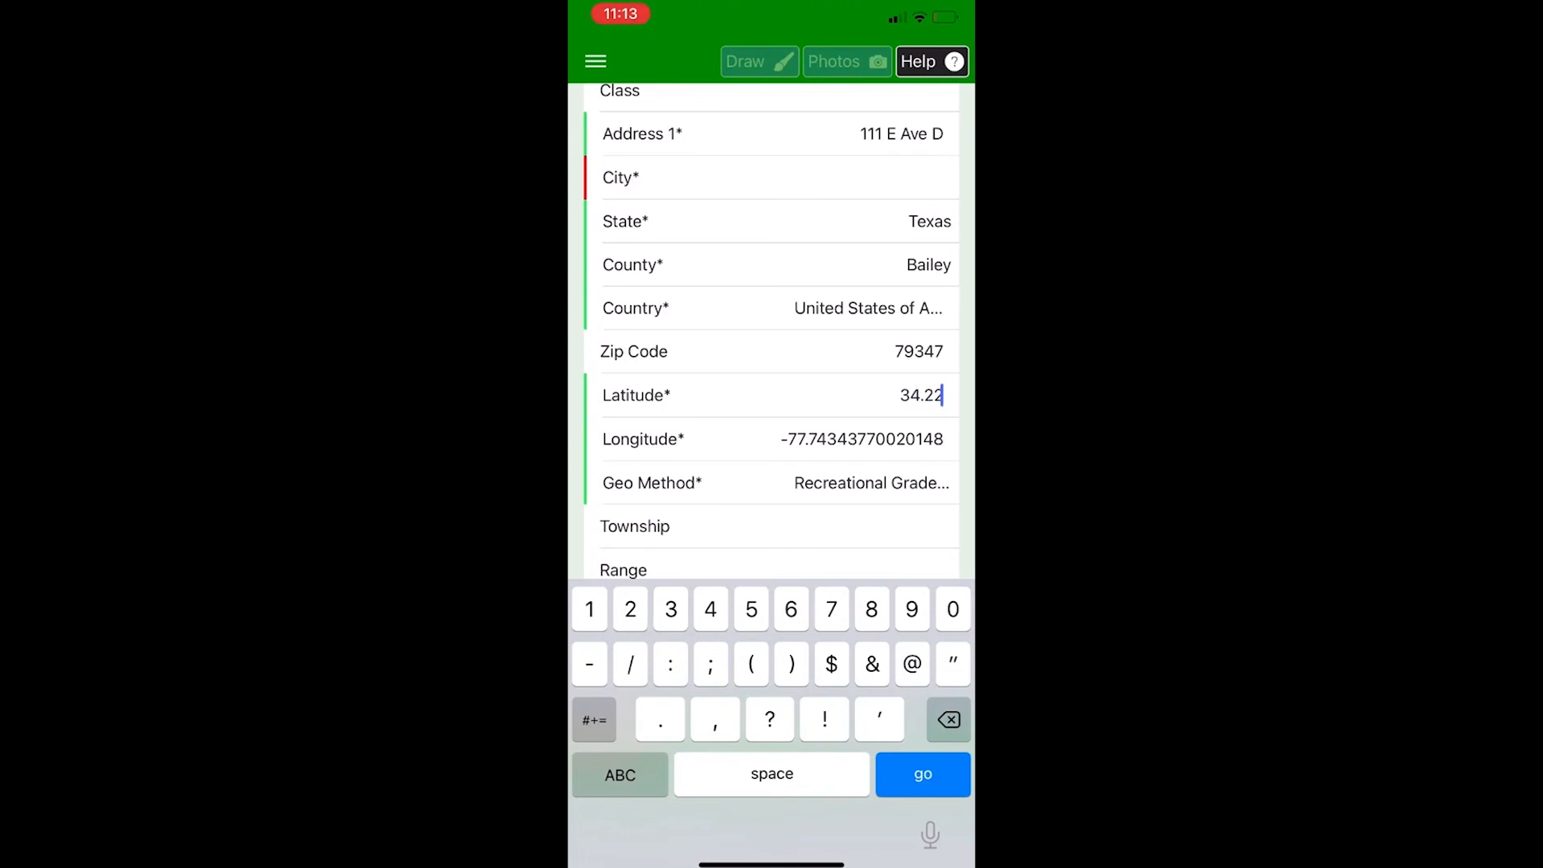
{"action": "type", "text": "3532"}
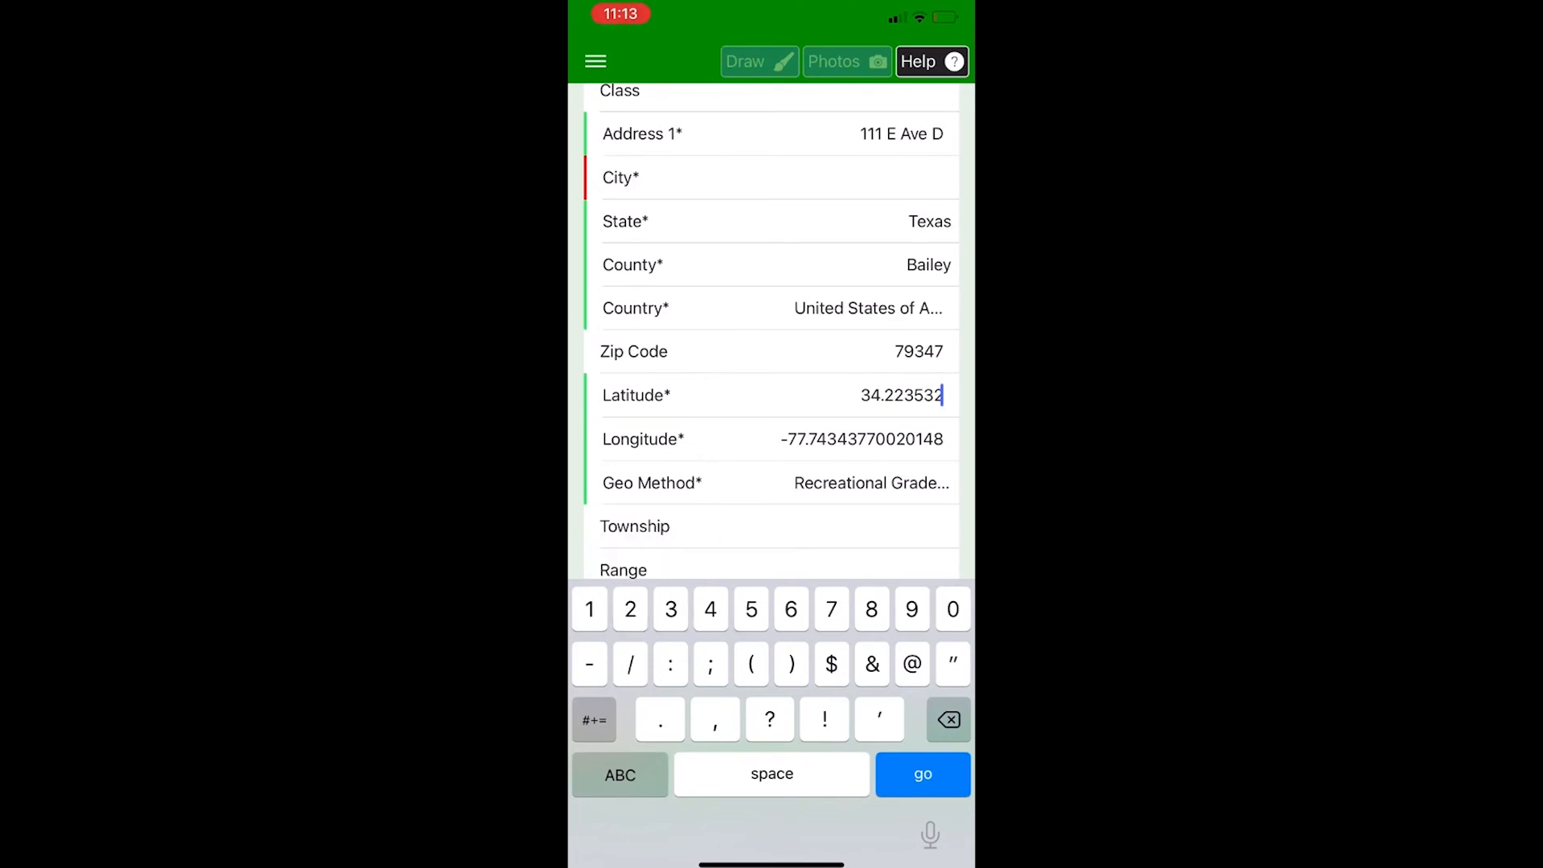
{"action": "scroll", "scroll_direction": "down", "scroll_amount": 3}
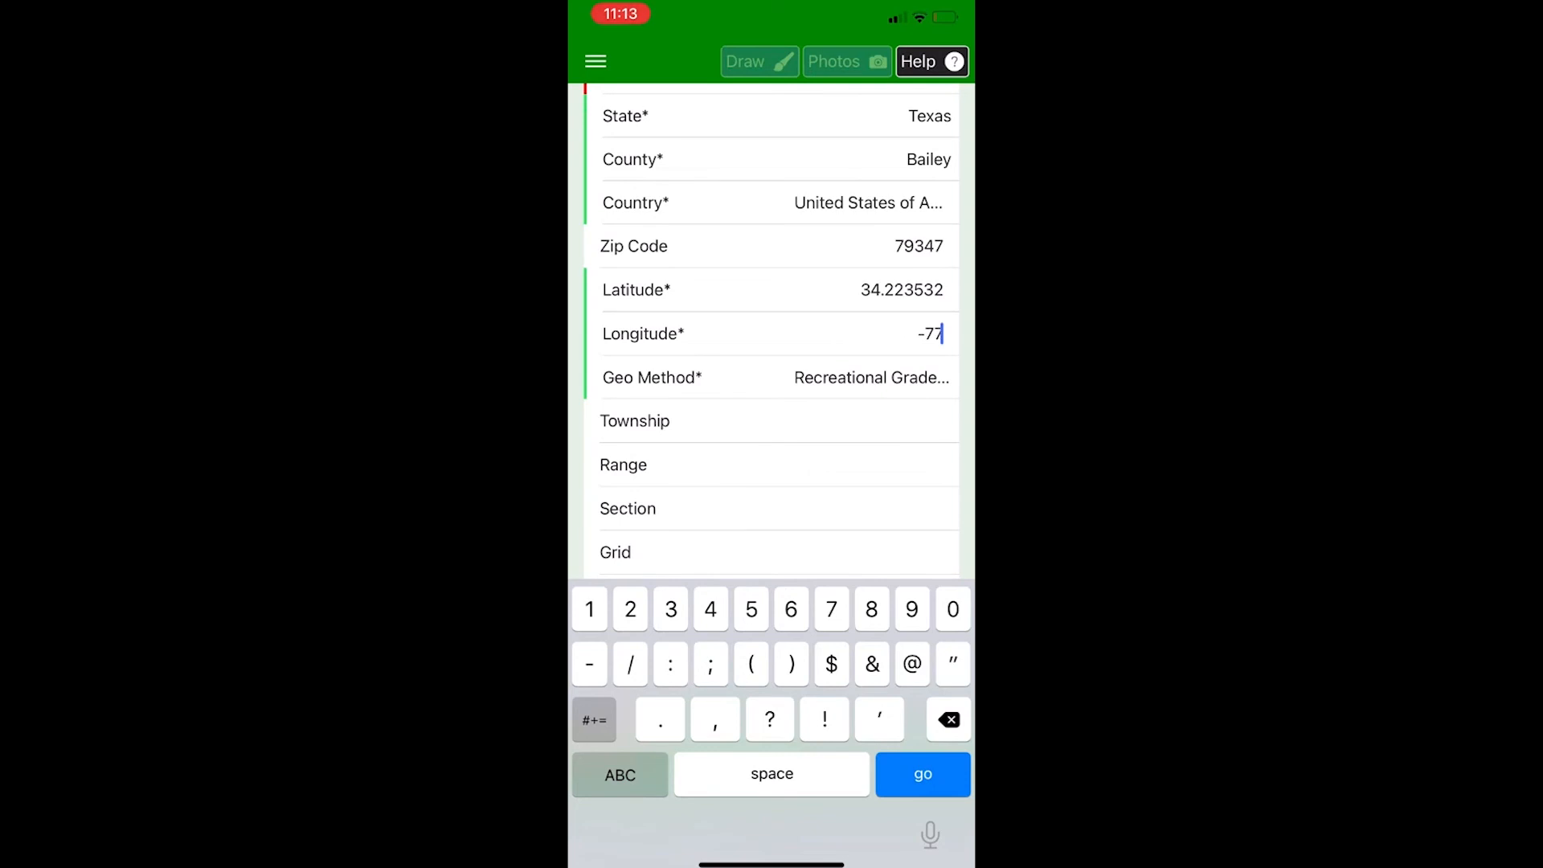
{"action": "key", "text": "backspace"}
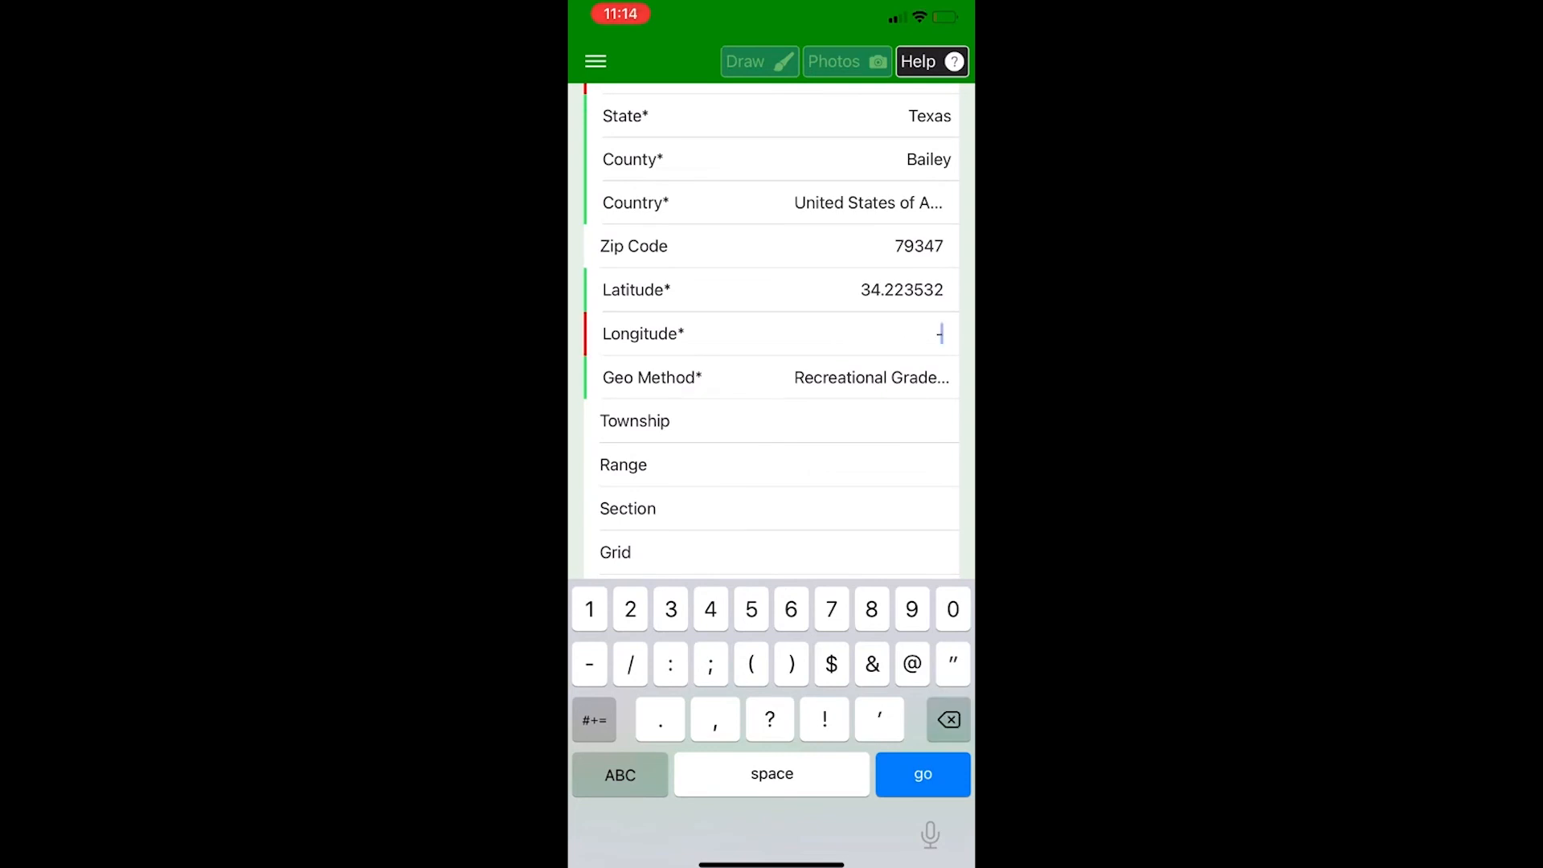
{"action": "type", "text": "102"}
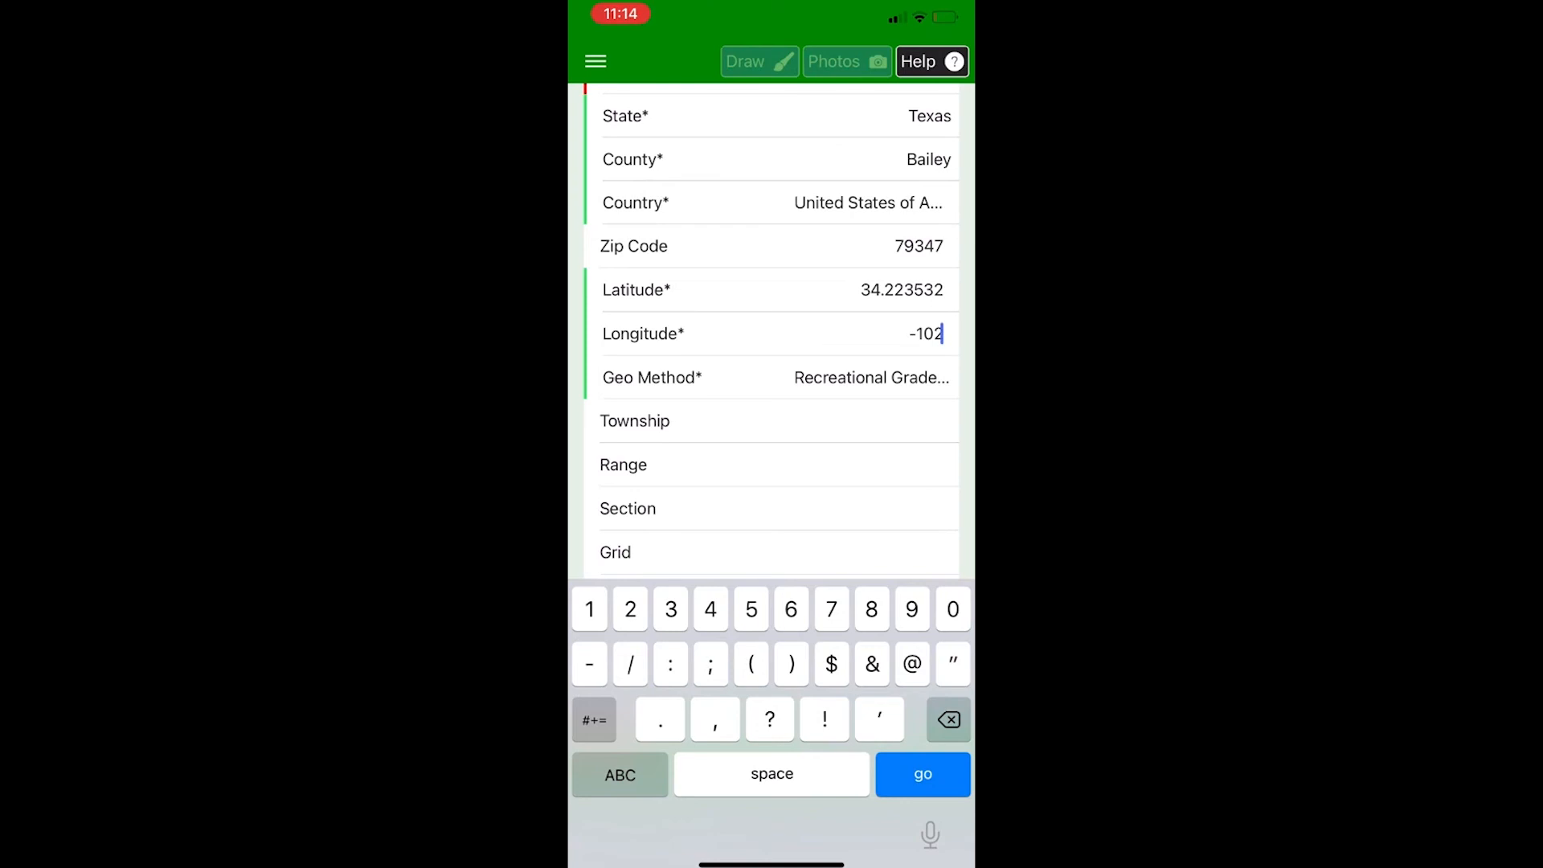
{"action": "type", "text": ".725503"}
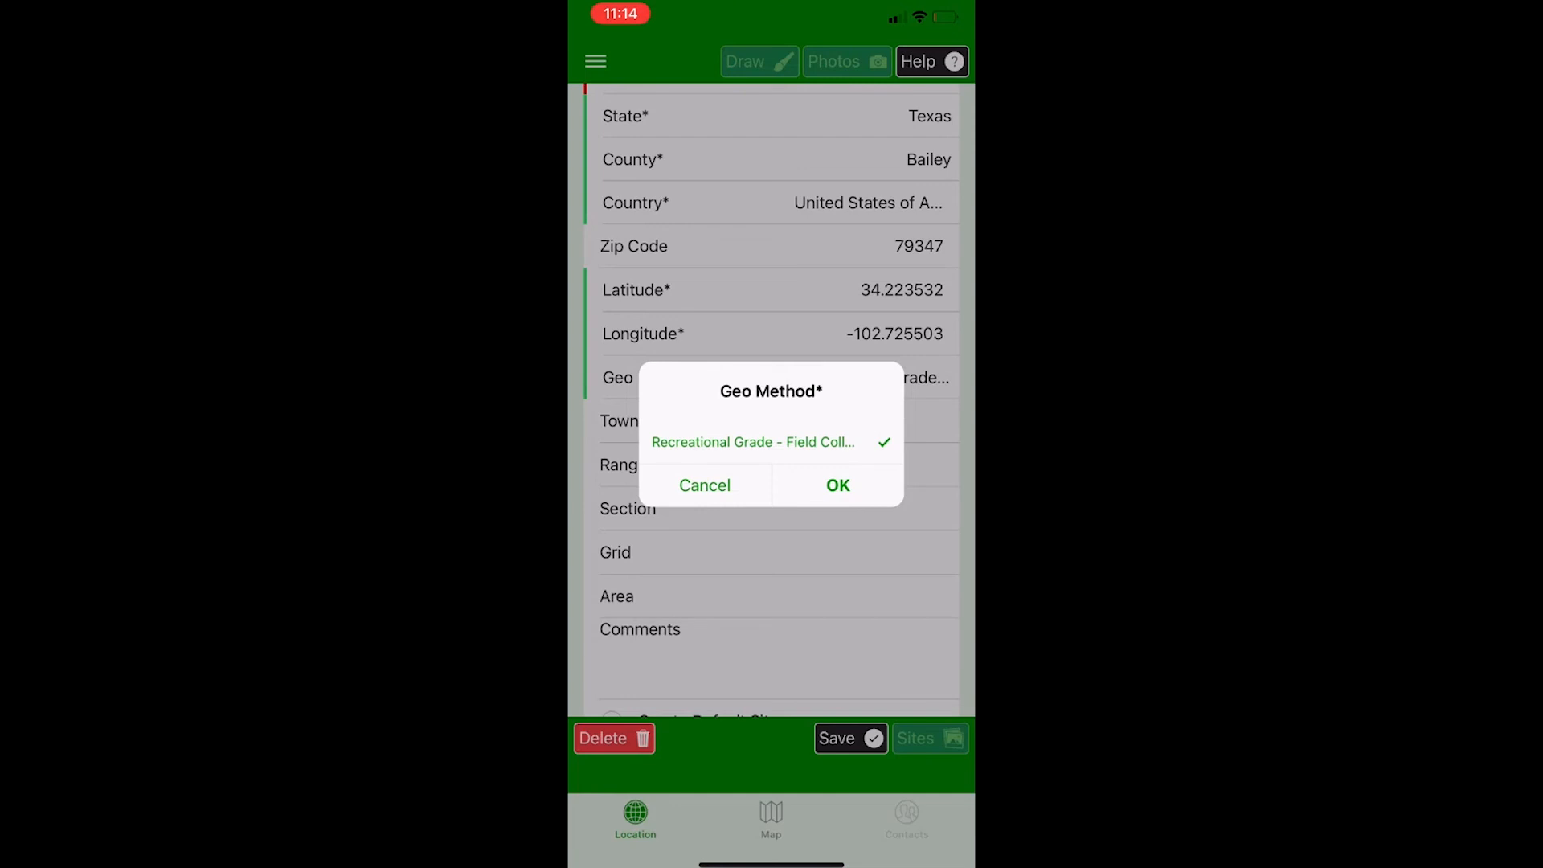
Step: Confirm Recreational Grade as the Geo Method and scroll through the form
{"action": "left_click", "coordinate": [837, 486]}
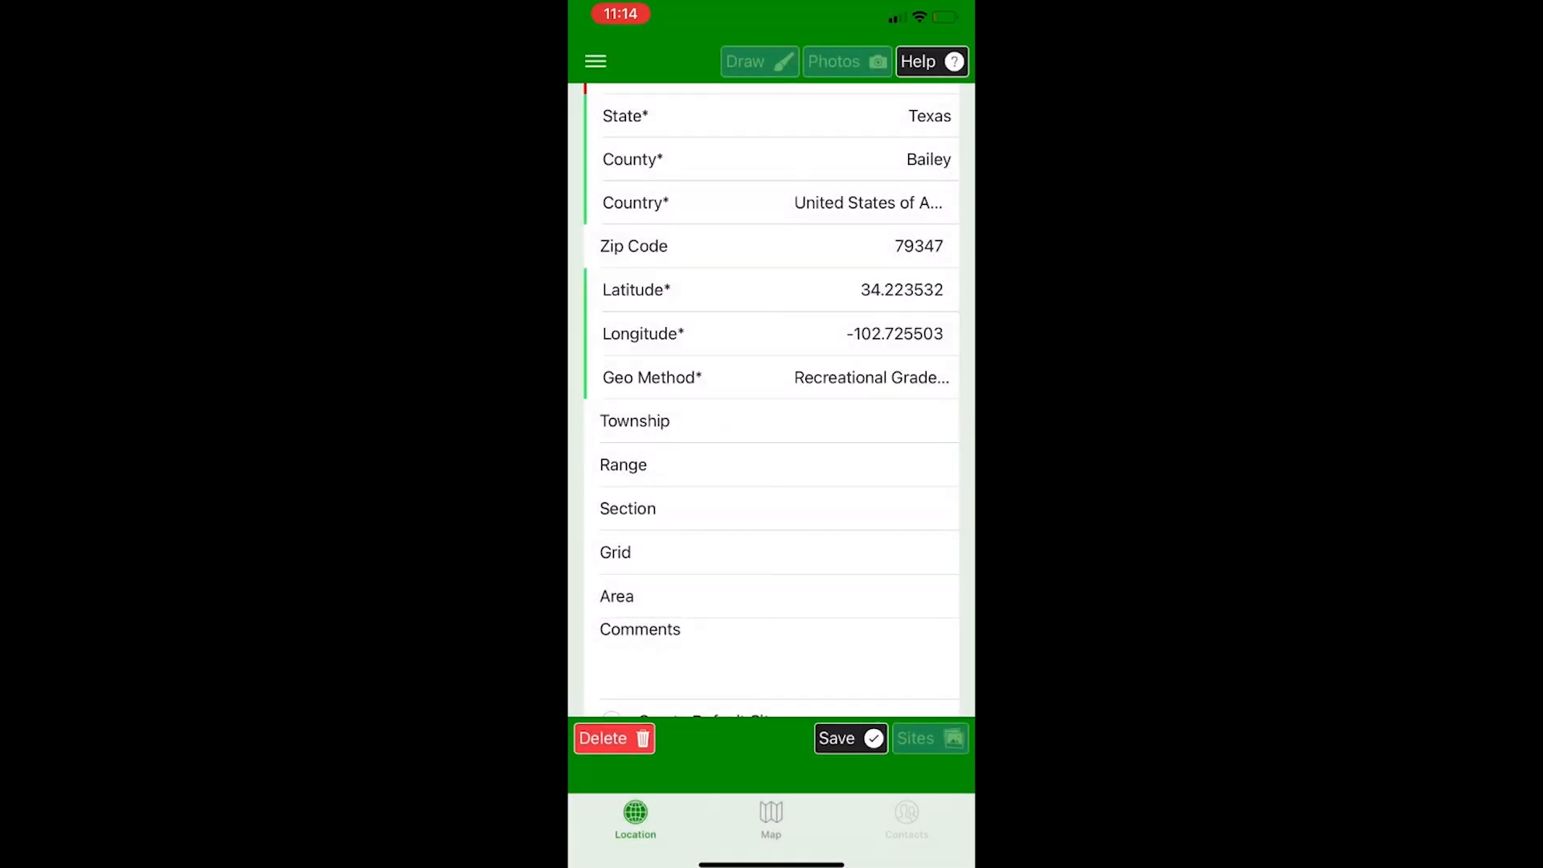
{"action": "scroll", "scroll_direction": "down", "scroll_amount": 3}
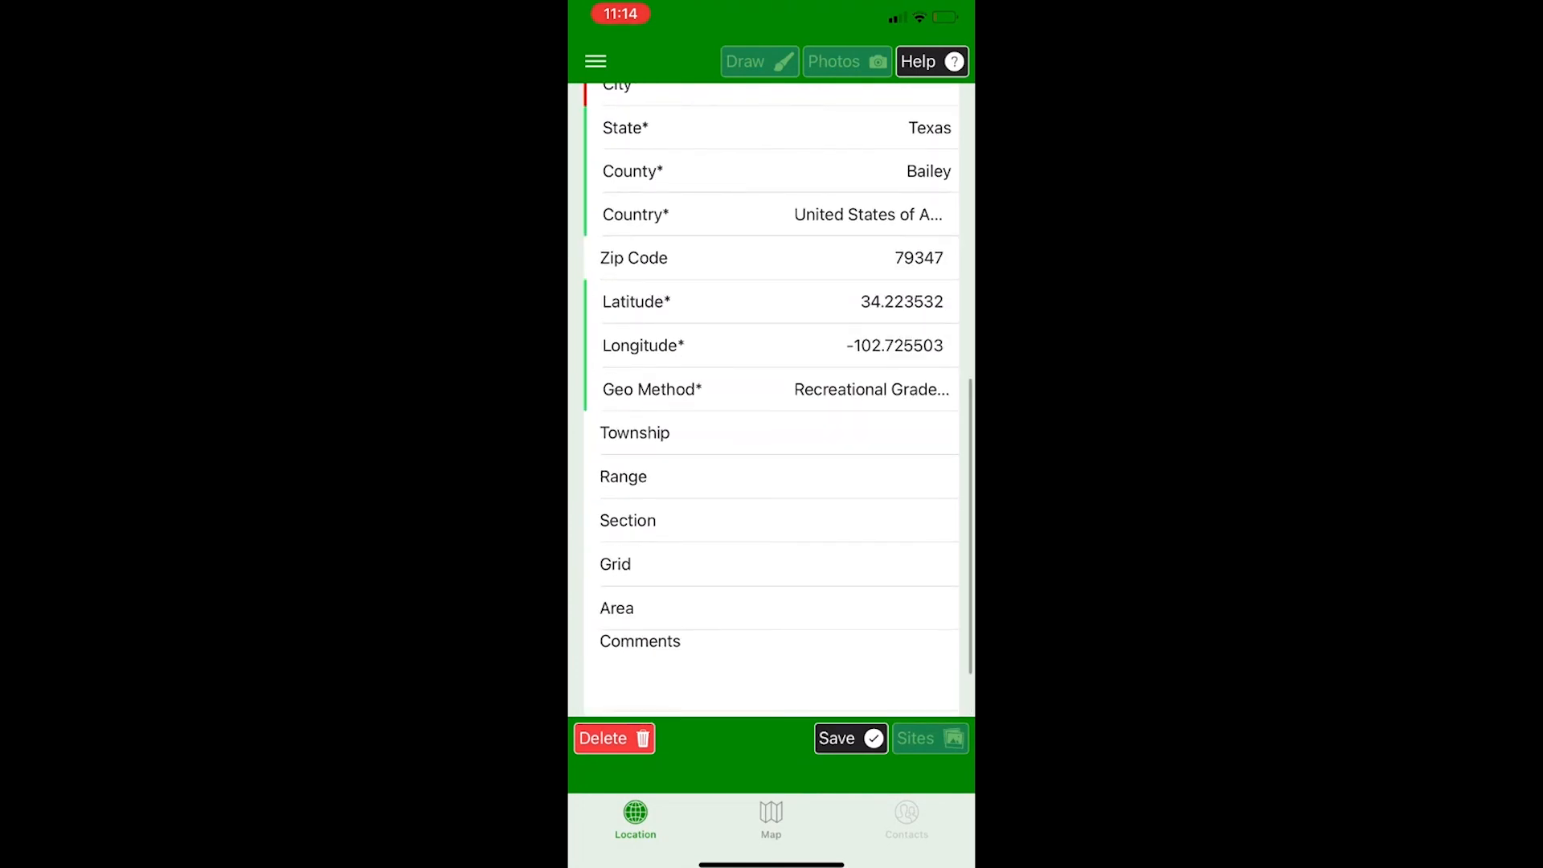
{"action": "scroll", "scroll_direction": "down", "scroll_amount": 3}
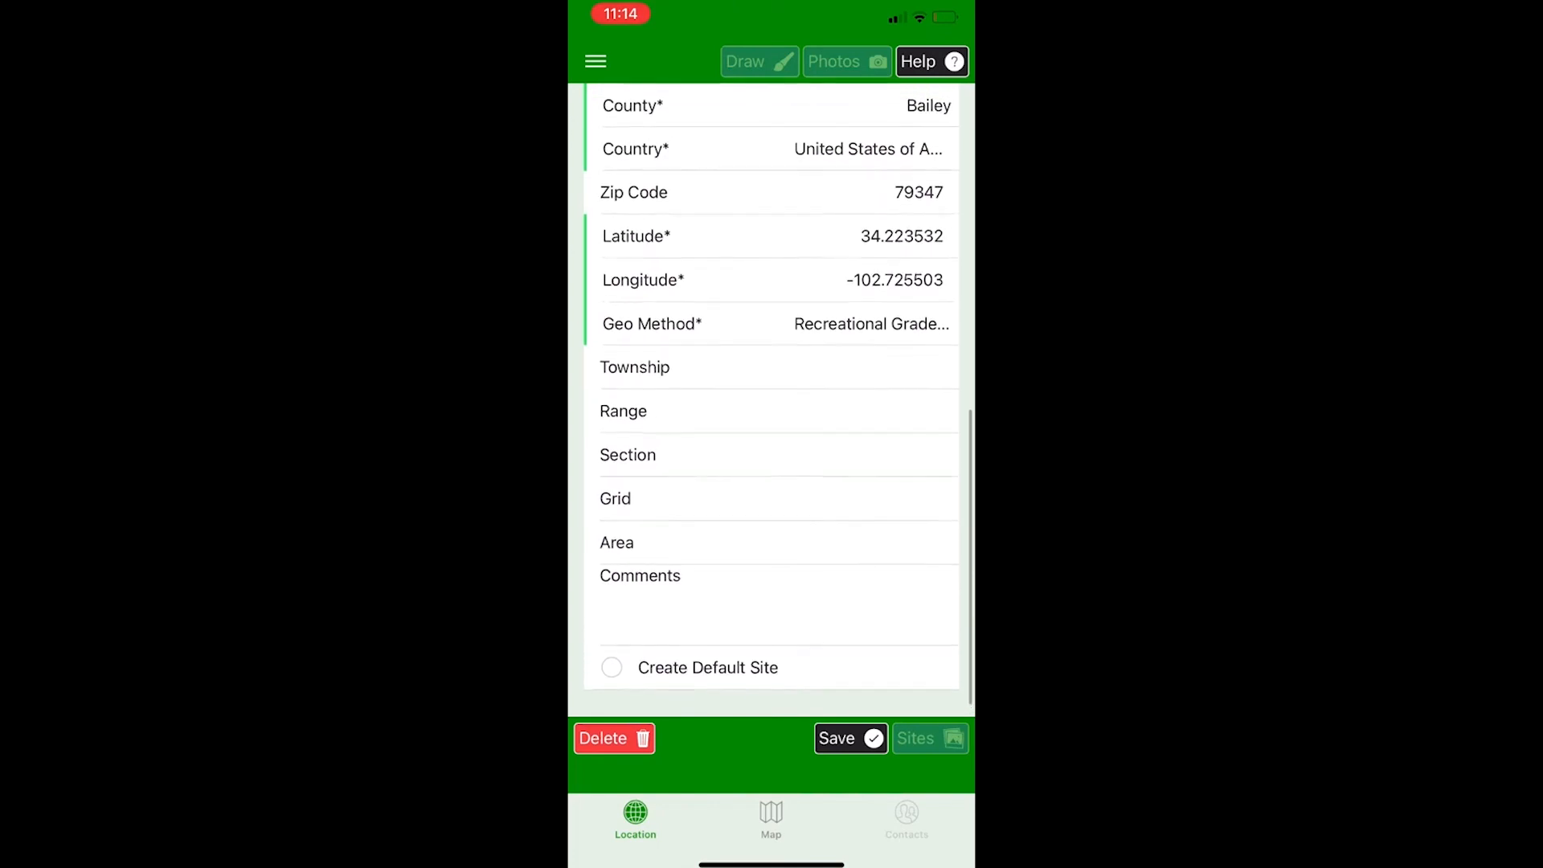
{"action": "left_click", "coordinate": [777, 605]}
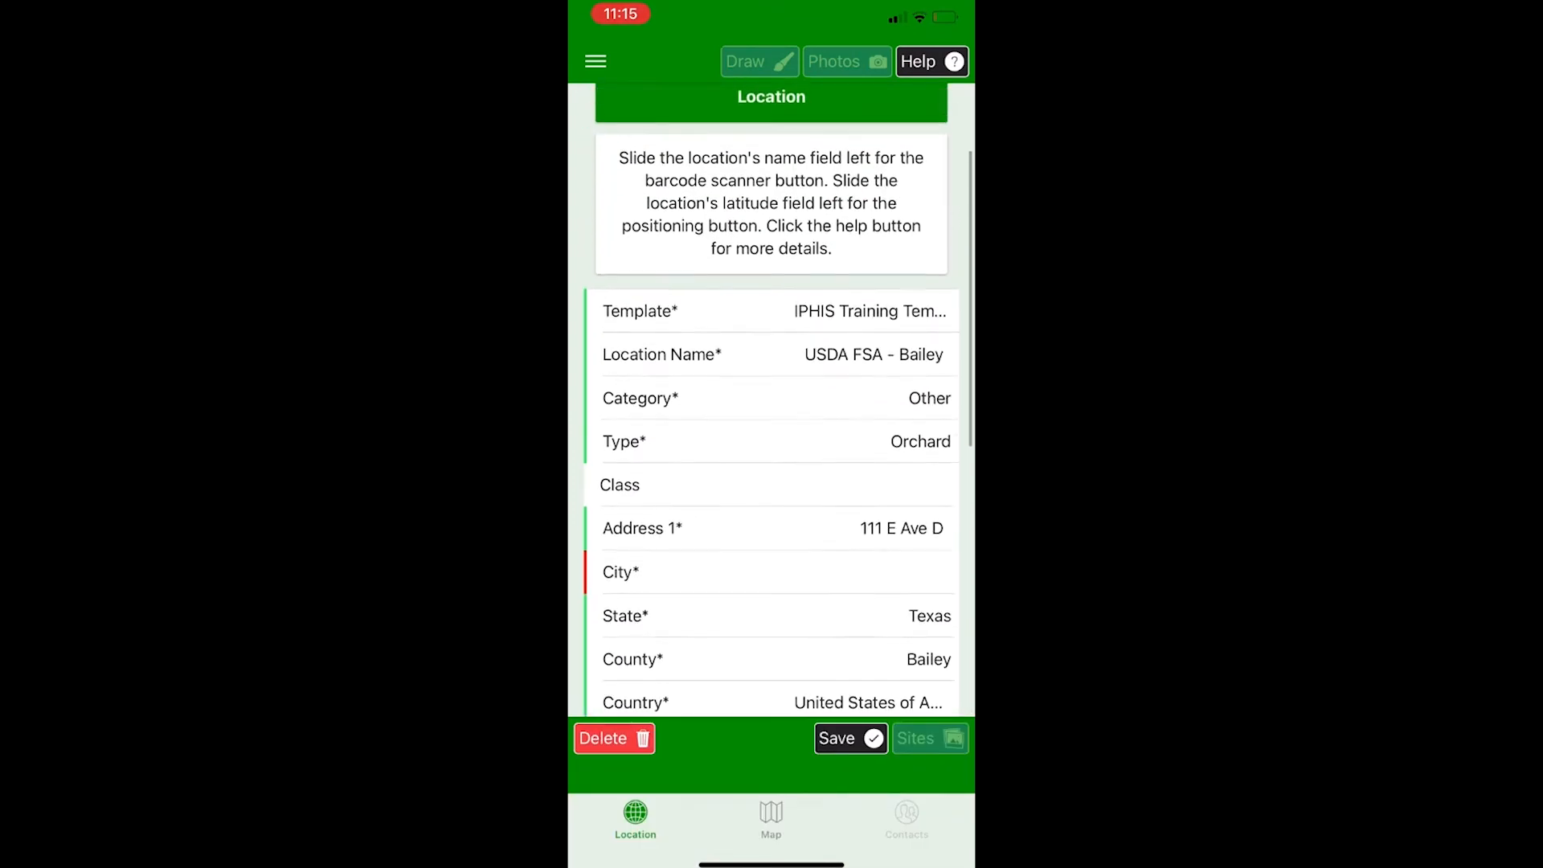
Step: Enter Muleshoe in the City field and scroll to the bottom of the form
{"action": "scroll", "scroll_direction": "down", "scroll_amount": 3}
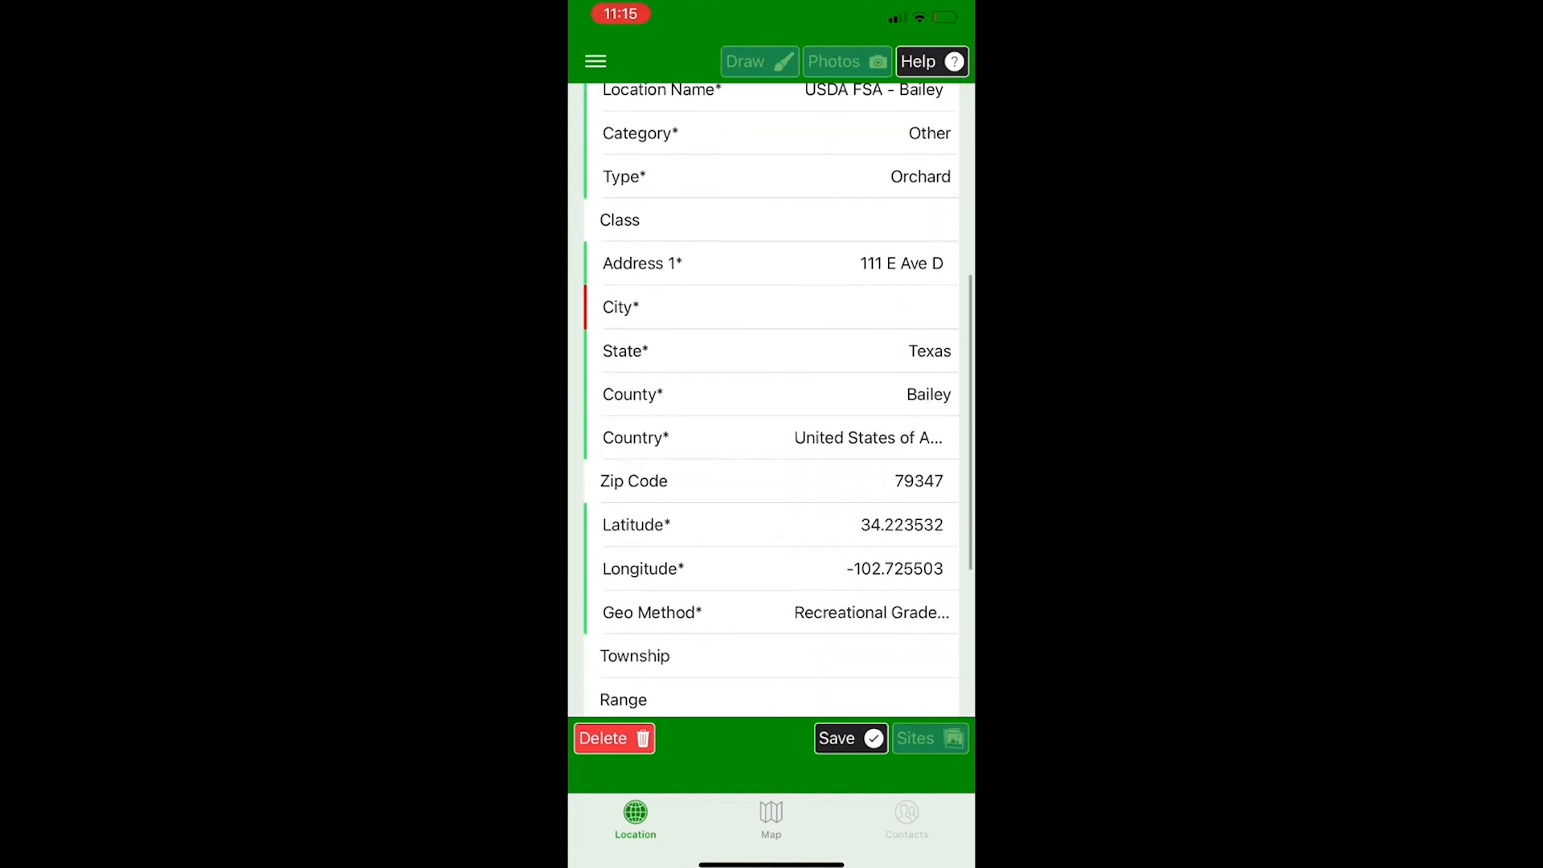
{"action": "scroll", "scroll_direction": "down", "scroll_amount": 3}
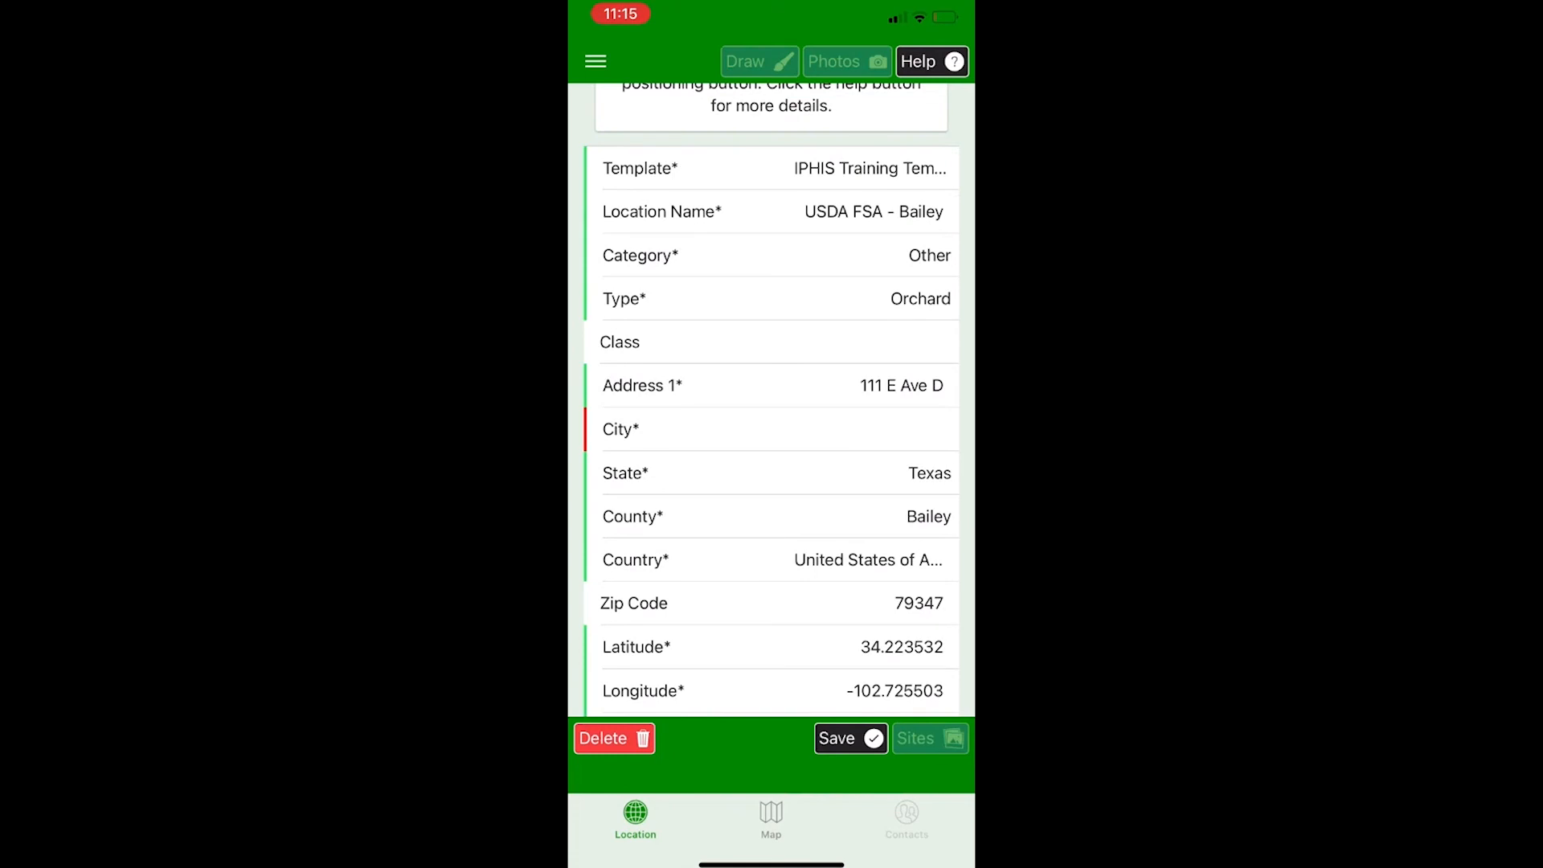
{"action": "left_click", "coordinate": [838, 738]}
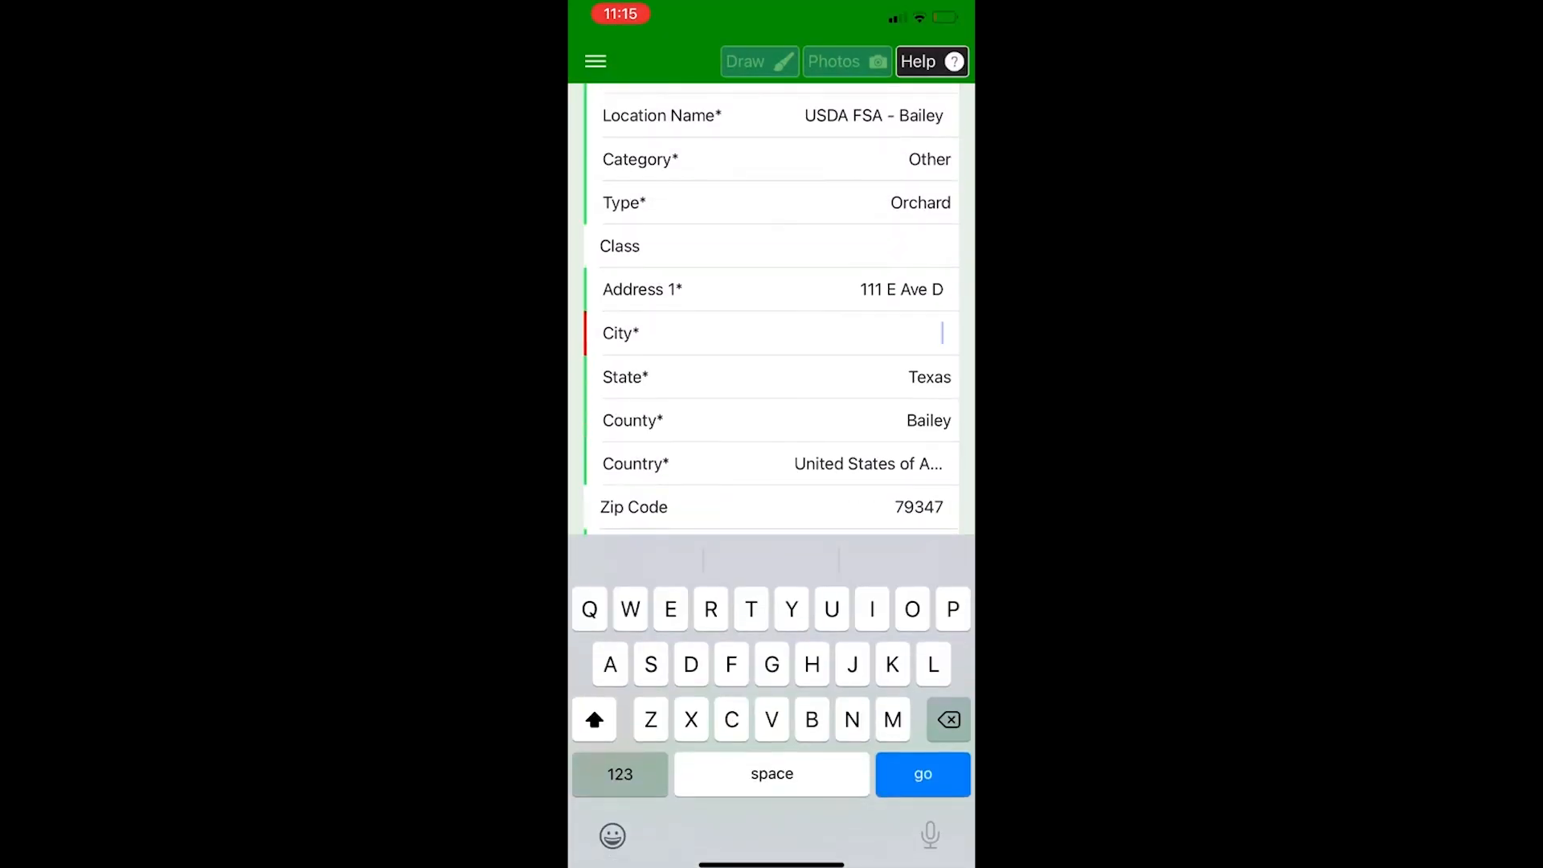
{"action": "type", "text": "Muleshoe"}
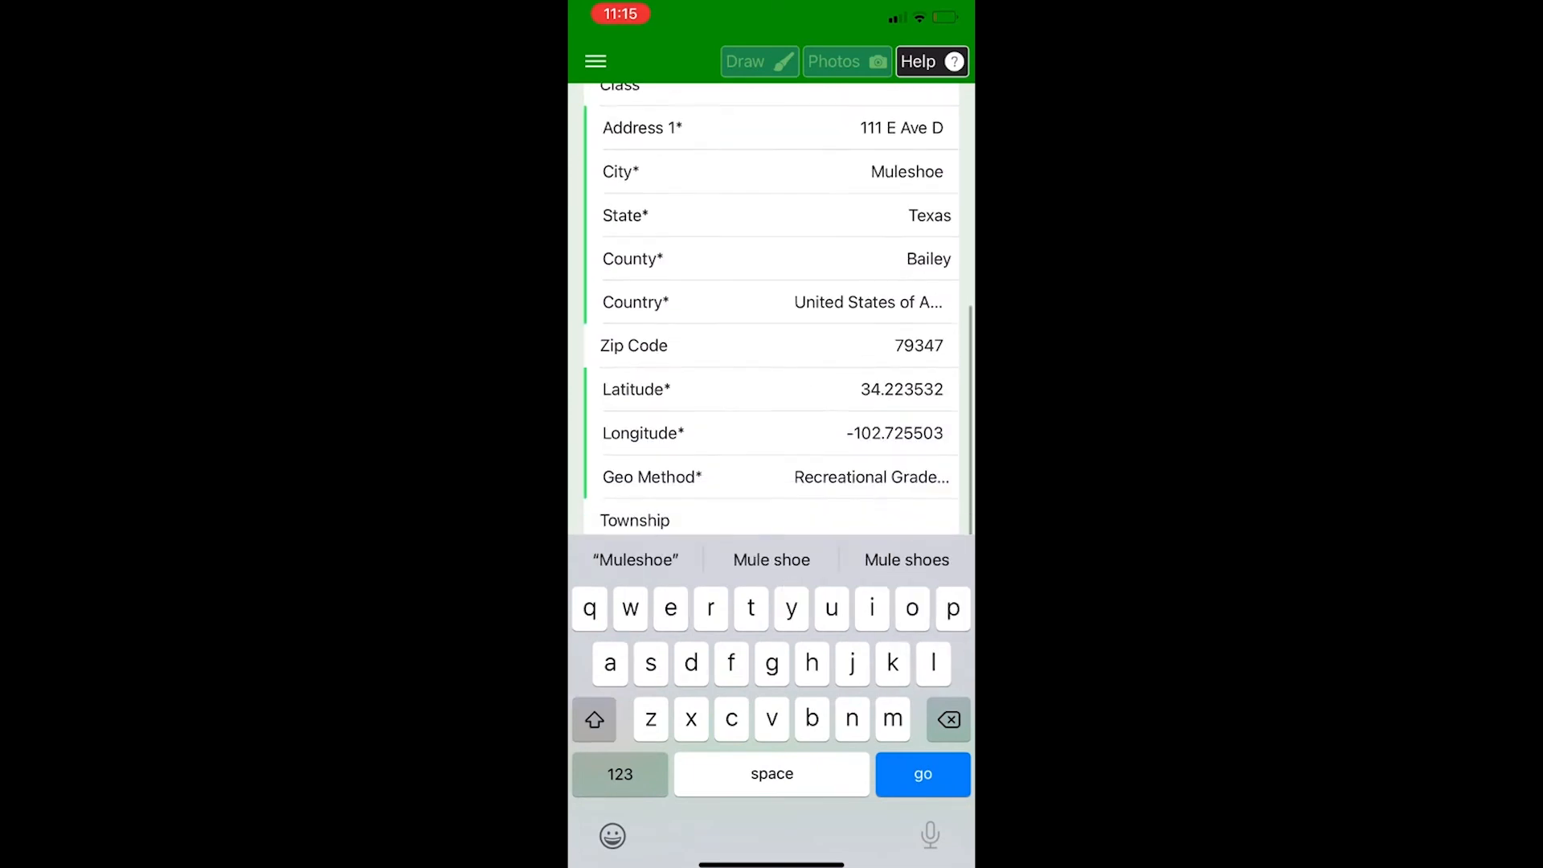
{"action": "scroll", "scroll_direction": "down", "scroll_amount": 3}
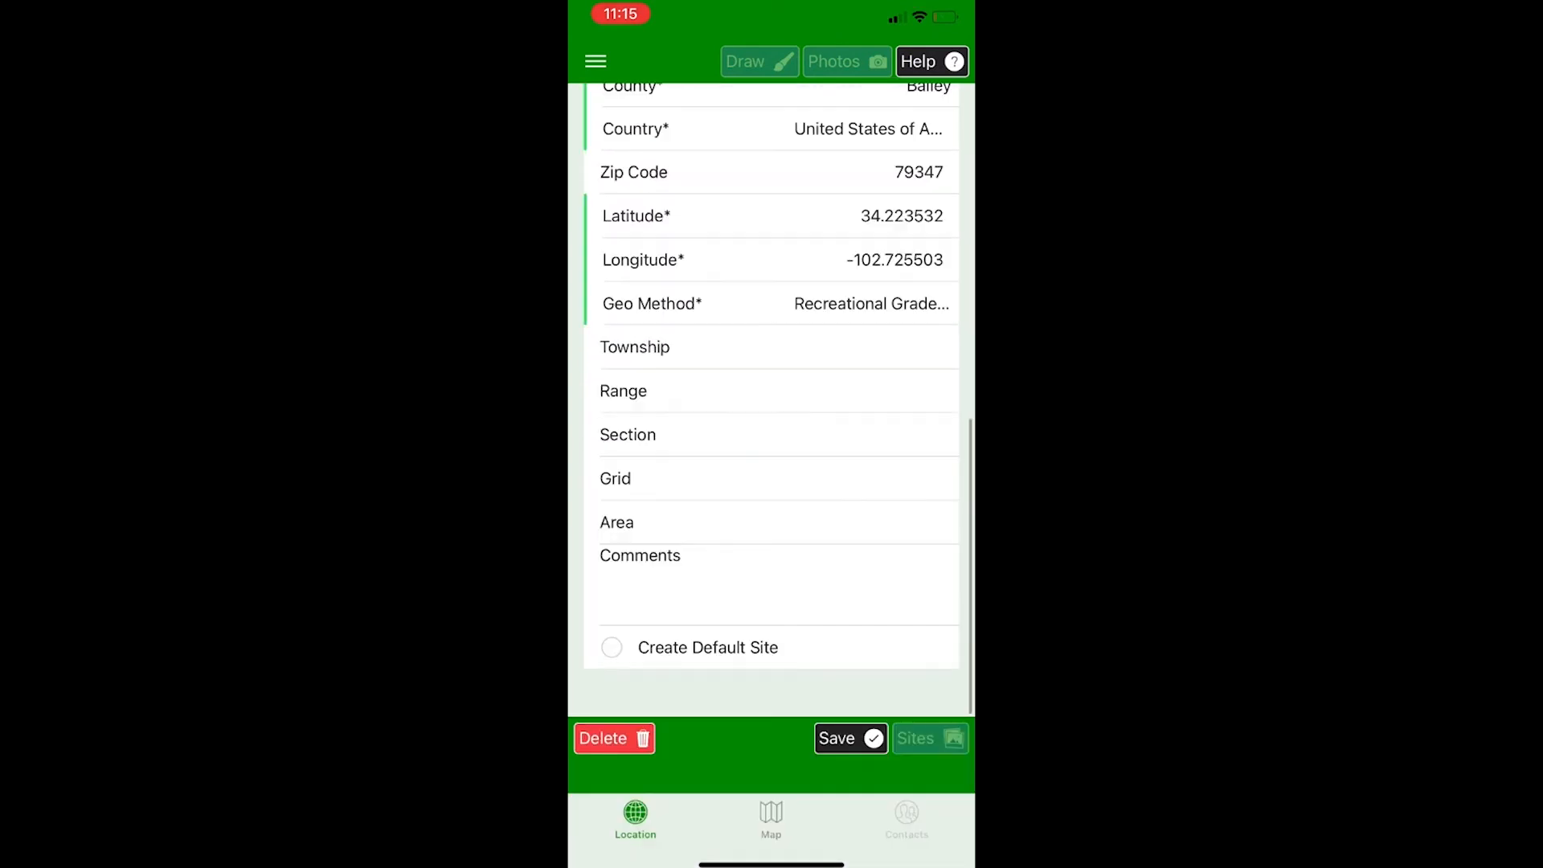
Step: Save the USDA FSA - Bailey location record, then toggle Create Default Site on and off
{"action": "left_click", "coordinate": [848, 737]}
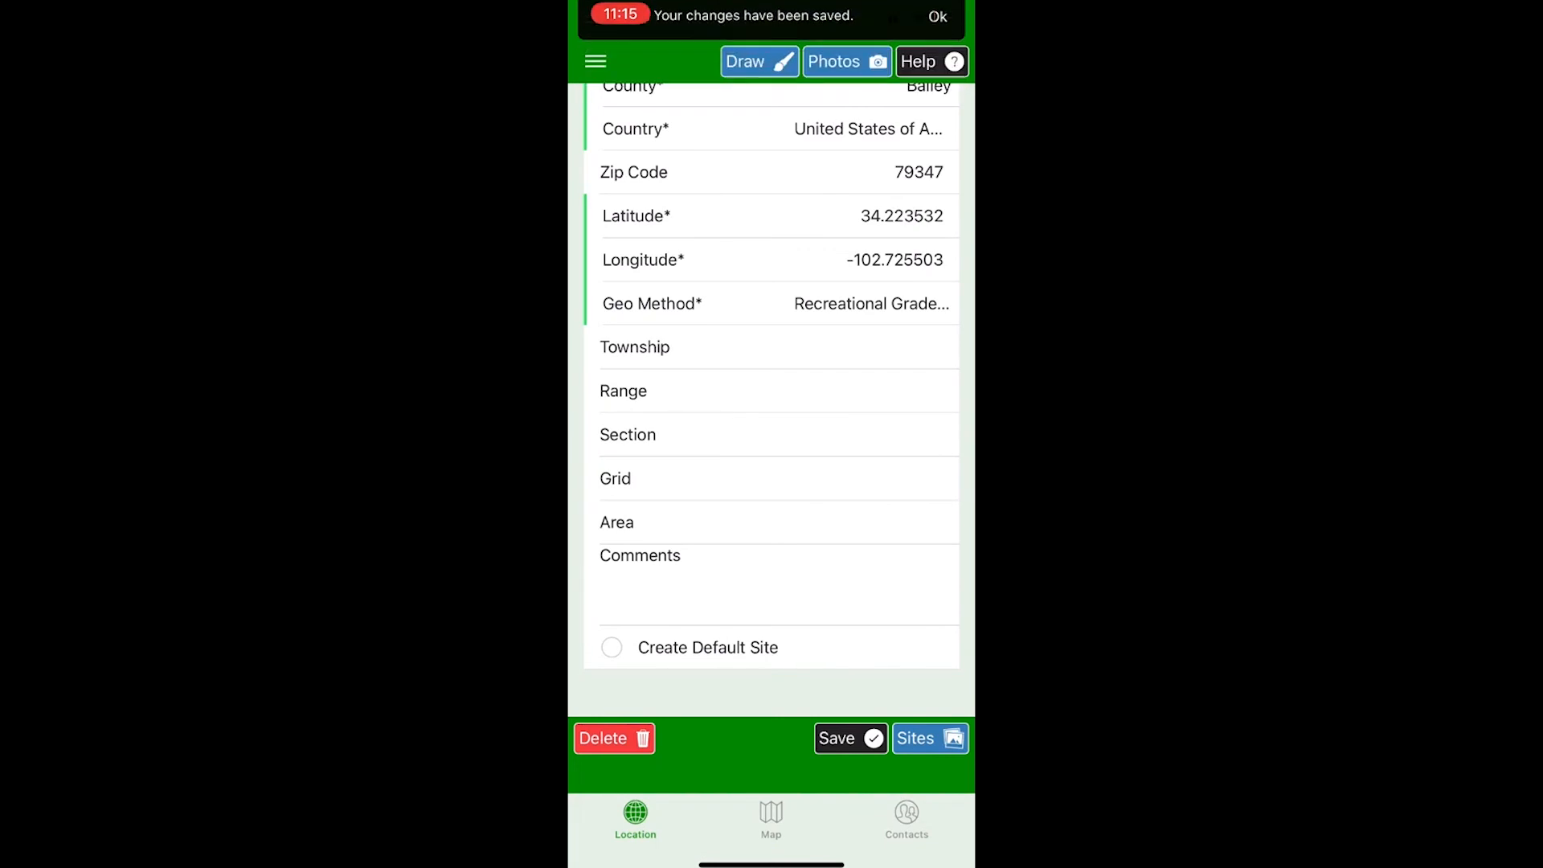
{"action": "scroll", "scroll_direction": "down", "scroll_amount": 3}
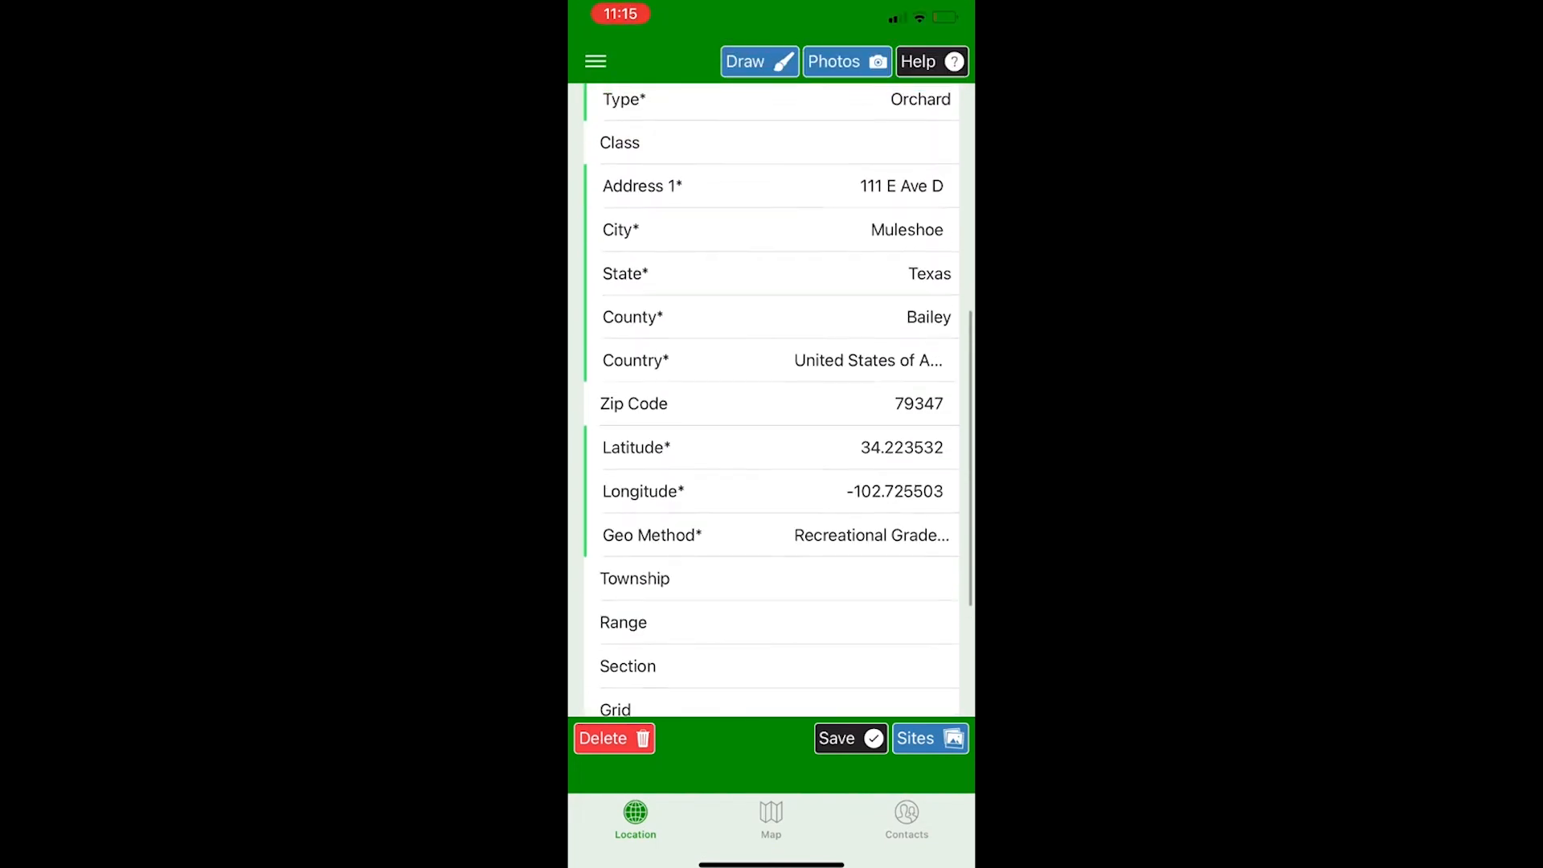
{"action": "scroll", "scroll_direction": "down", "scroll_amount": 3}
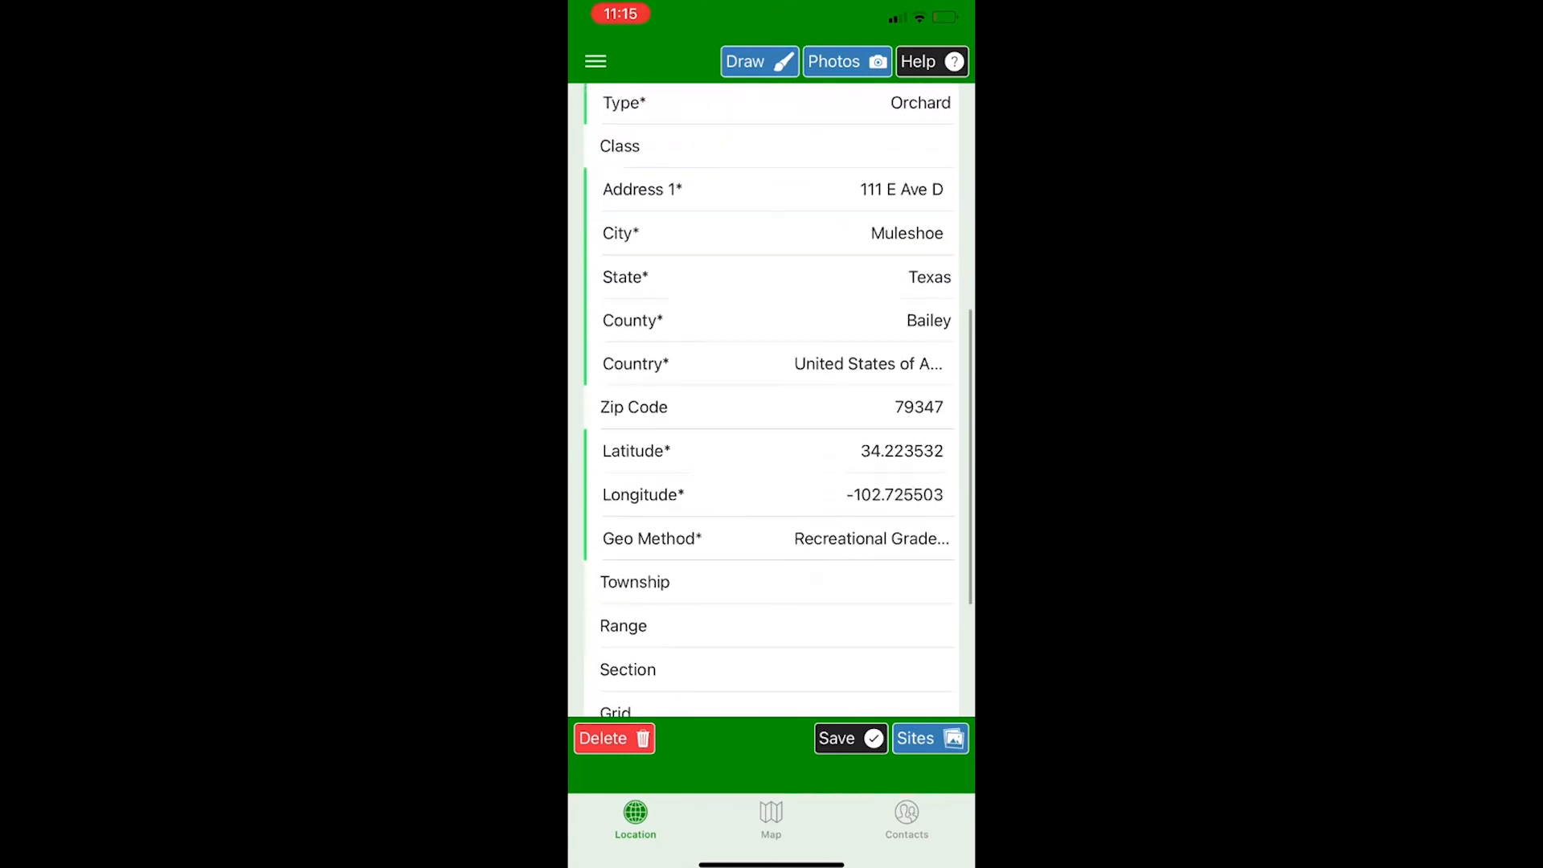
{"action": "scroll", "scroll_direction": "down", "scroll_amount": 3}
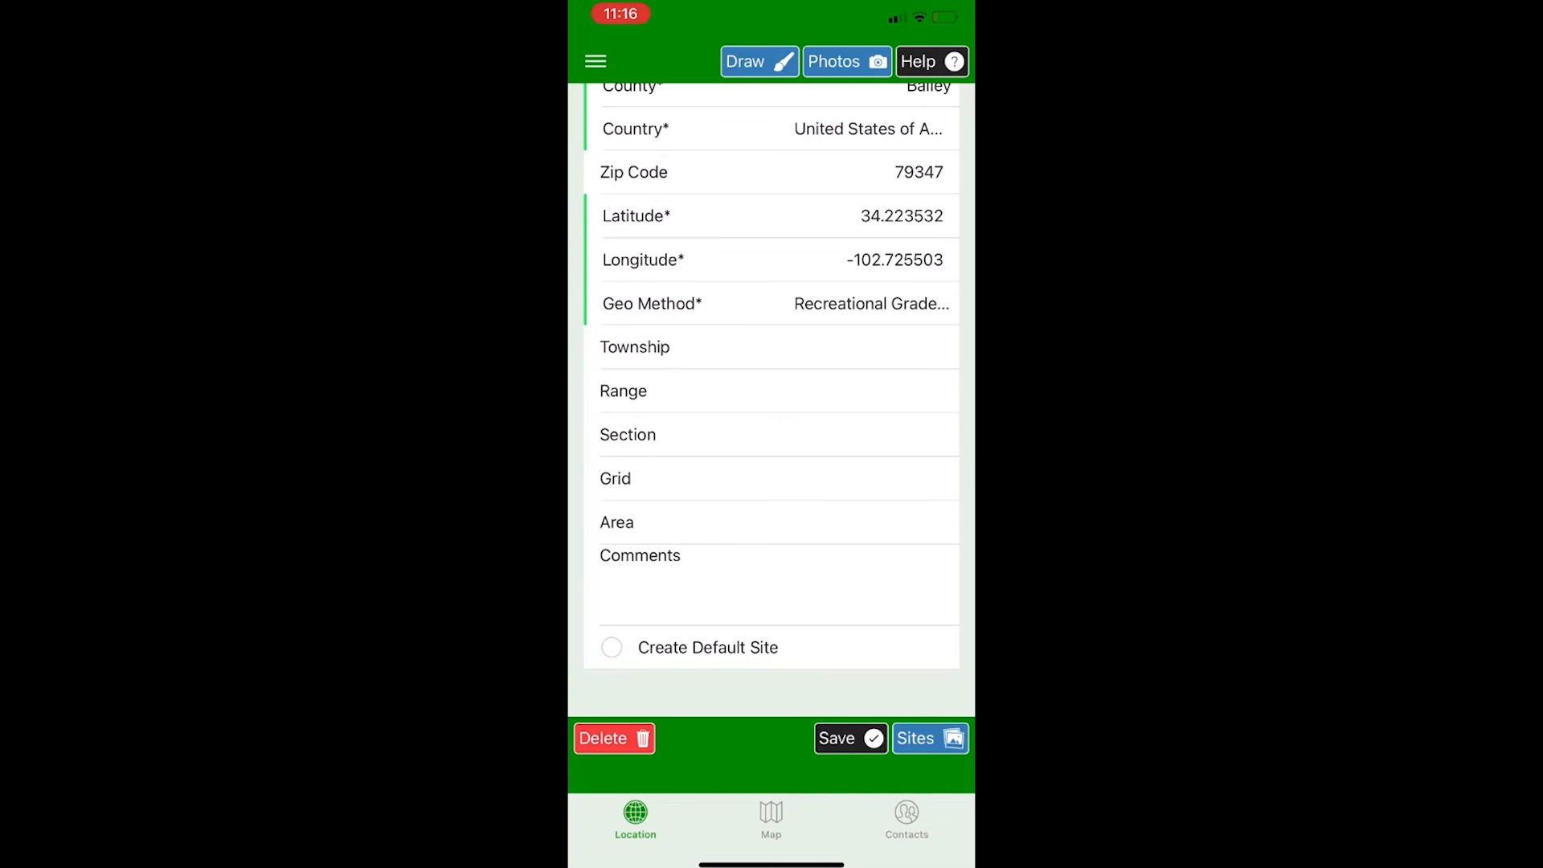
{"action": "left_click", "coordinate": [611, 648]}
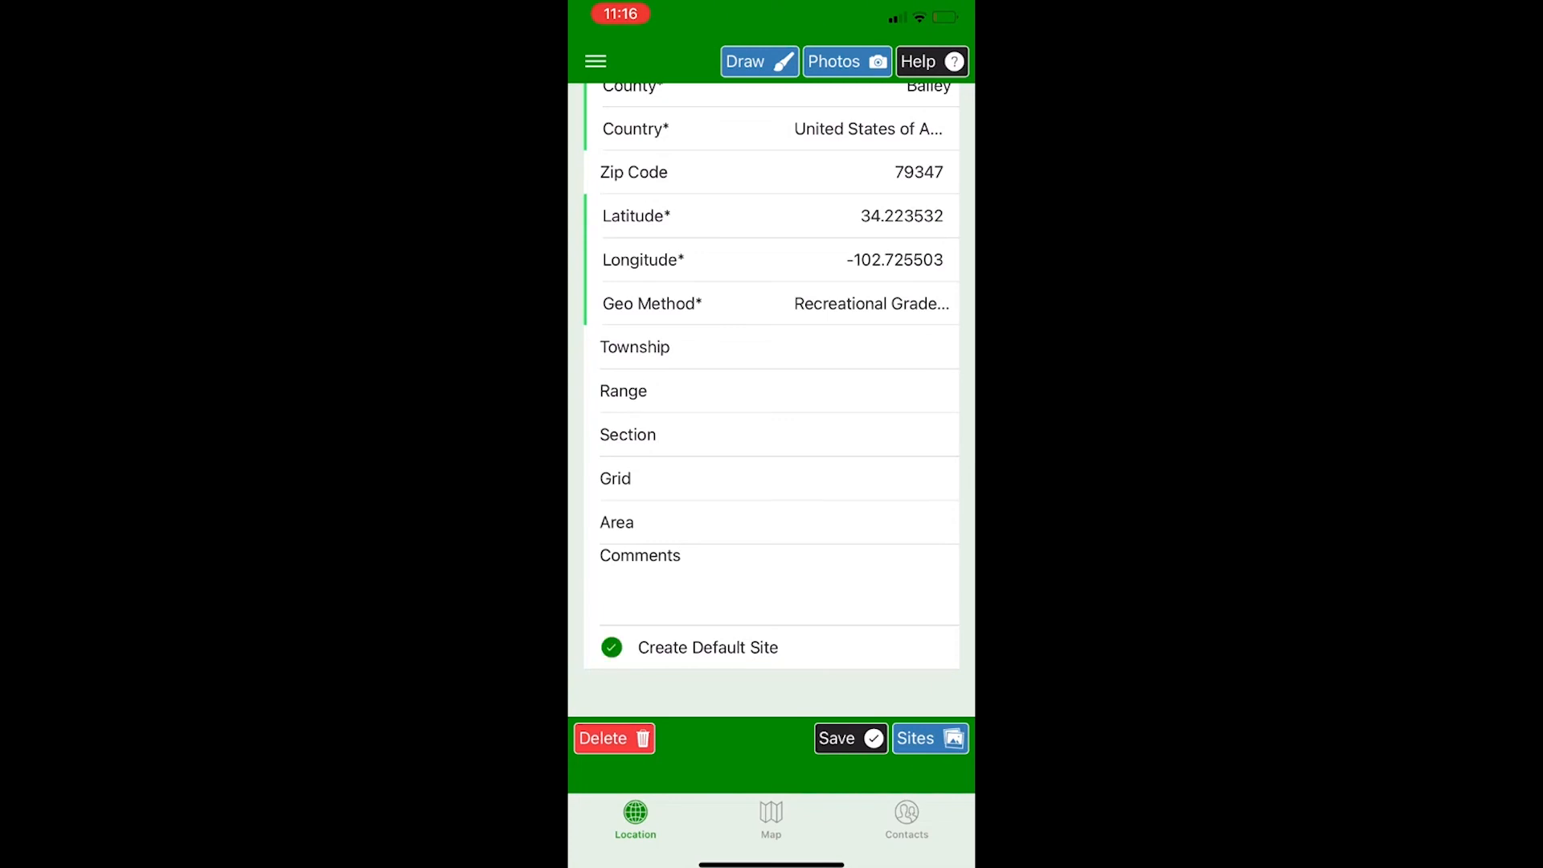
{"action": "left_click", "coordinate": [611, 648]}
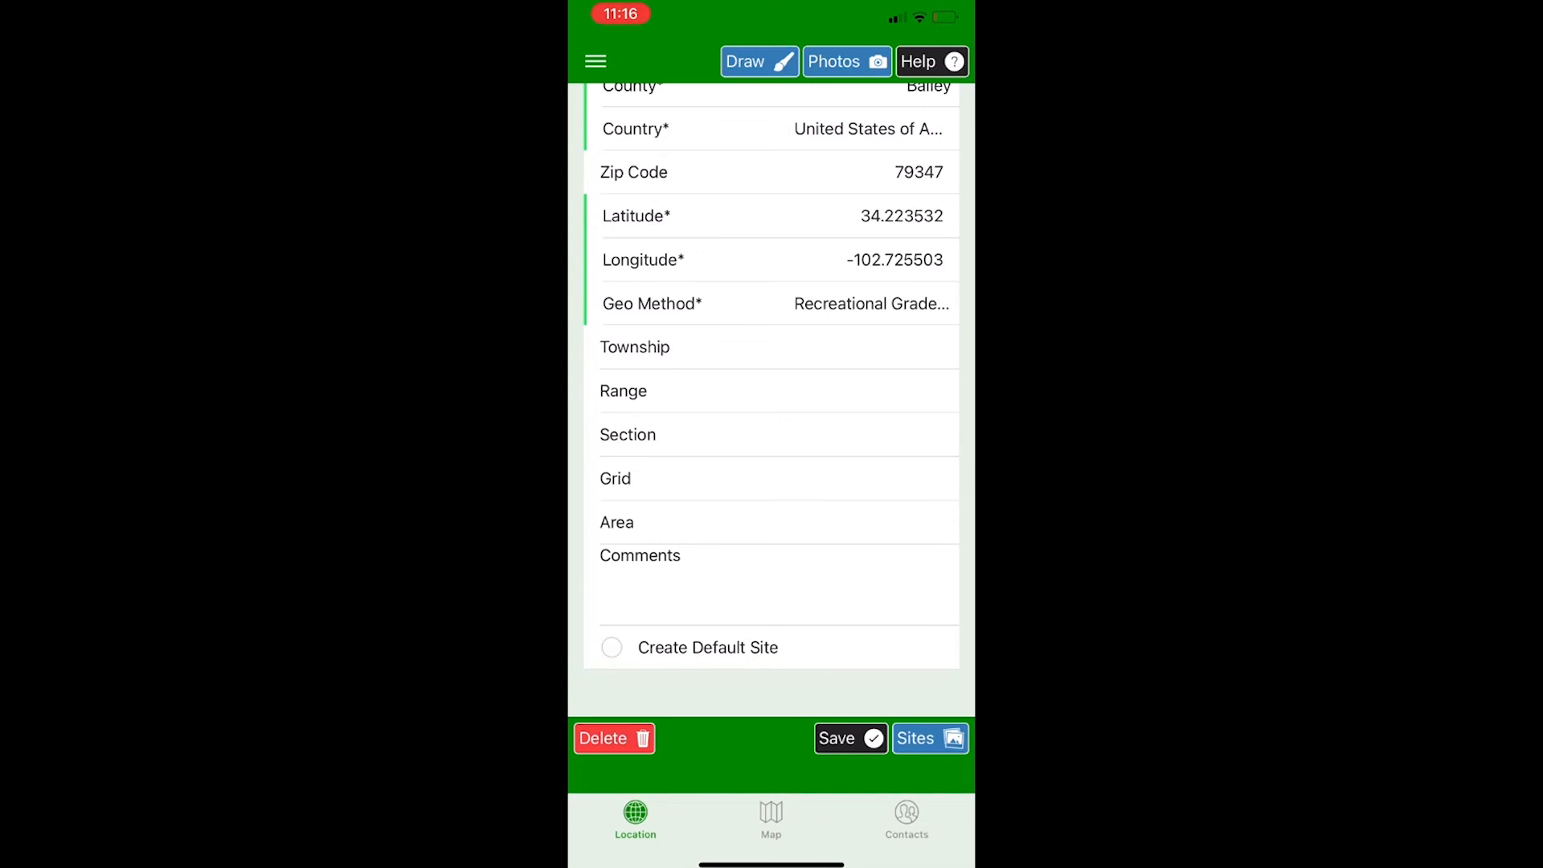